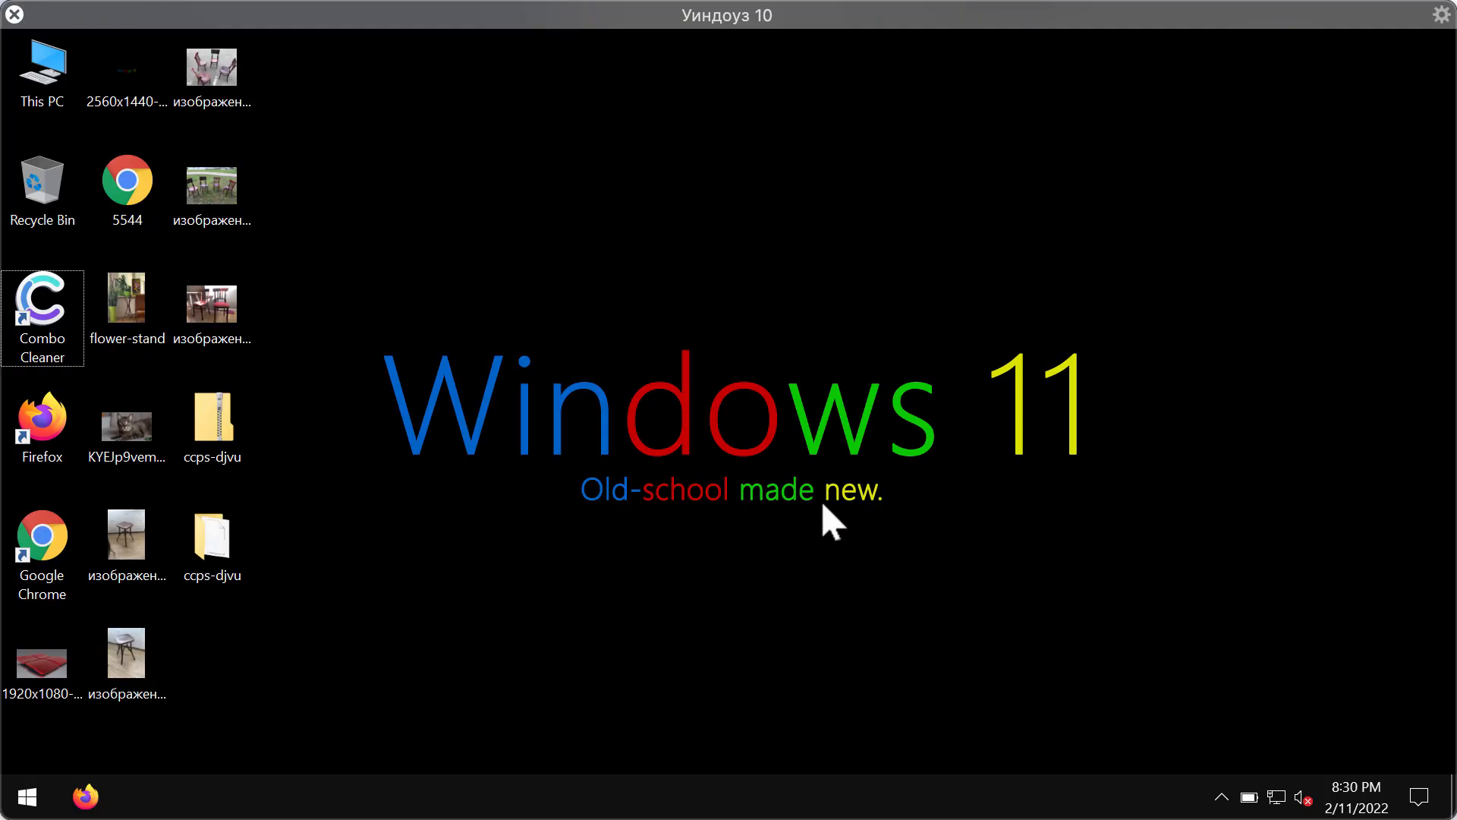
pyautogui.moveTo(341, 509)
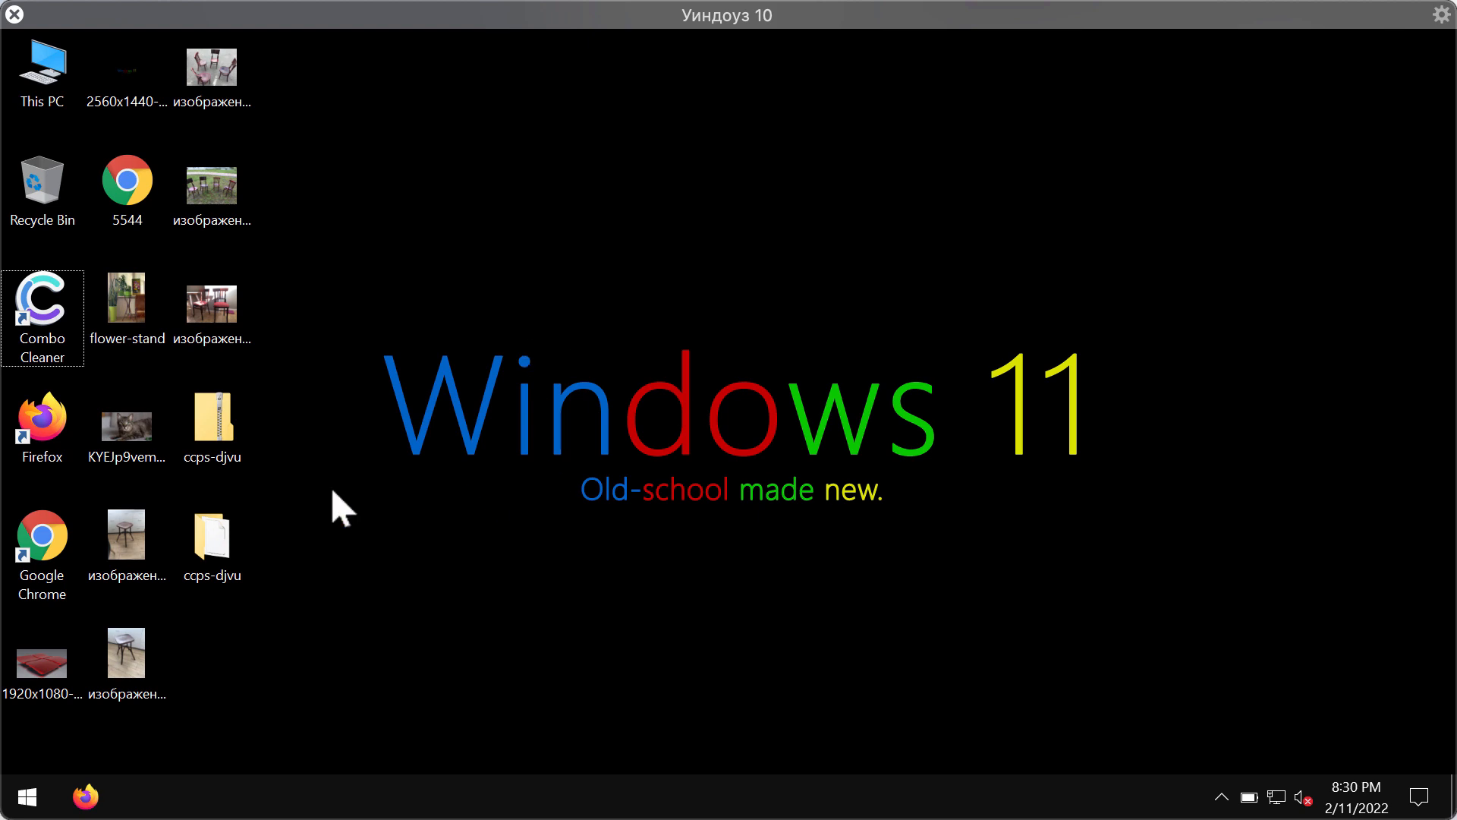
pyautogui.moveTo(675, 24)
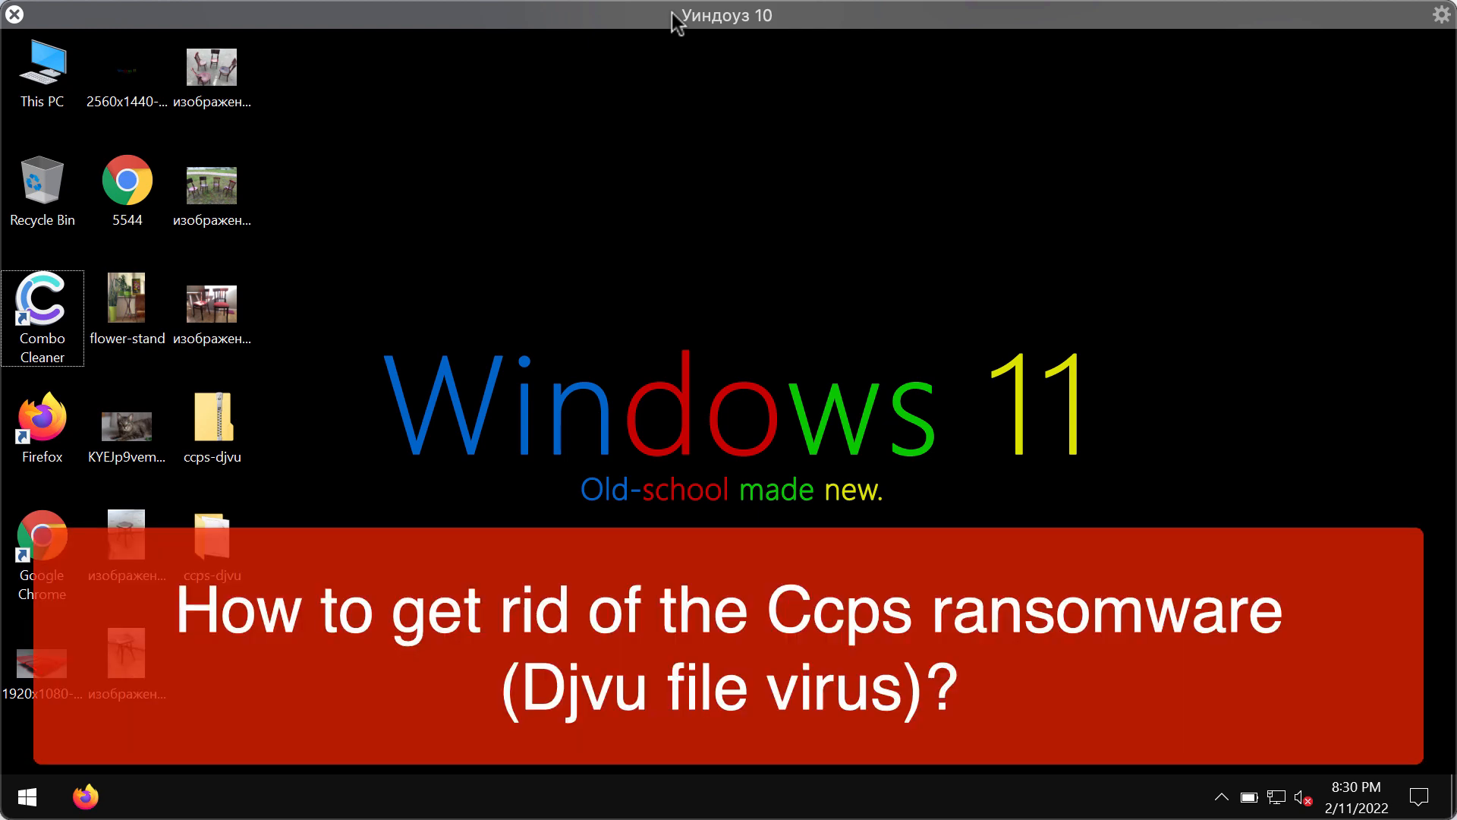
pyautogui.moveTo(697, 88)
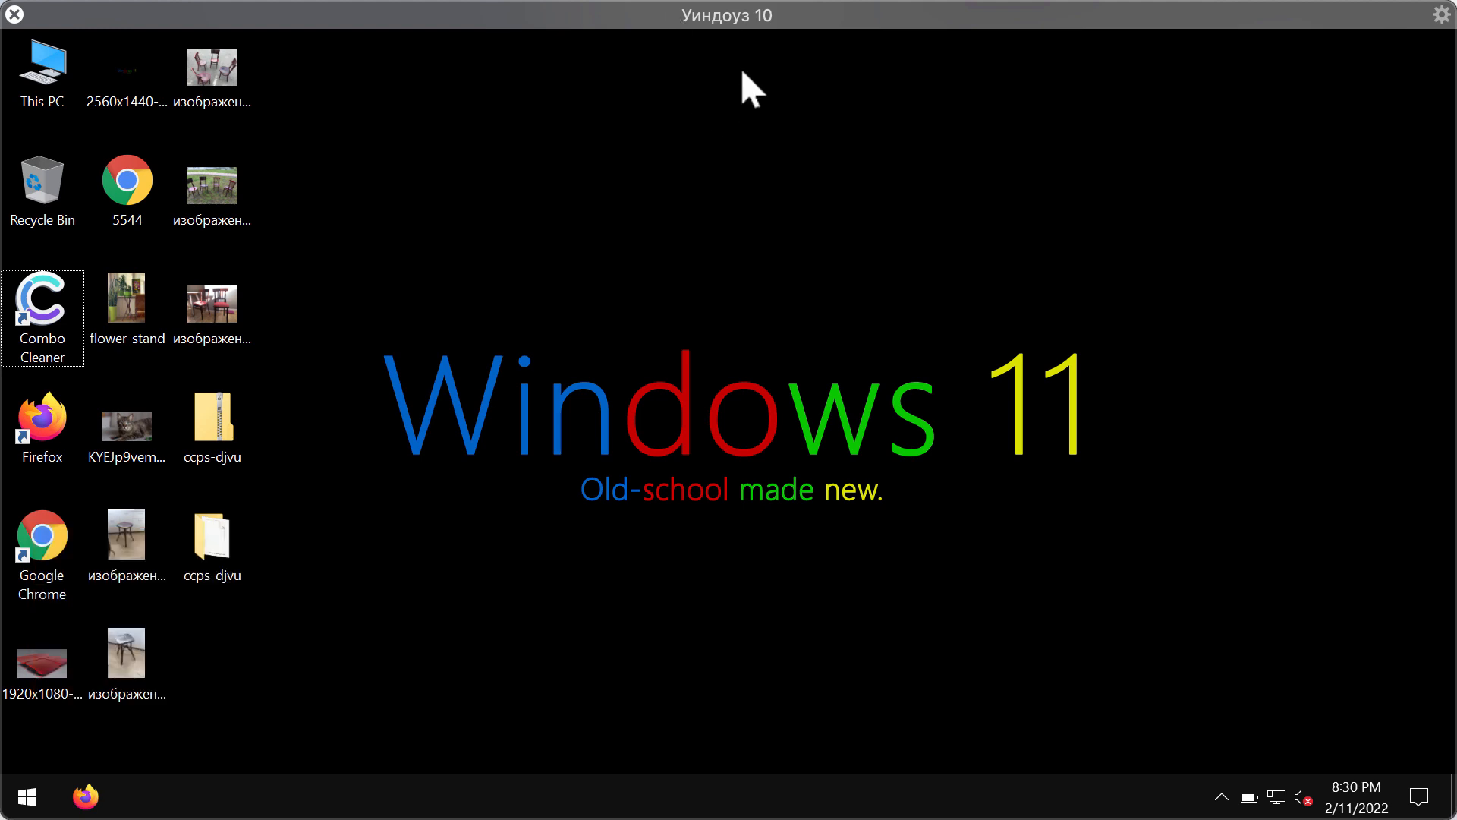
pyautogui.moveTo(766, 204)
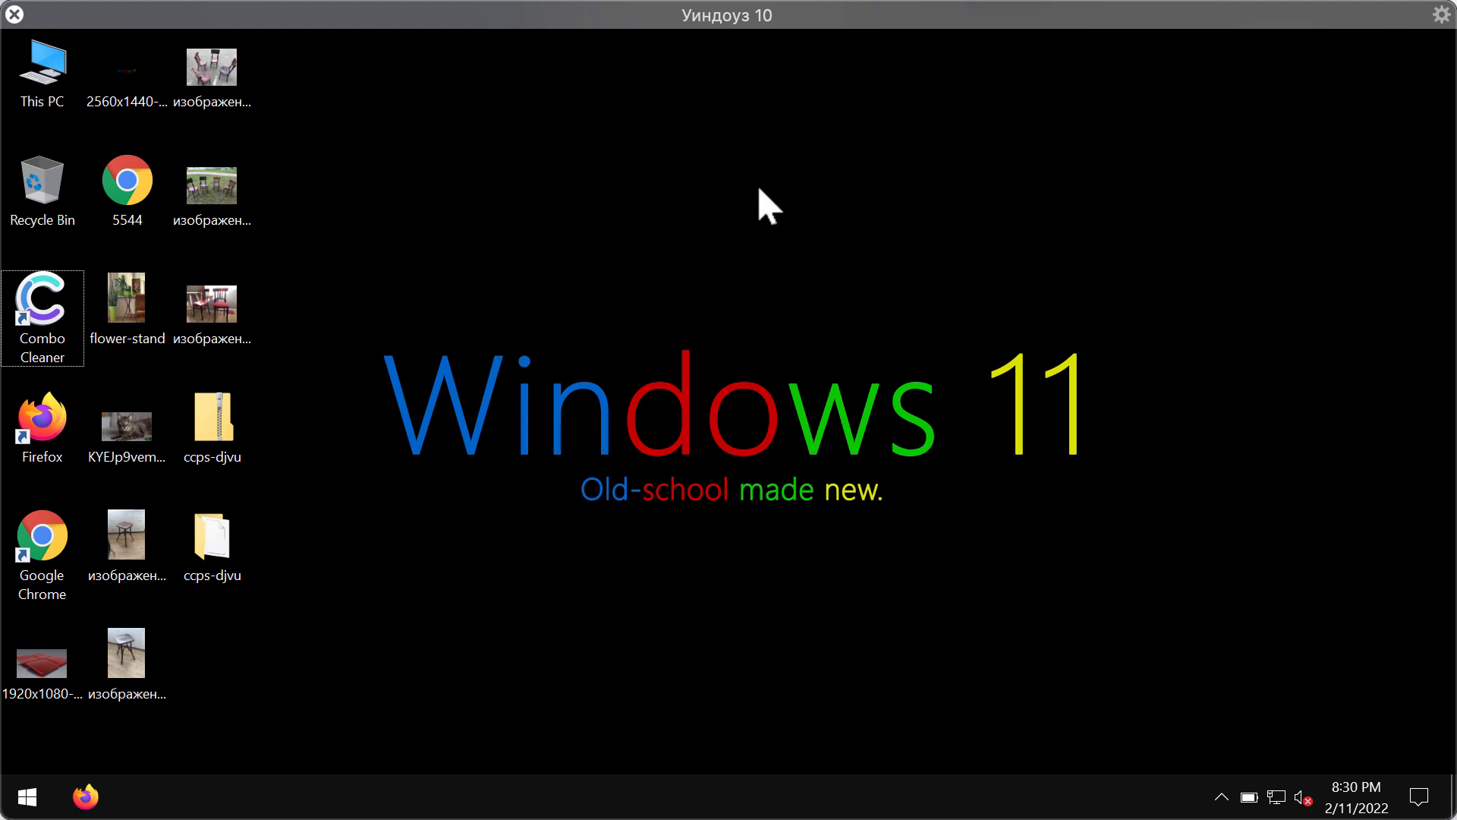
pyautogui.moveTo(299, 481)
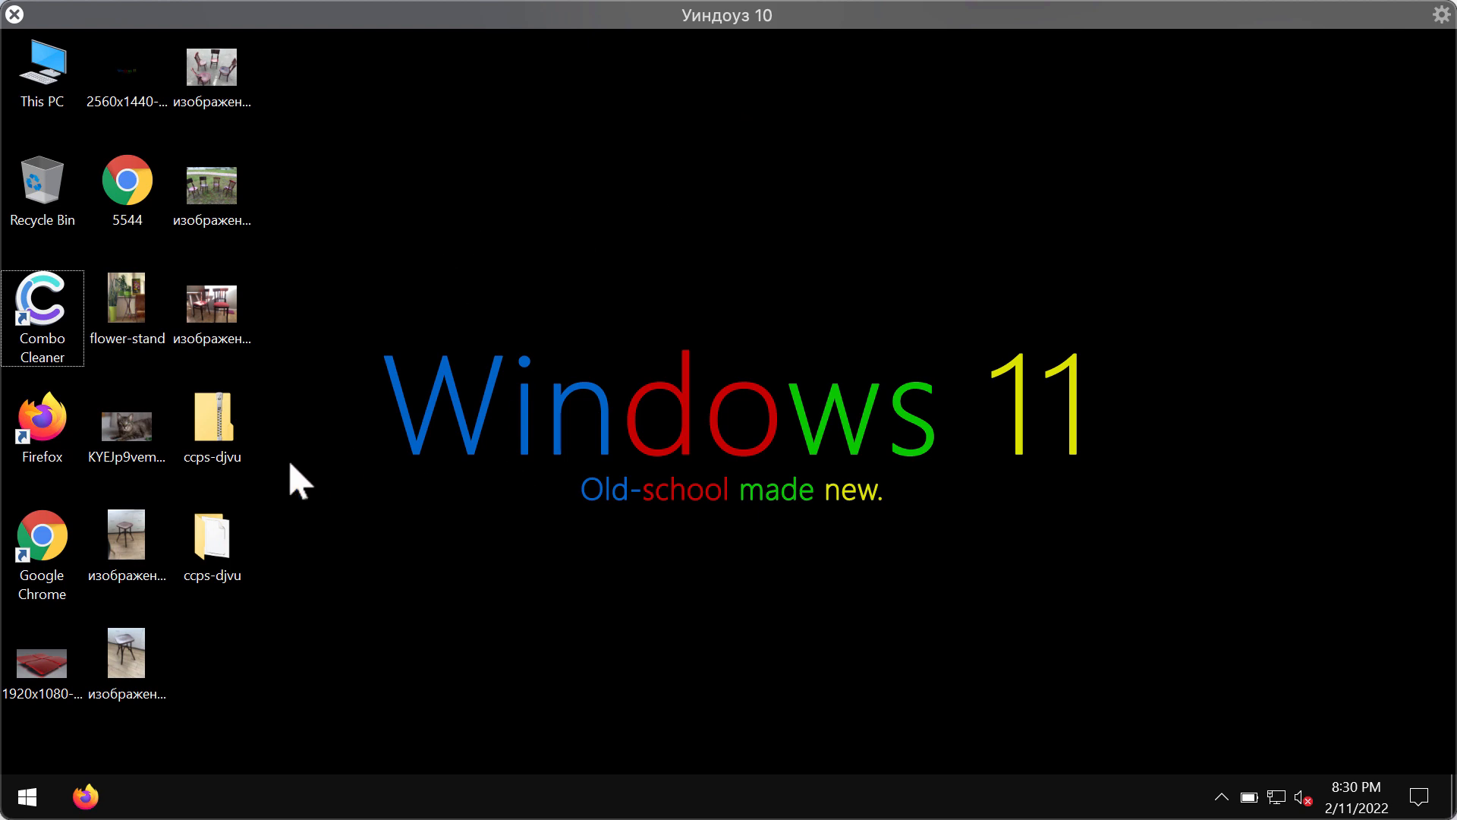
# - View and close the cat photo and the Windows 11 wallpaper image
pyautogui.click(127, 418)
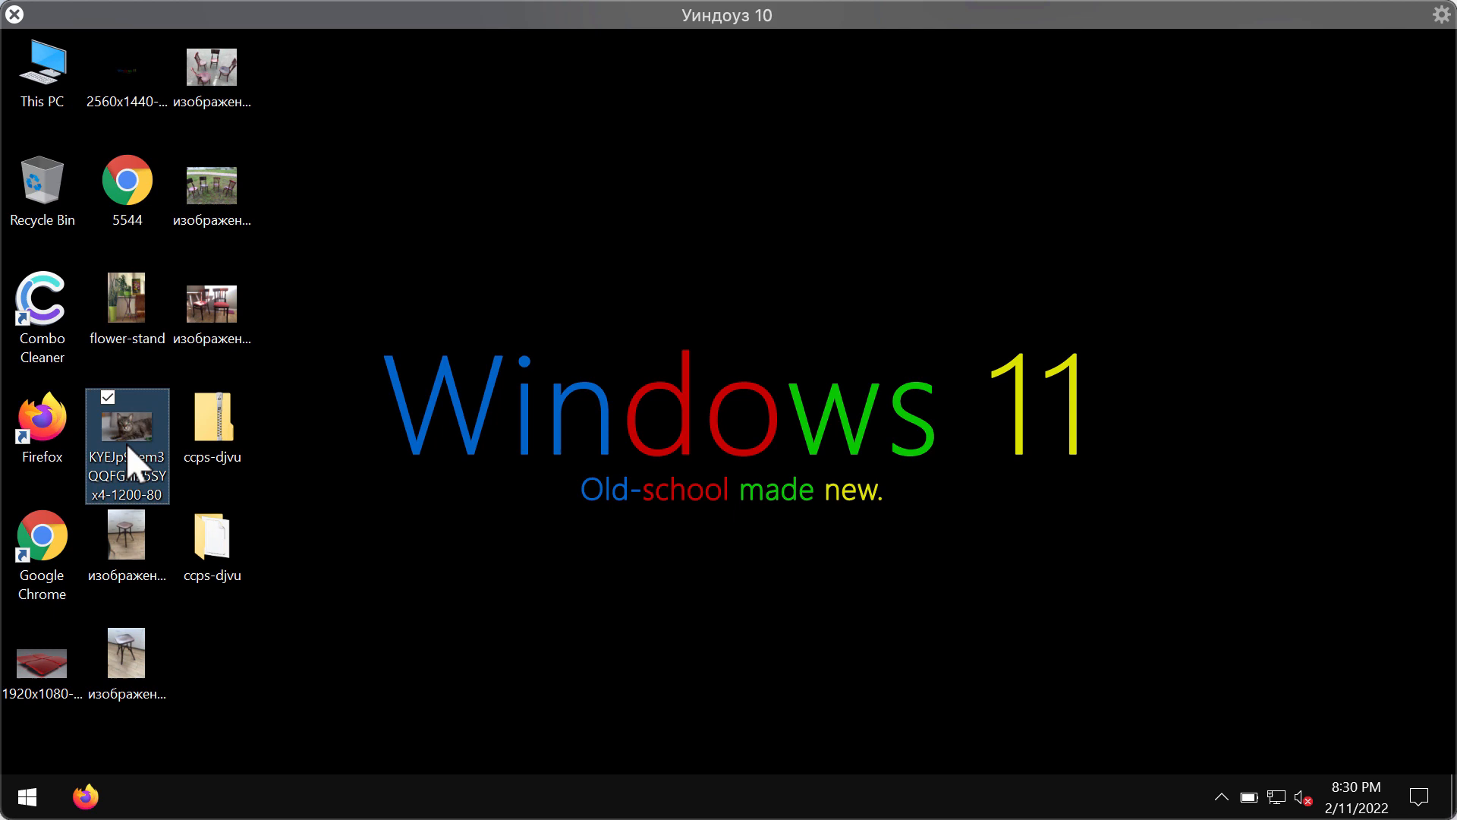
pyautogui.doubleClick(127, 446)
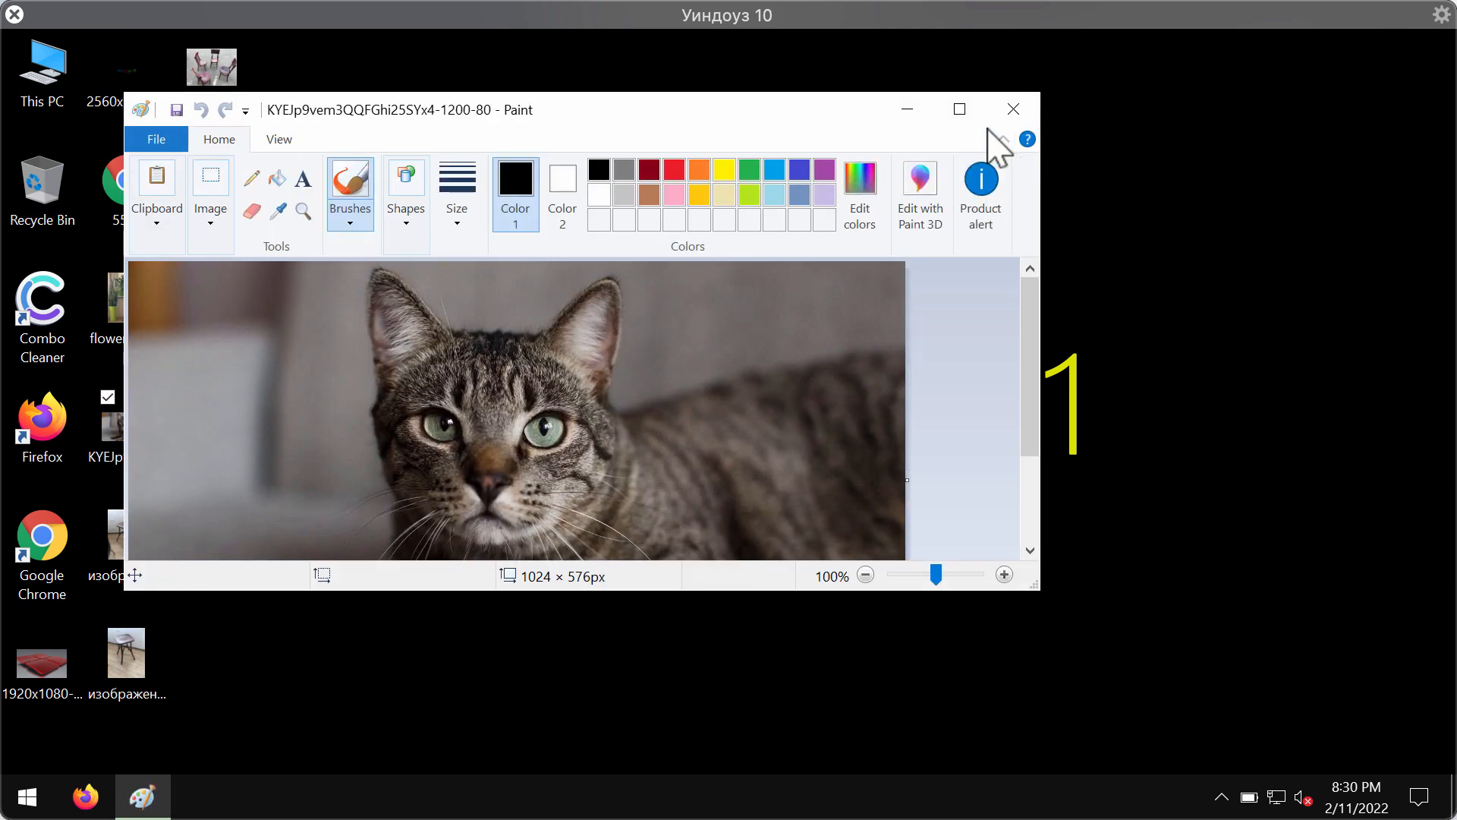
pyautogui.click(1012, 109)
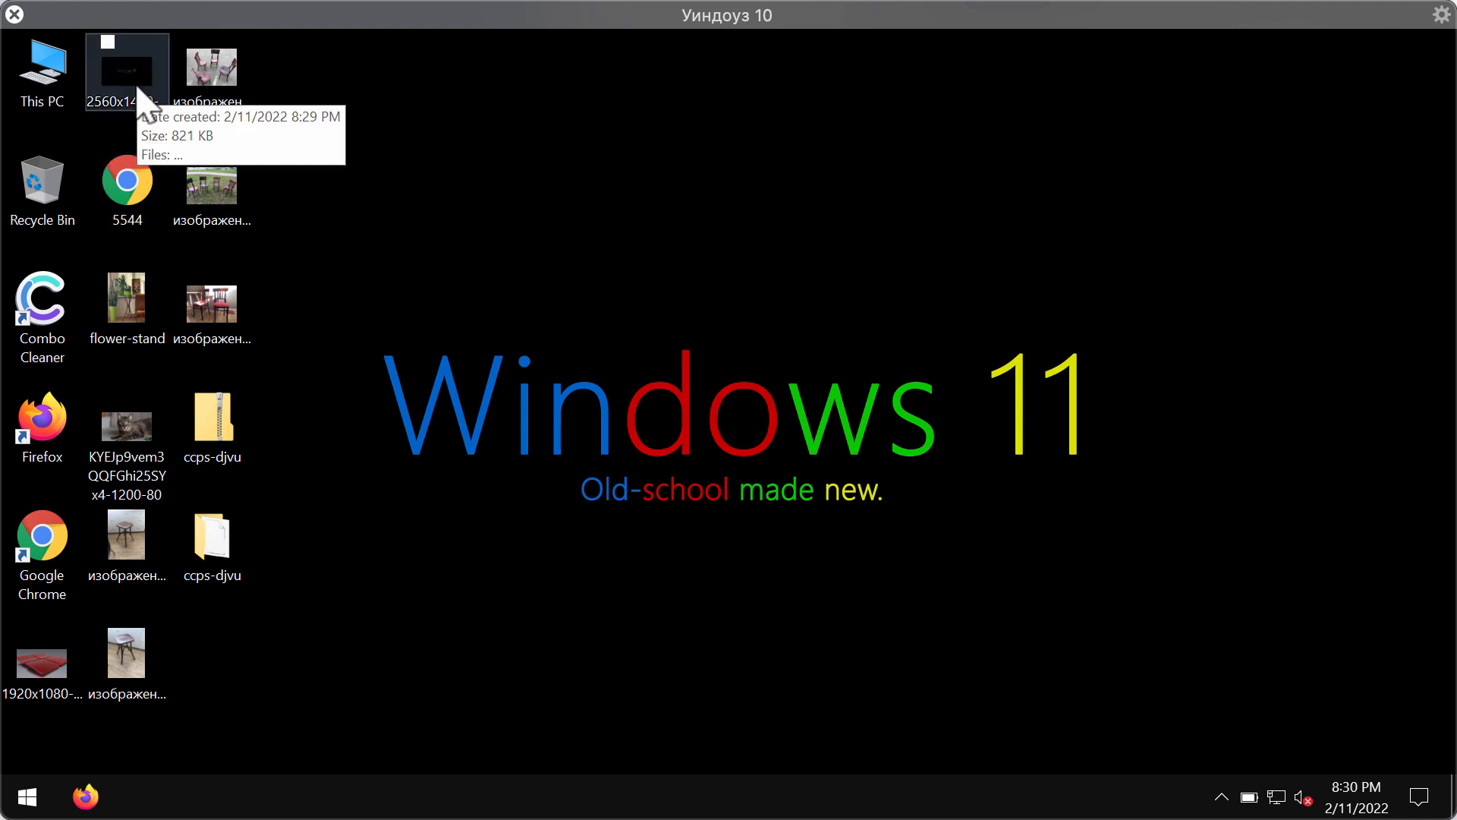
pyautogui.doubleClick(125, 71)
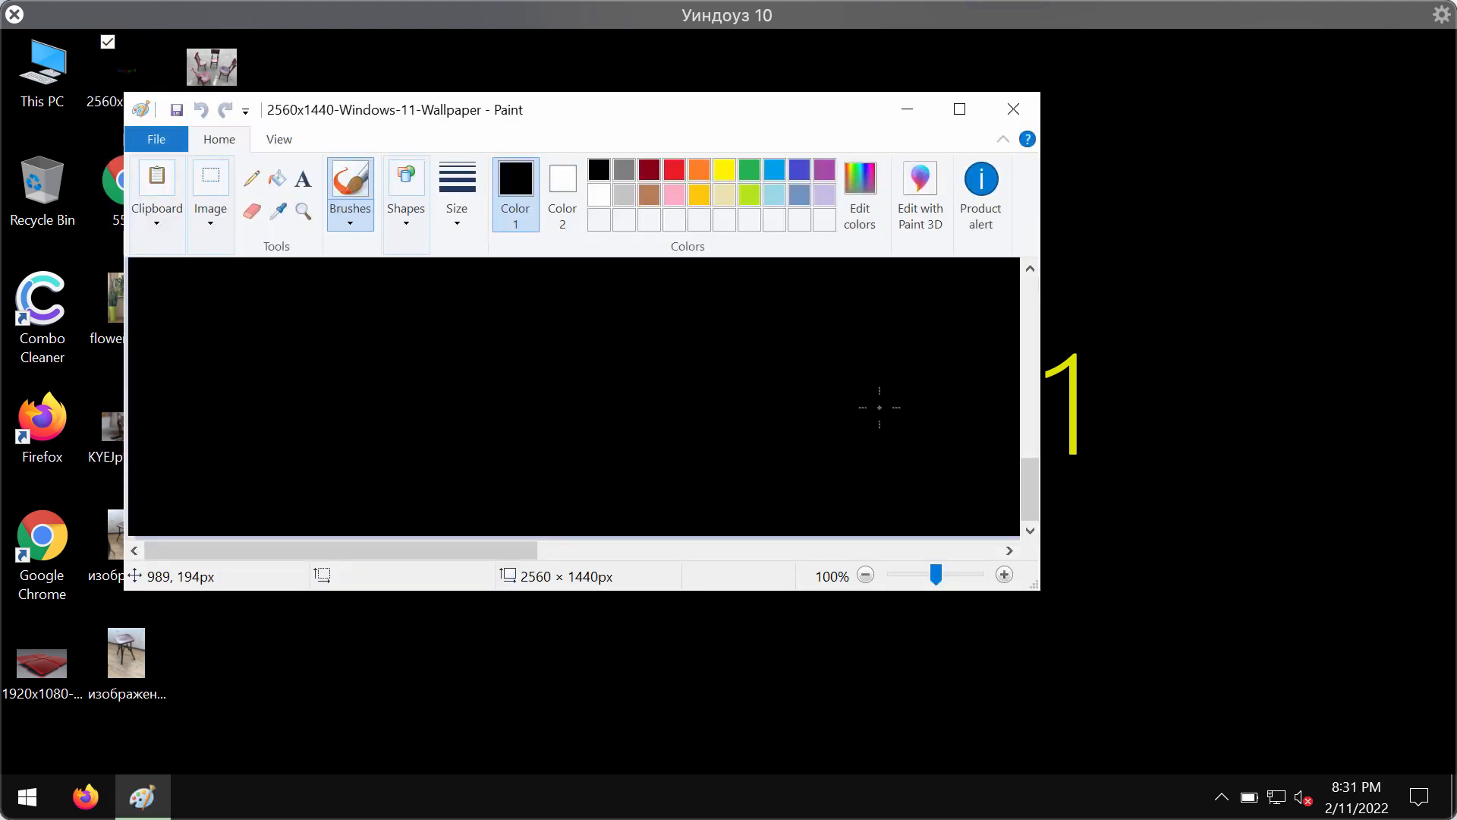
pyautogui.click(1012, 109)
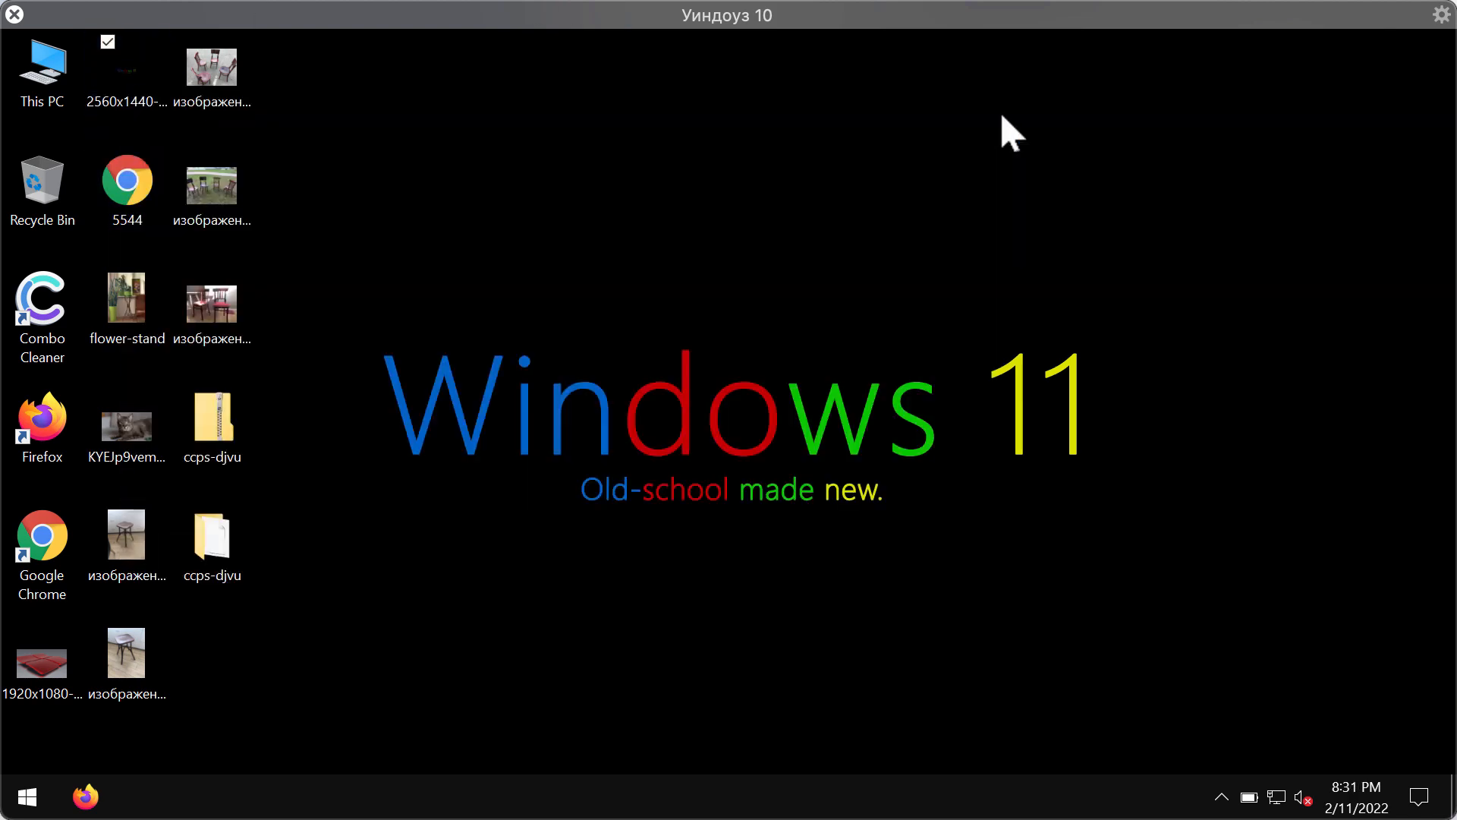
# - Browse the ccps-djvu folder, then sign out and sign back in
pyautogui.click(211, 539)
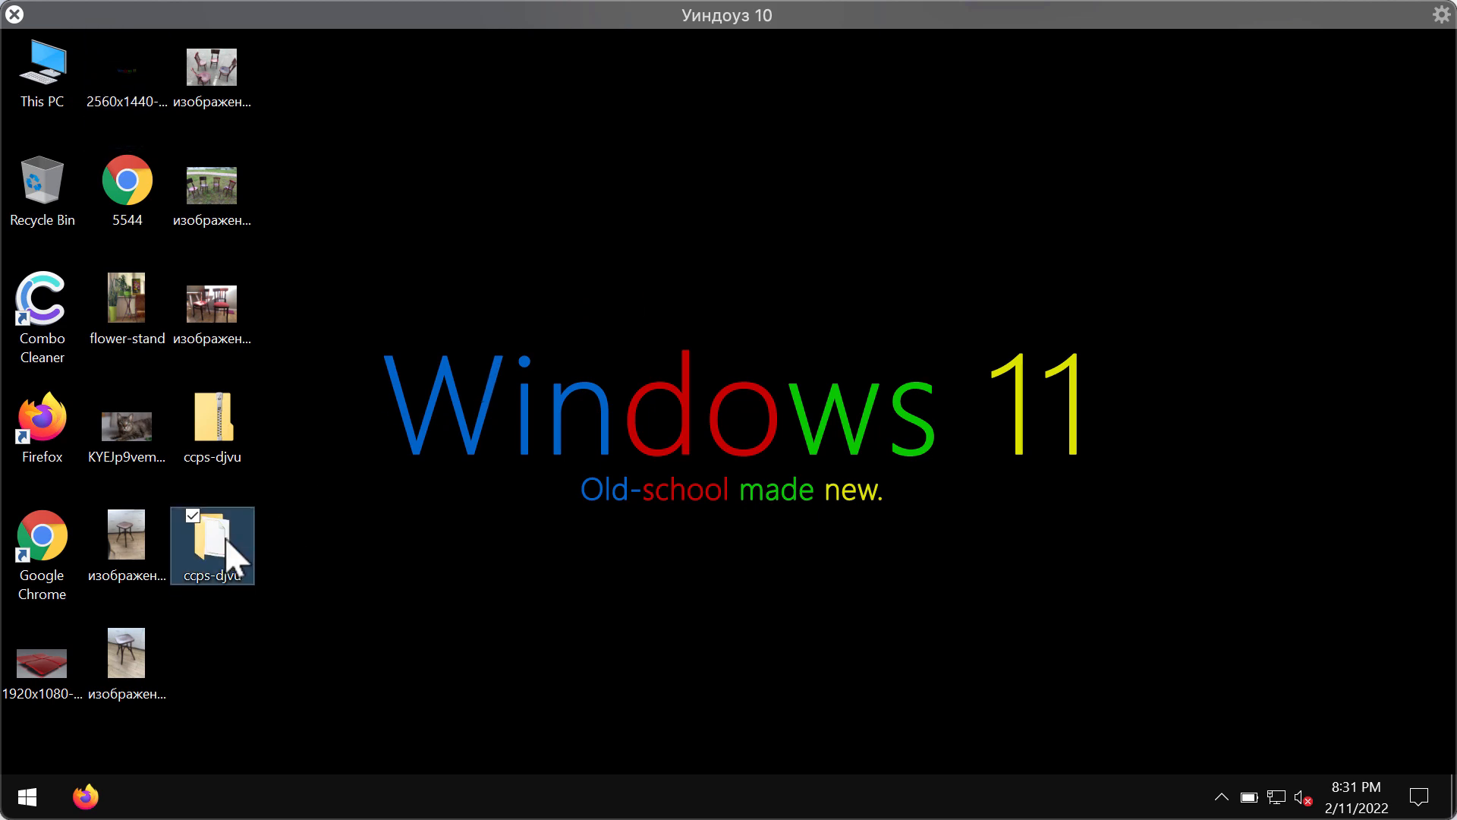
pyautogui.doubleClick(211, 546)
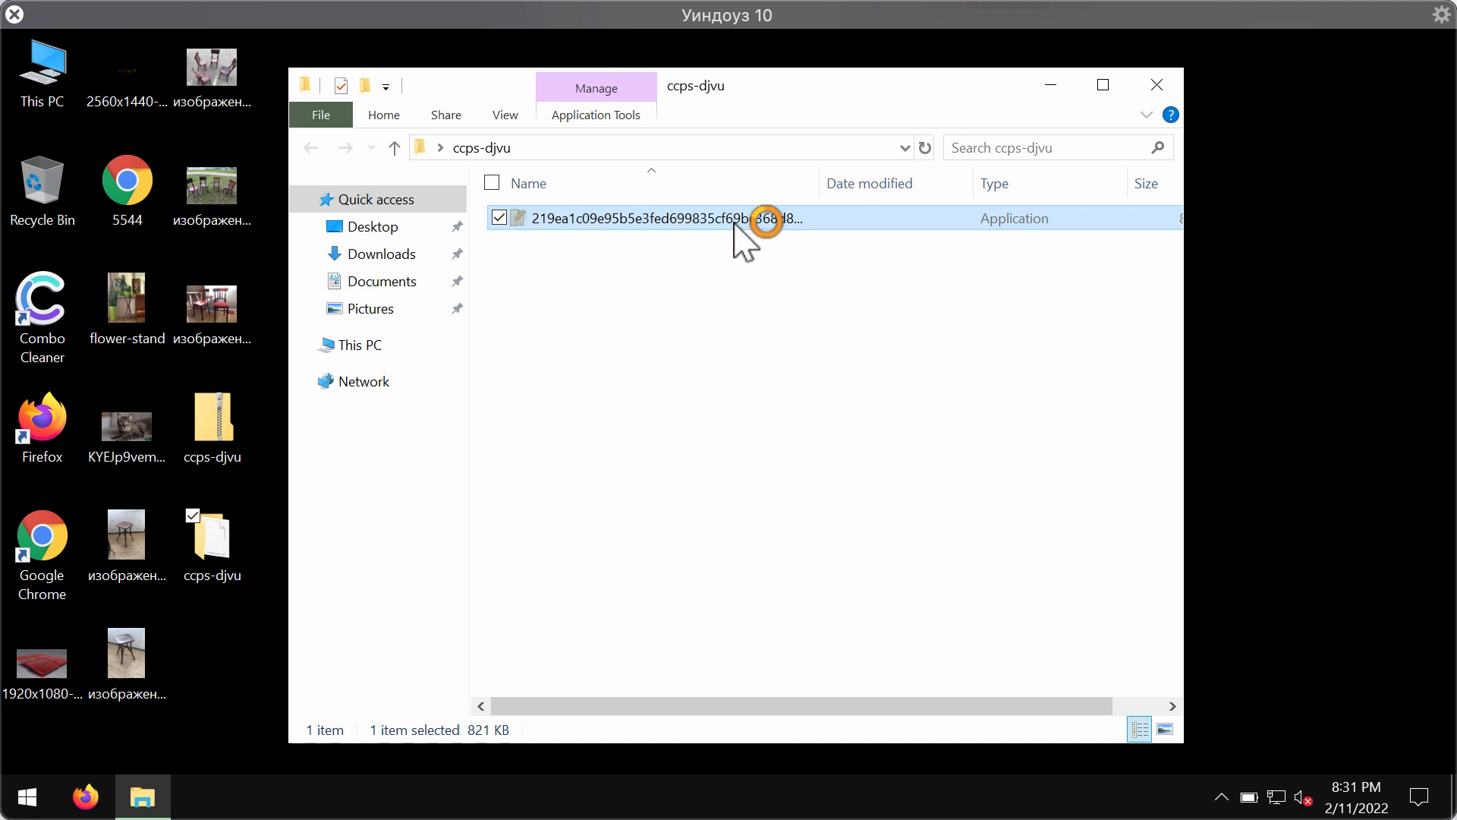
pyautogui.moveTo(1157, 103)
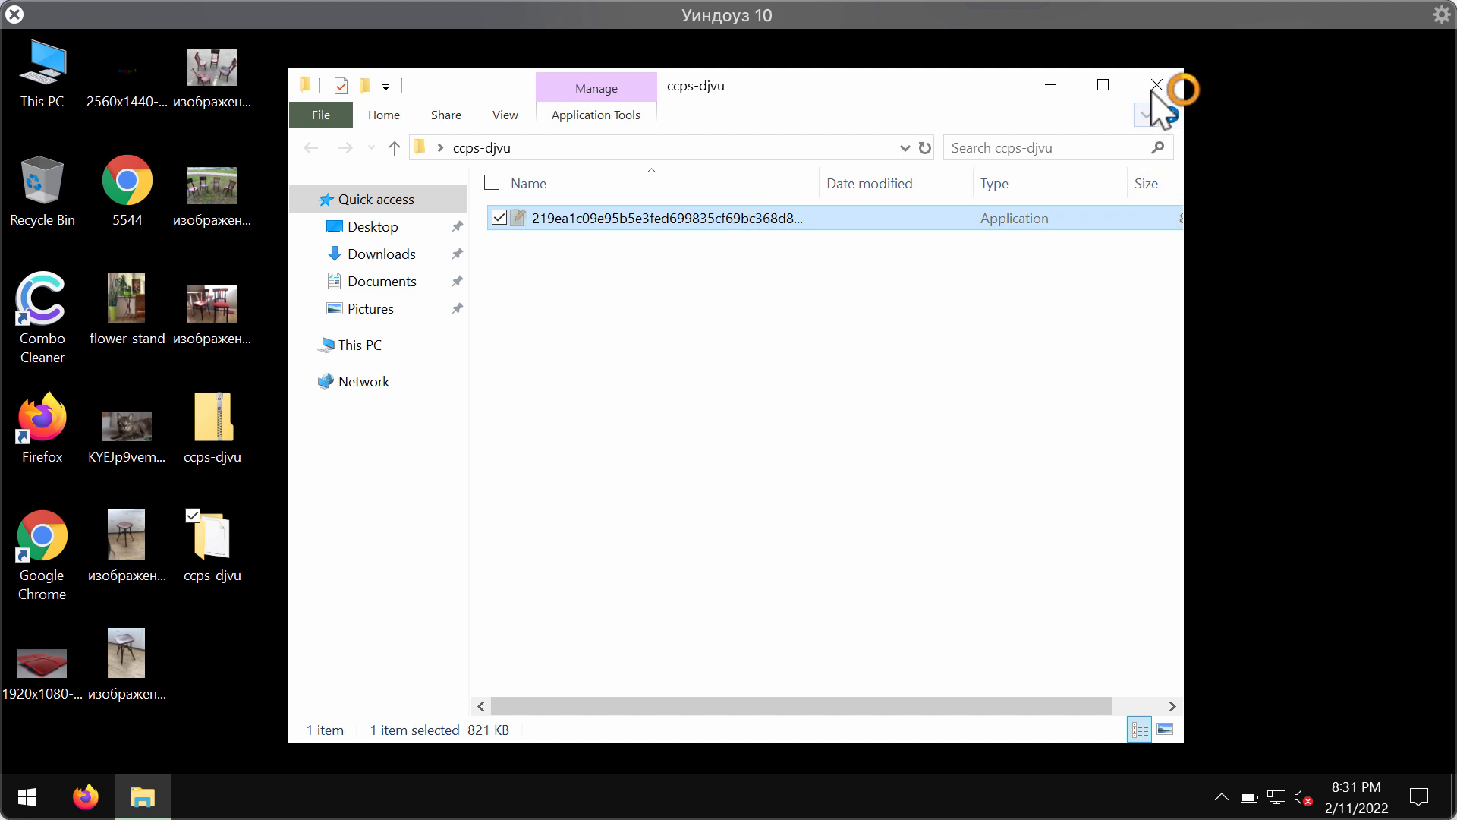
pyautogui.click(1155, 85)
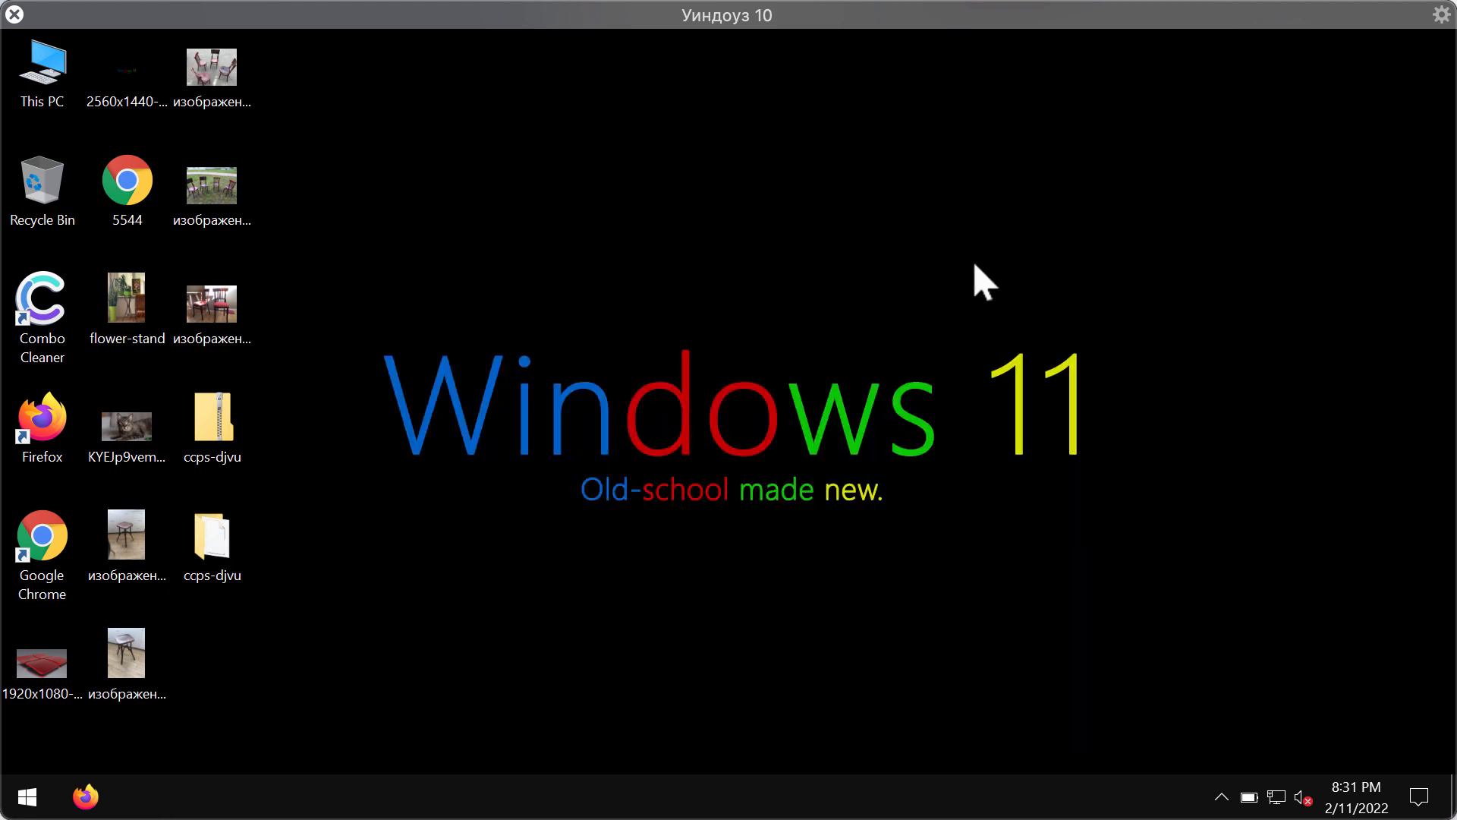
pyautogui.moveTo(697, 521)
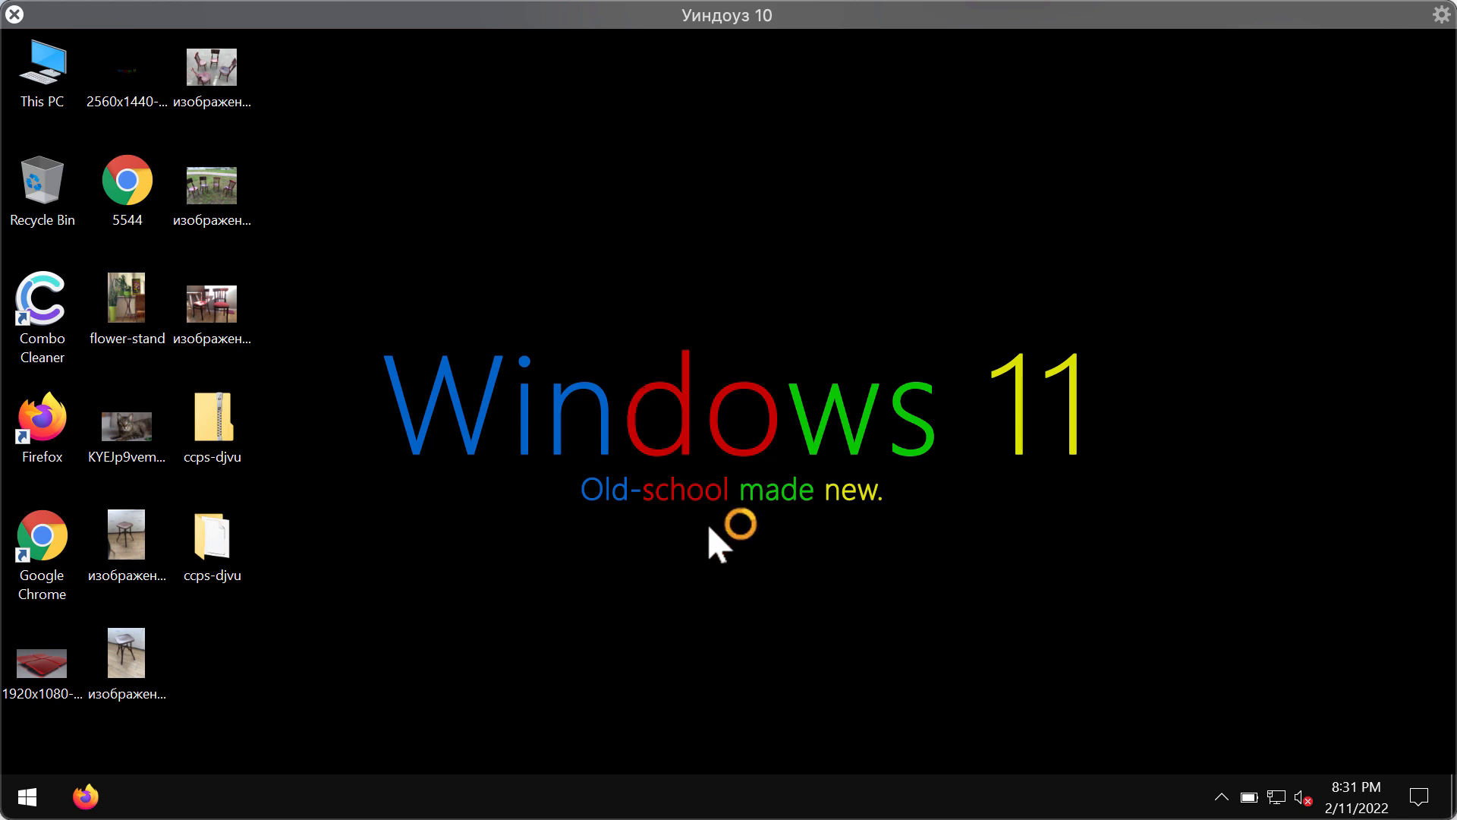
pyautogui.moveTo(737, 369)
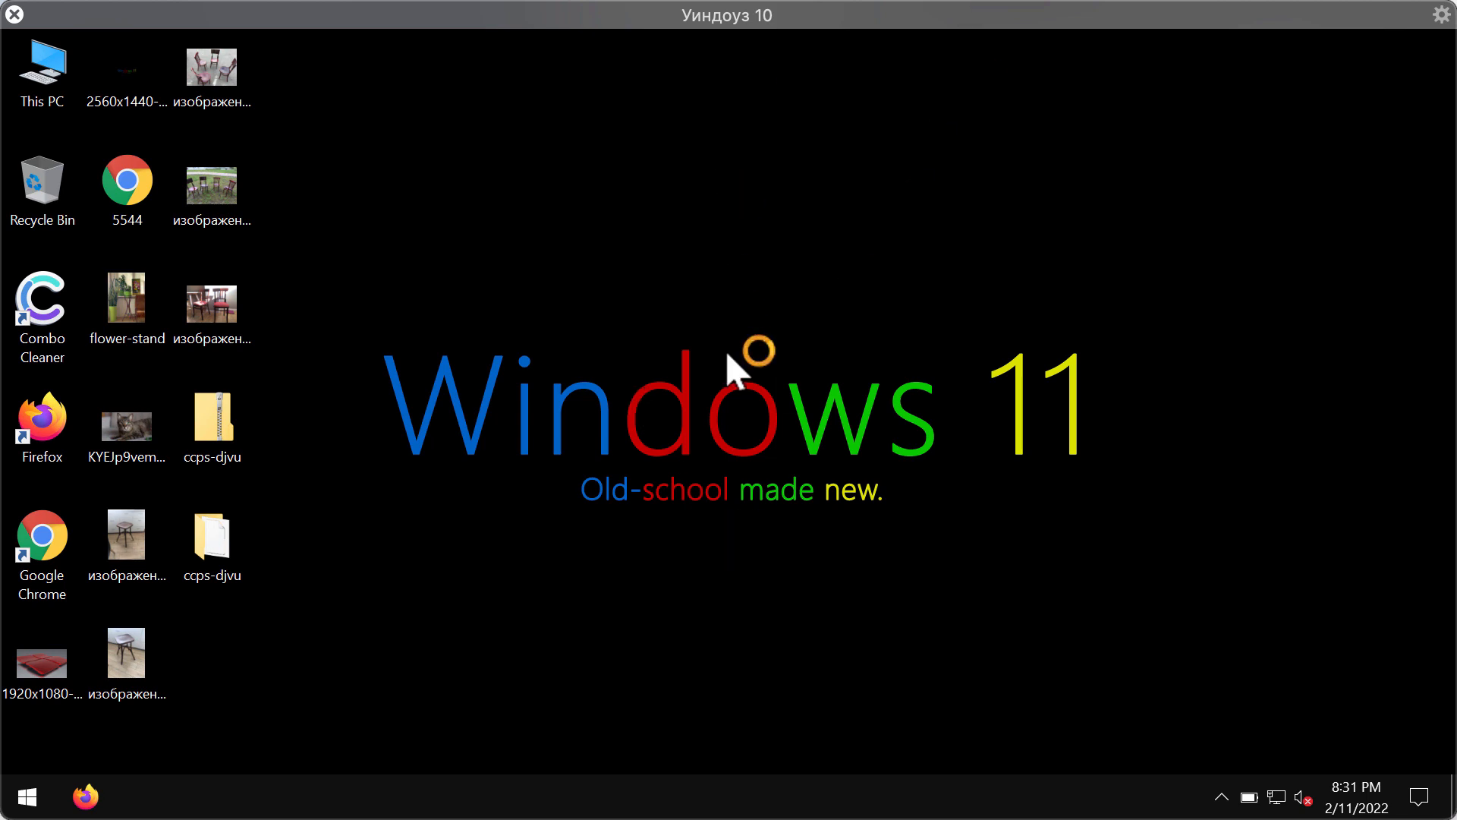
pyautogui.moveTo(320, 671)
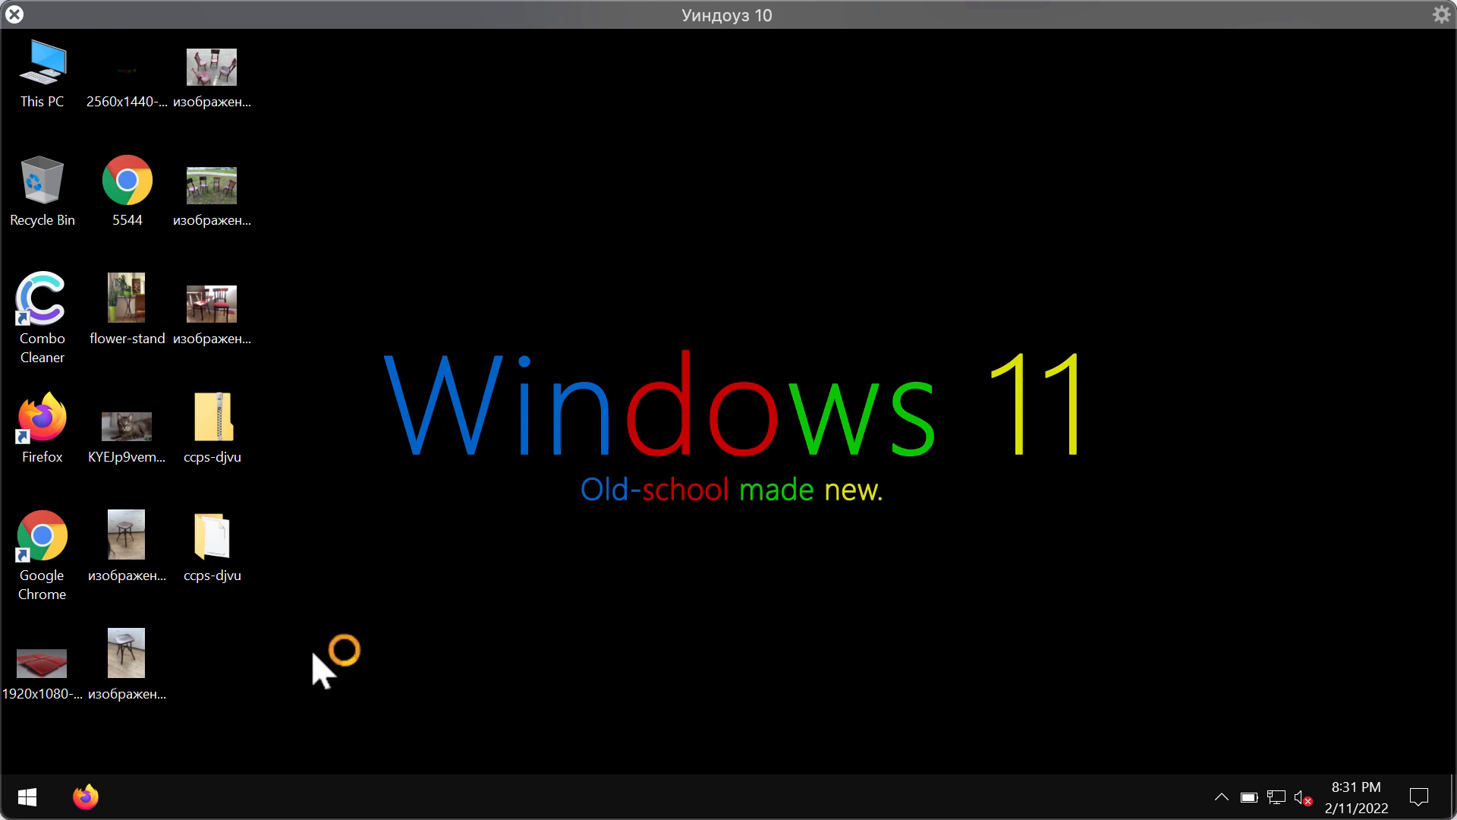
pyautogui.moveTo(26, 797)
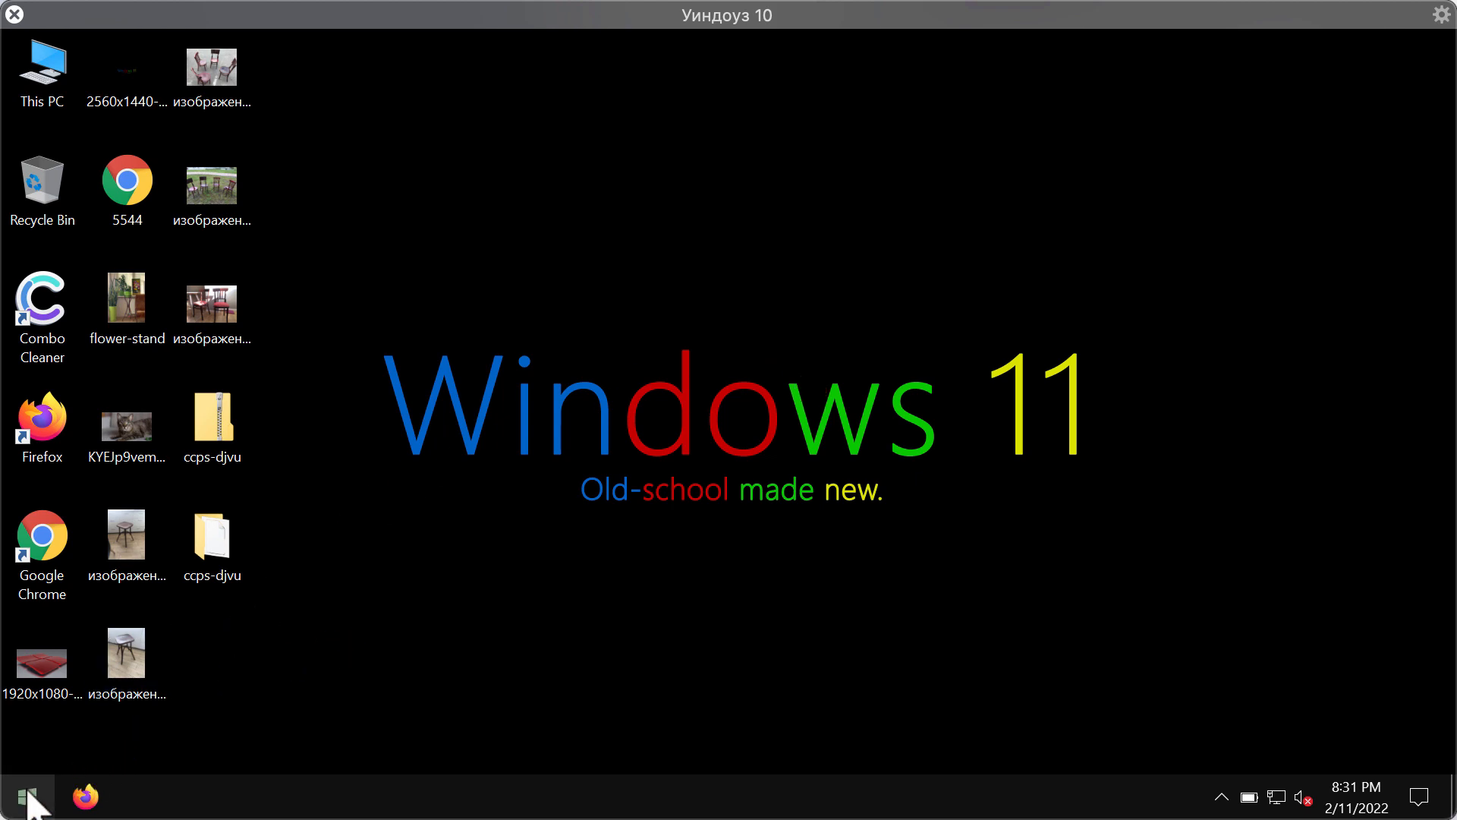
pyautogui.rightClick(26, 797)
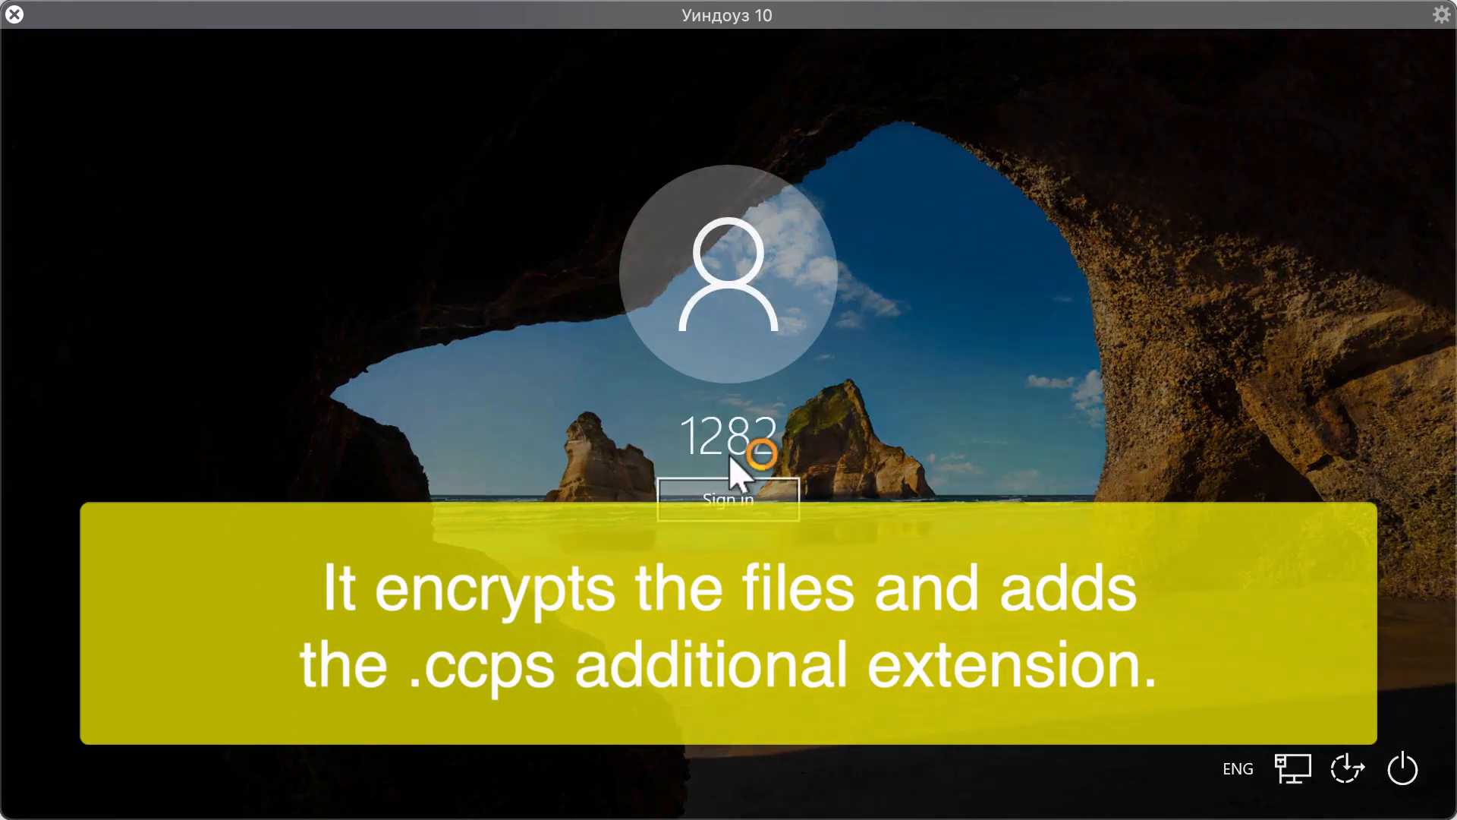
pyautogui.click(728, 500)
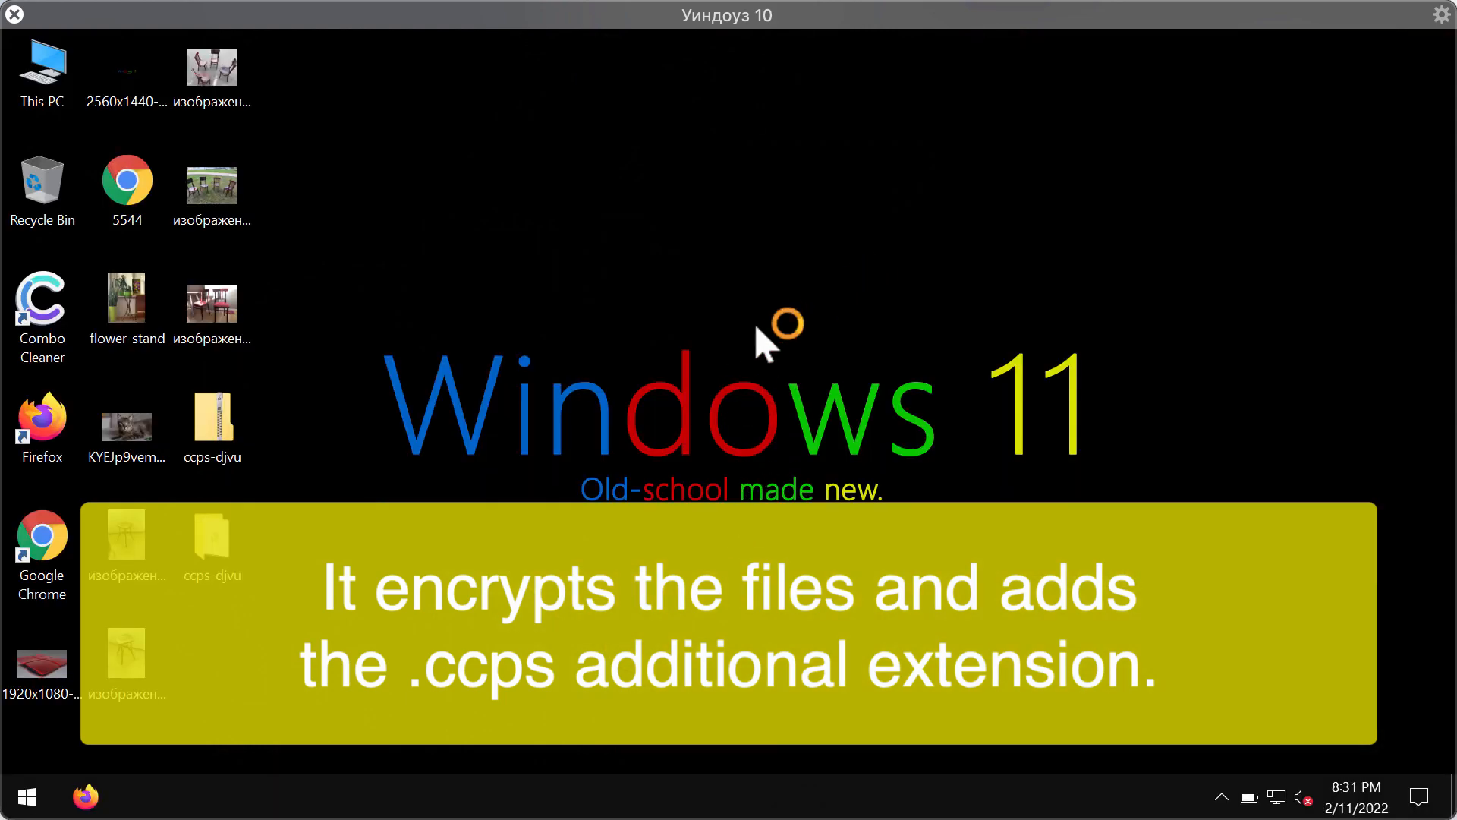
pyautogui.moveTo(762, 344)
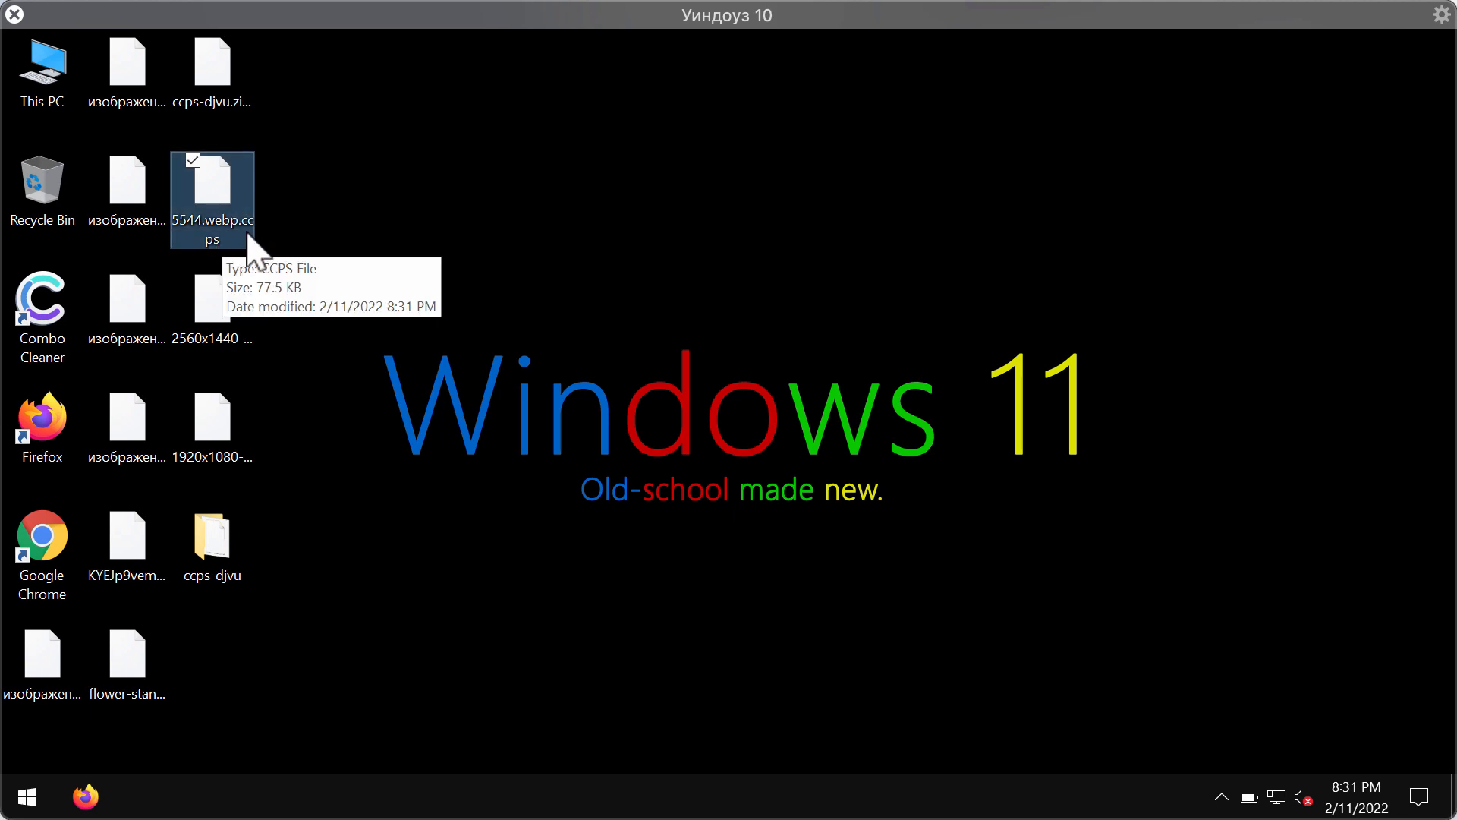
pyautogui.moveTo(237, 256)
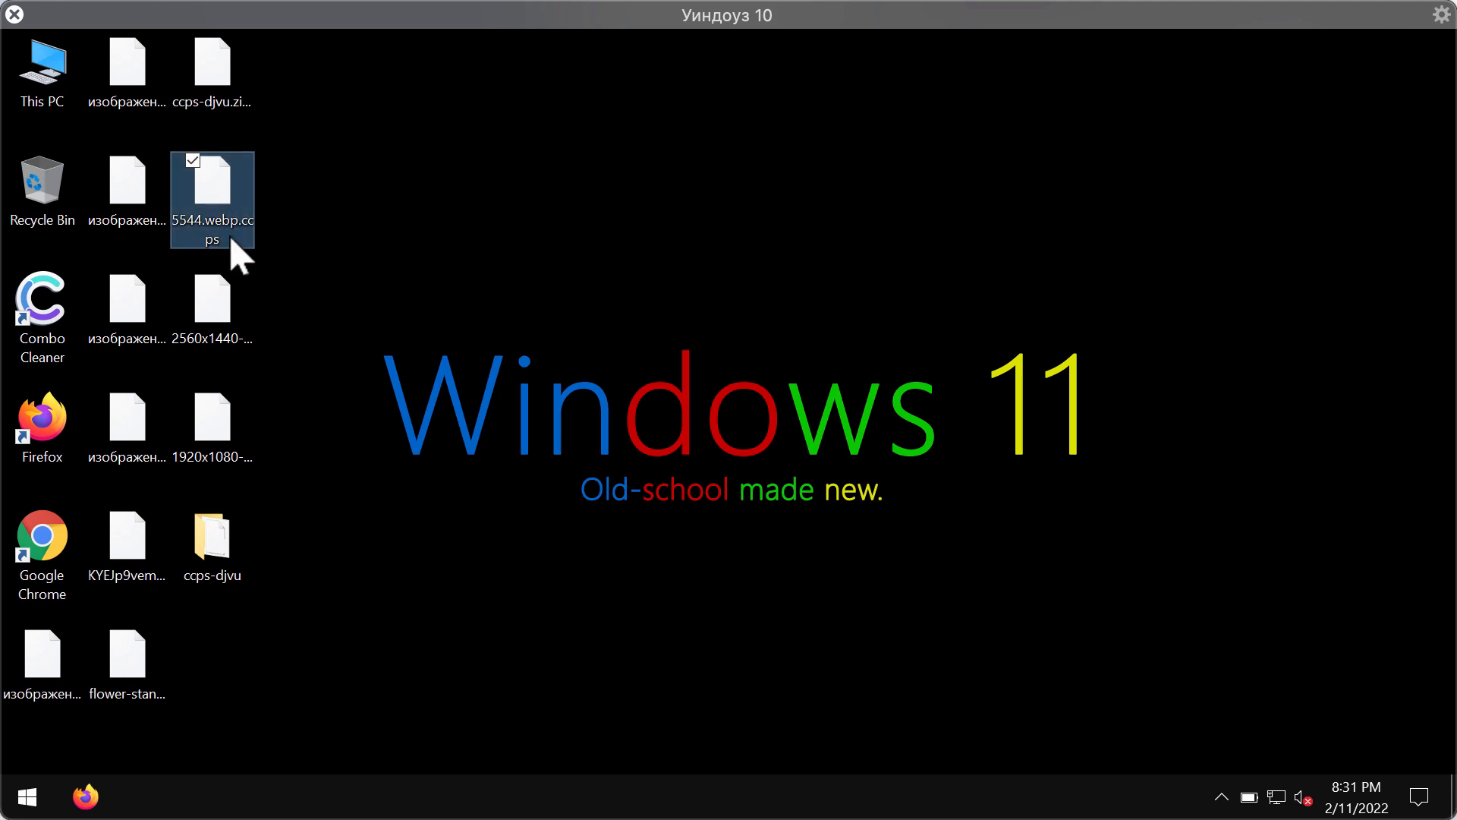
# - Try opening 5544.webp.ccps and dismiss the 'can't open this file' warning
pyautogui.doubleClick(212, 183)
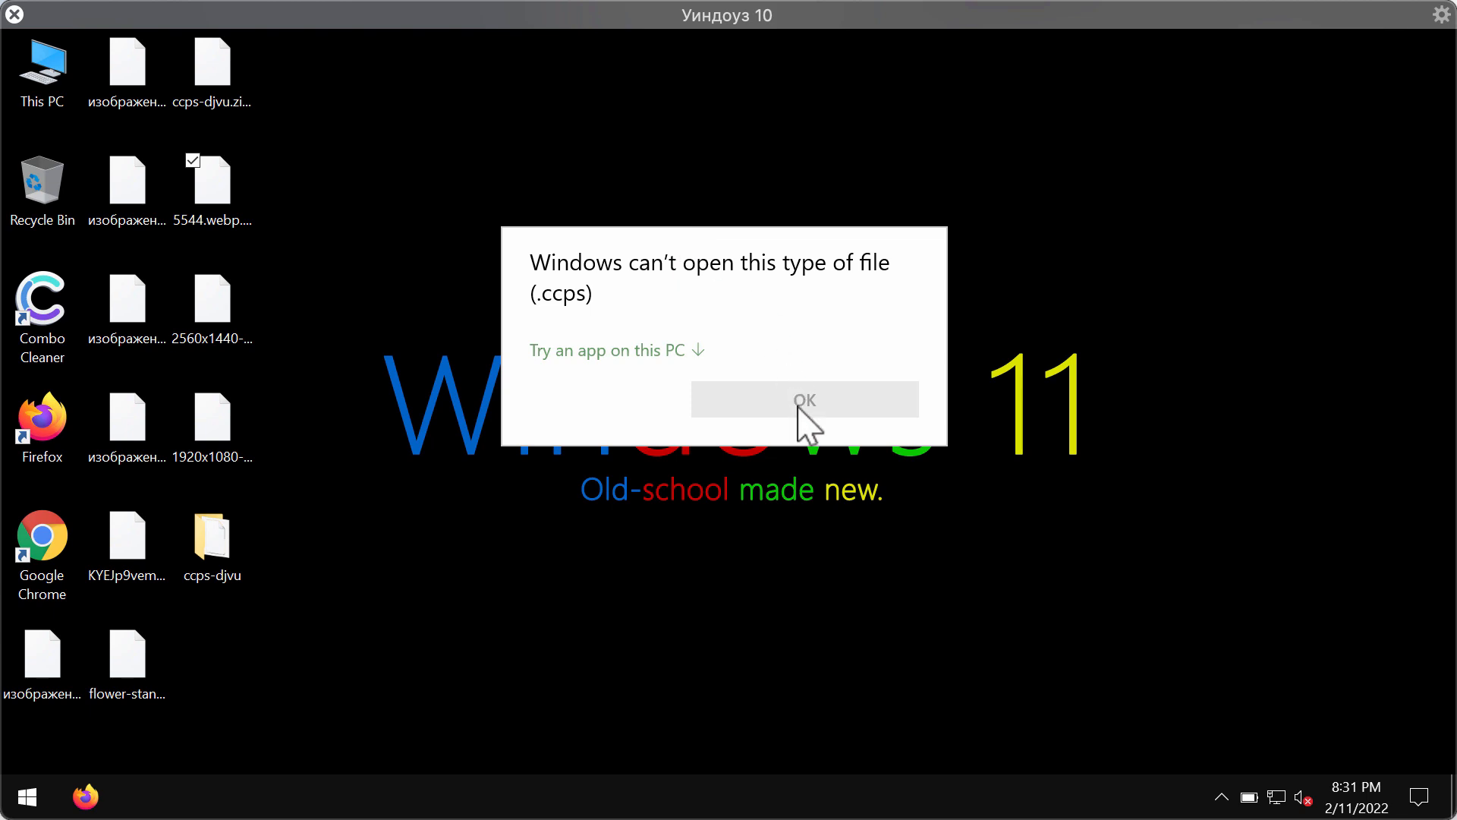
pyautogui.moveTo(679, 307)
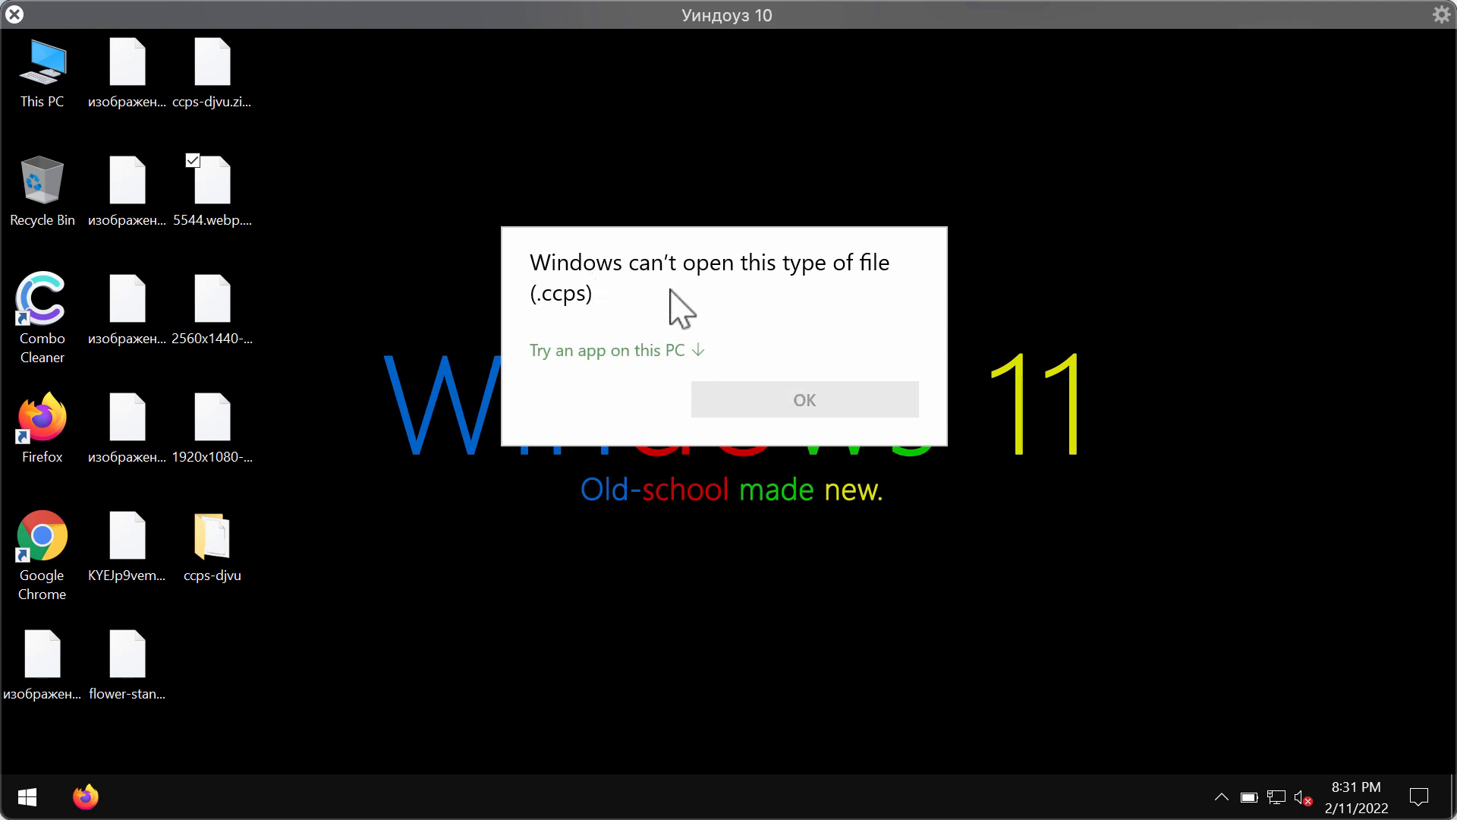
pyautogui.moveTo(517, 198)
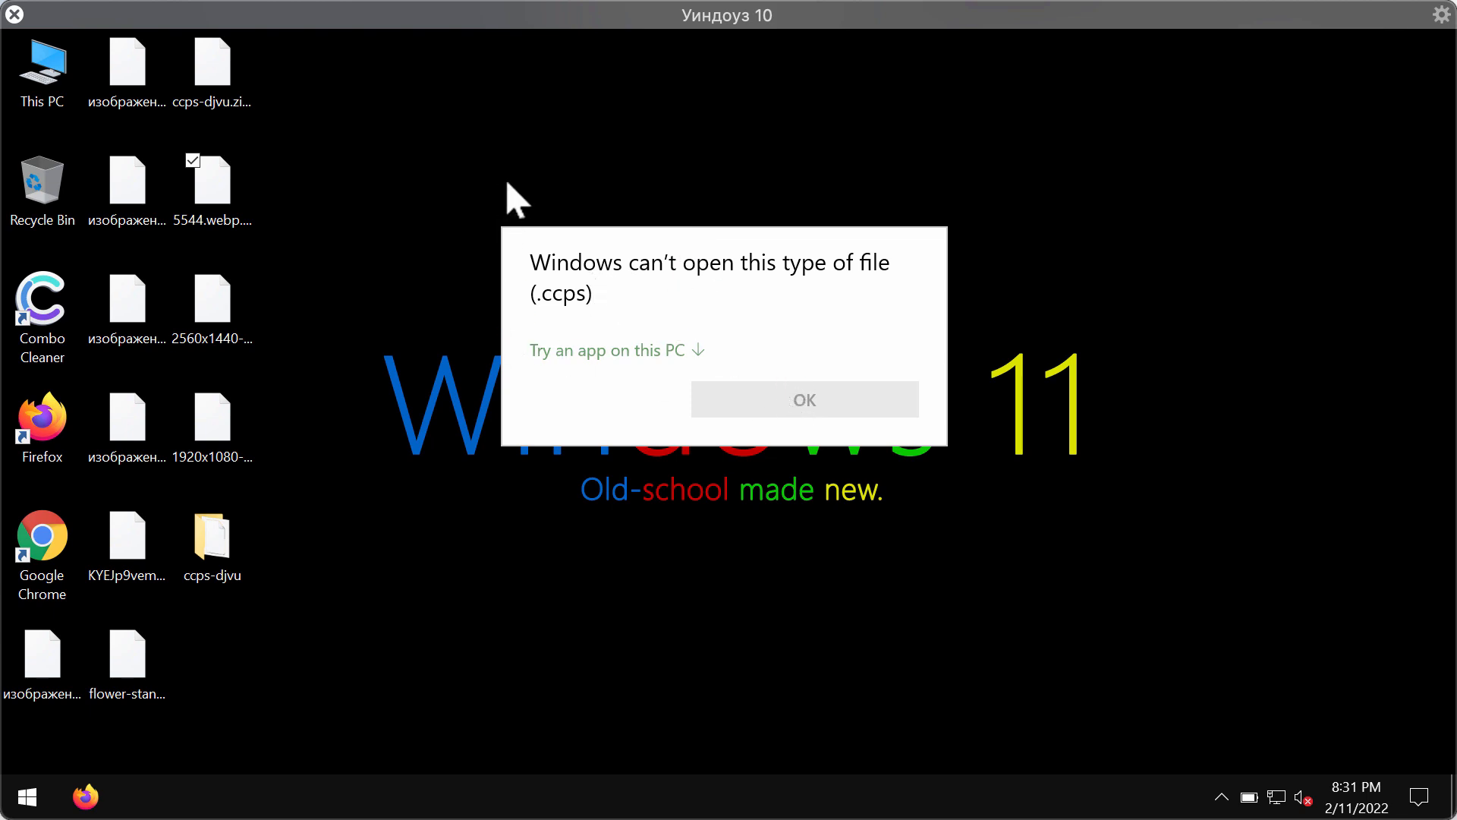
pyautogui.click(803, 400)
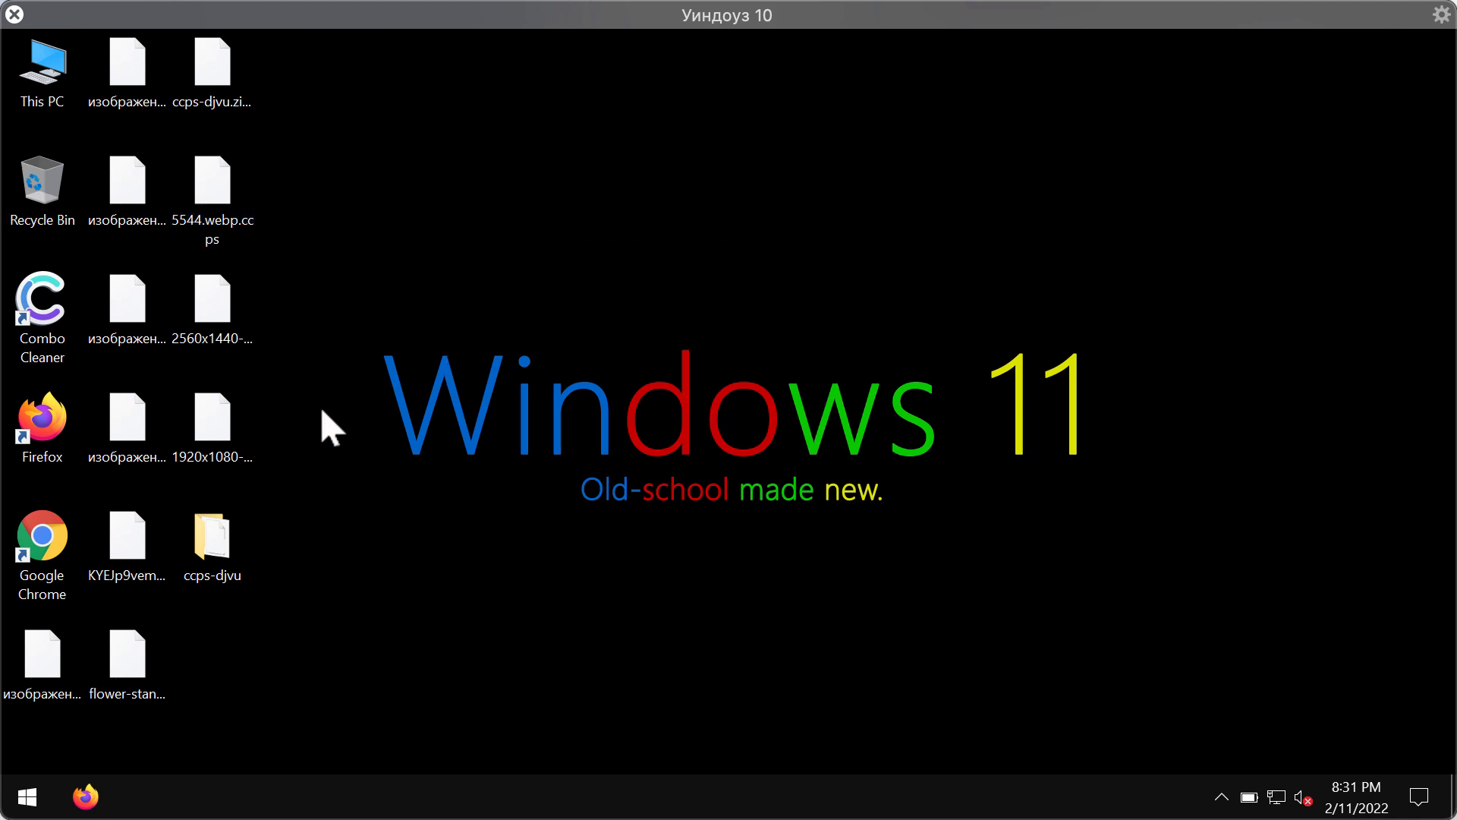
pyautogui.click(211, 427)
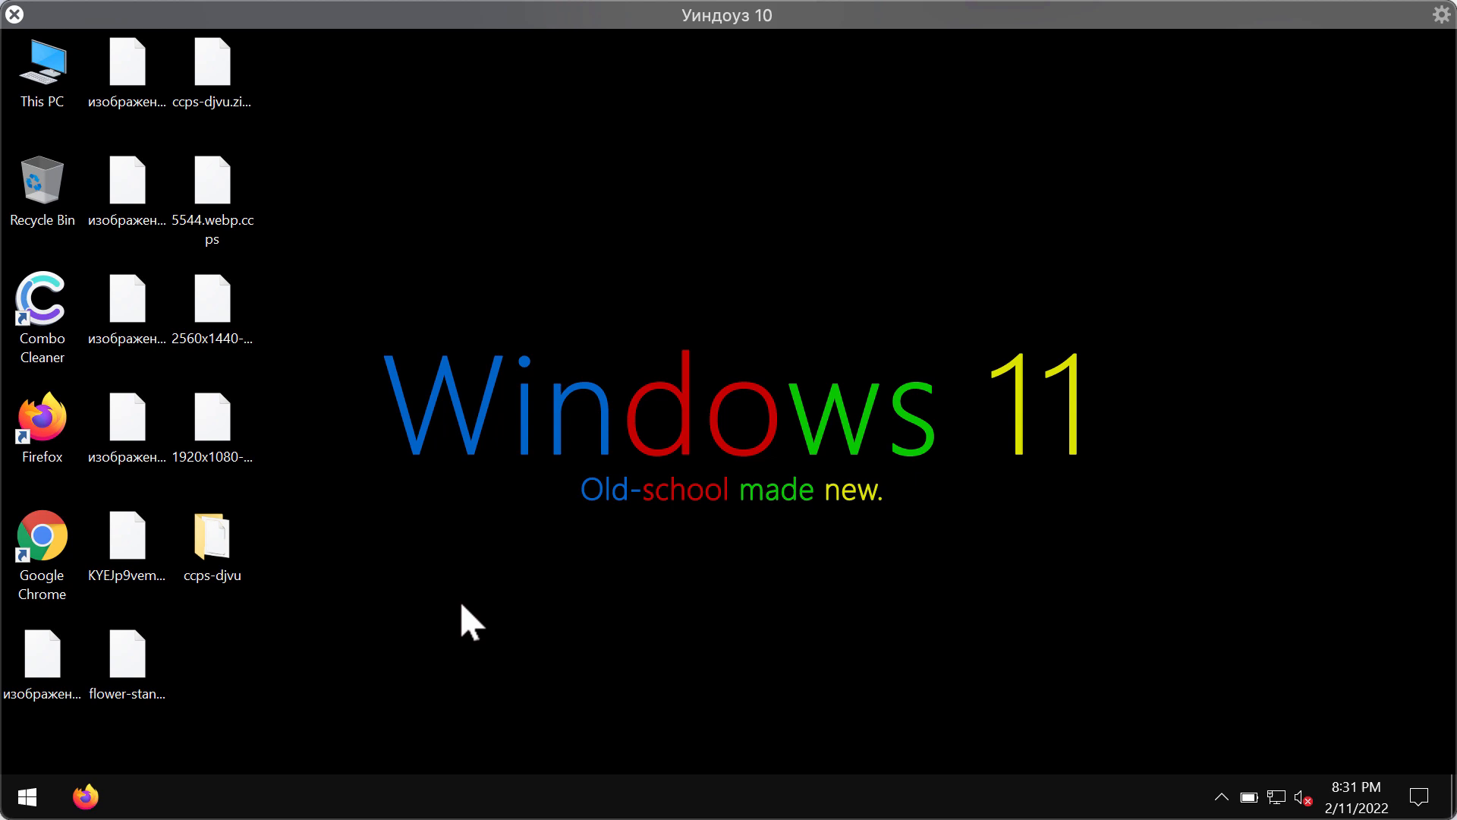
pyautogui.moveTo(463, 449)
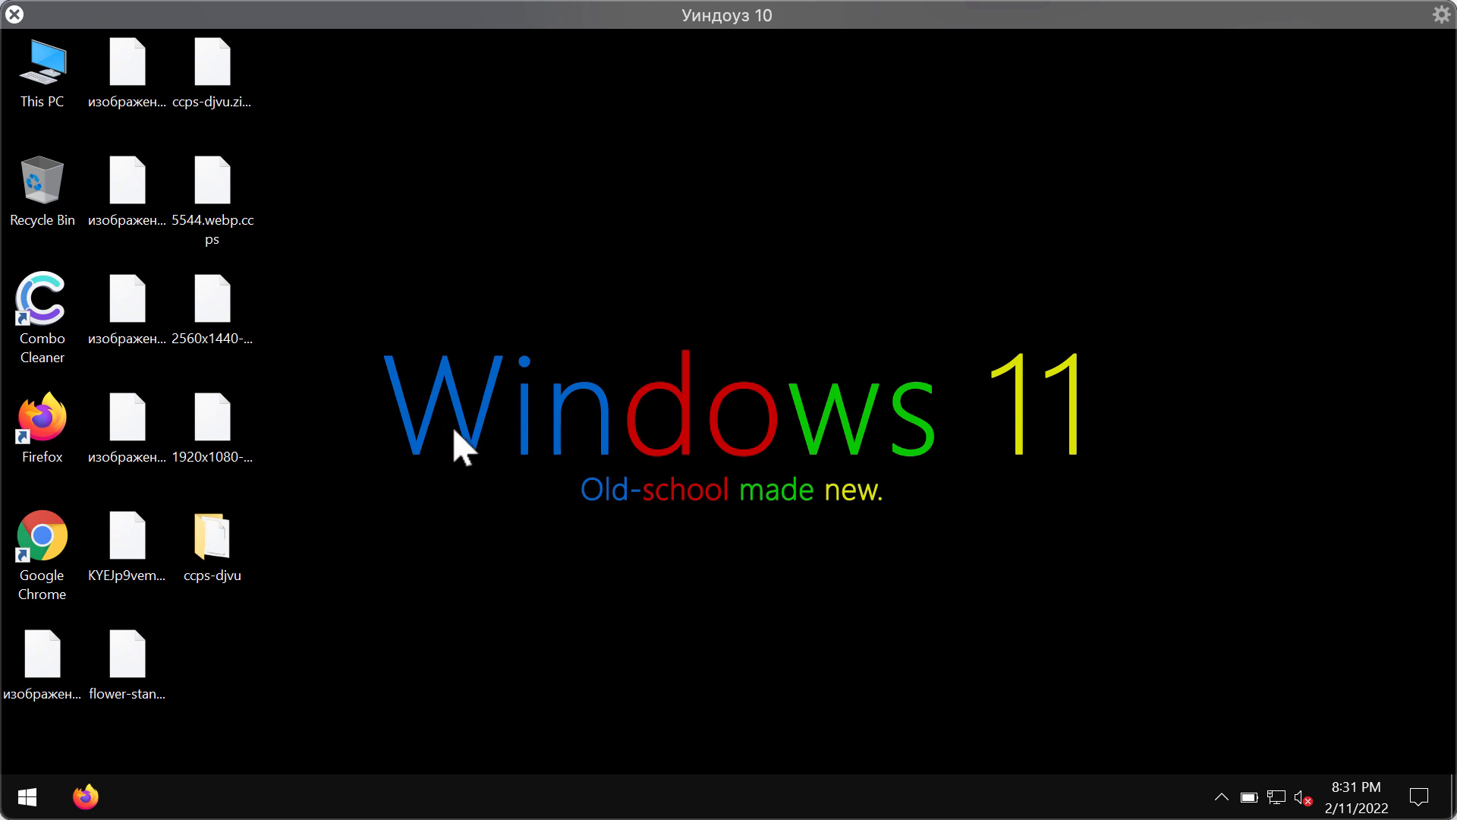
pyautogui.moveTo(414, 260)
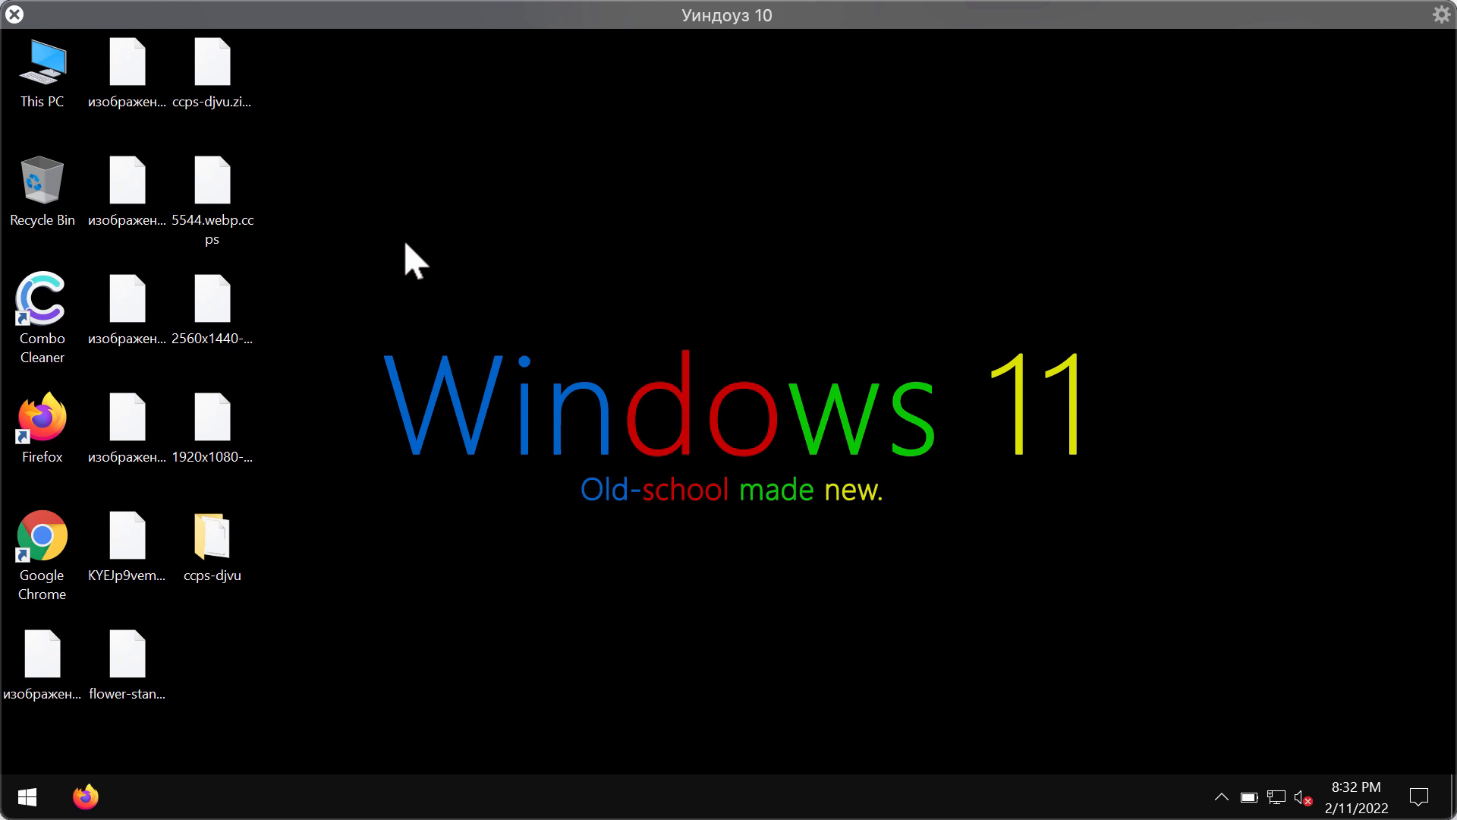
pyautogui.moveTo(360, 218)
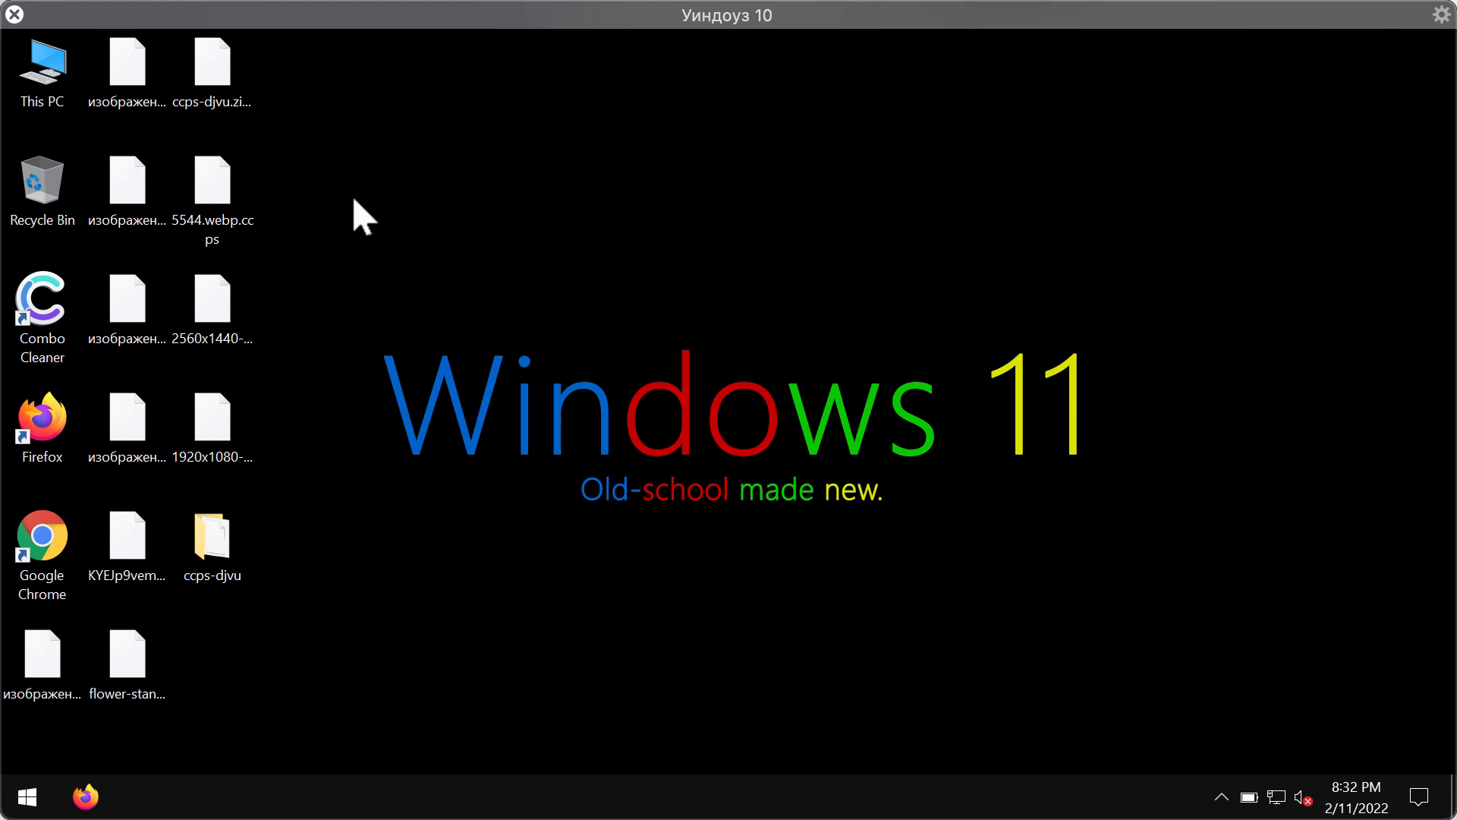
pyautogui.moveTo(394, 402)
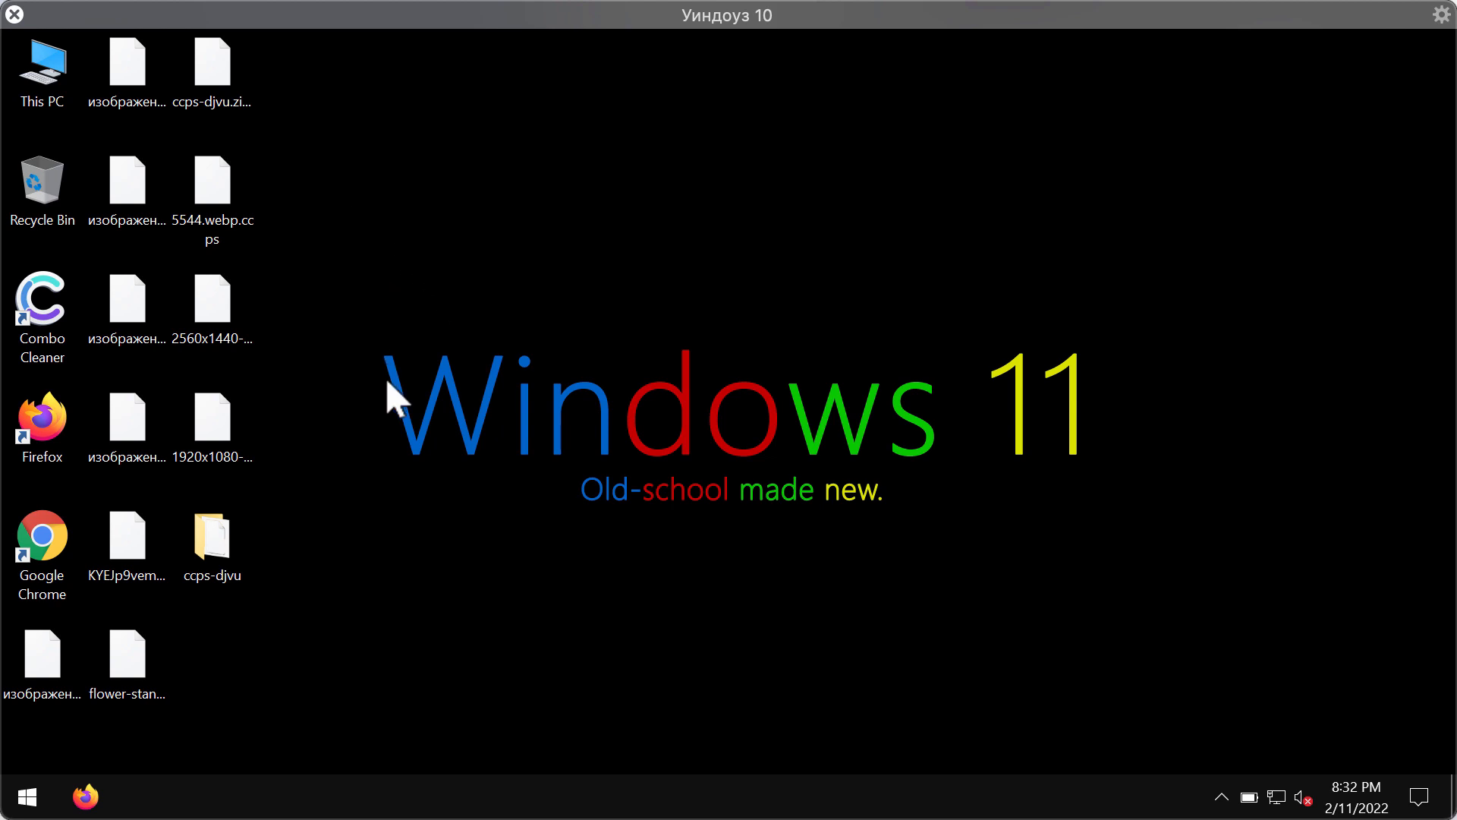
pyautogui.moveTo(376, 272)
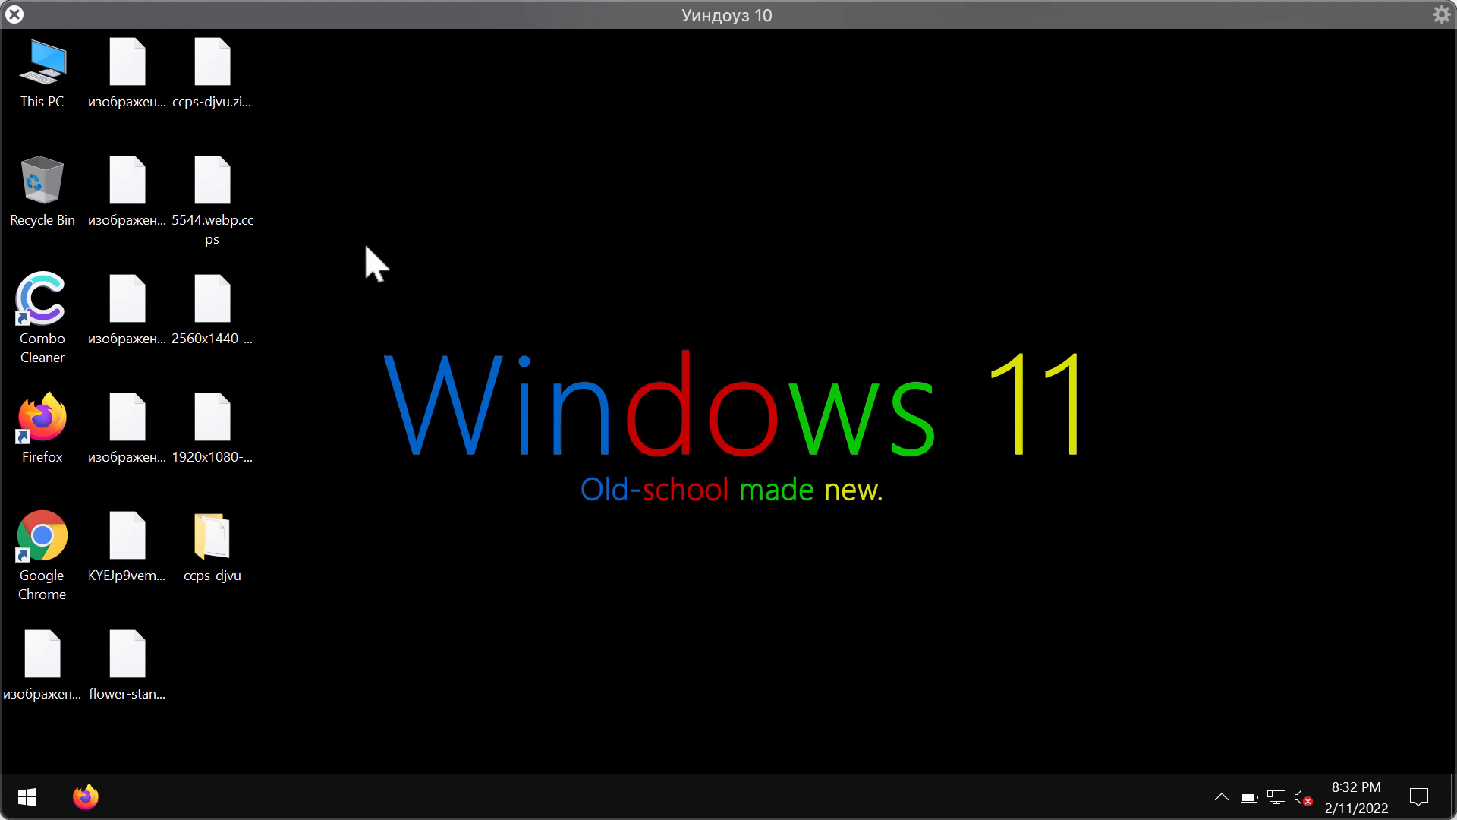
pyautogui.moveTo(374, 145)
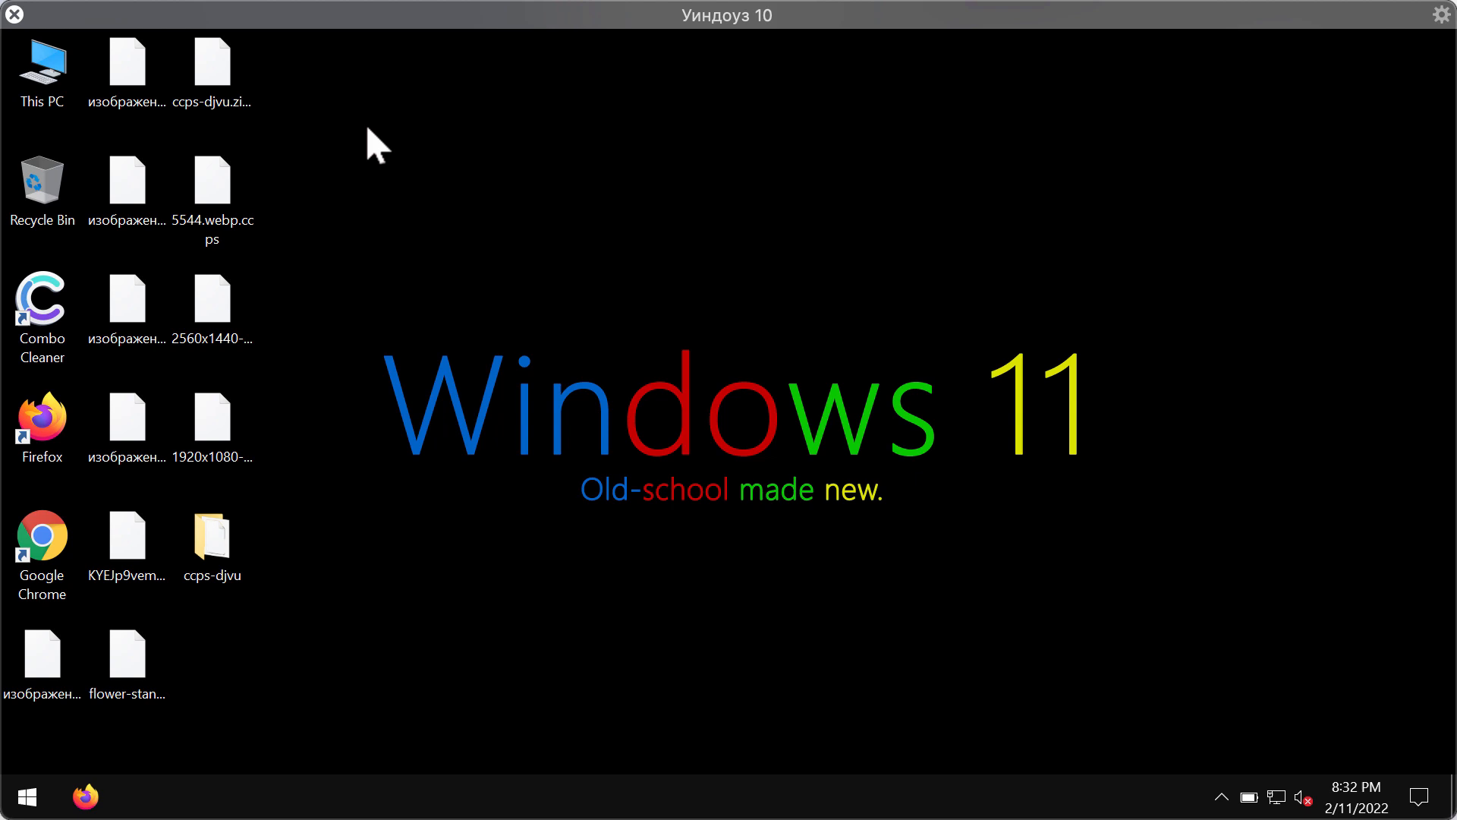
pyautogui.moveTo(407, 516)
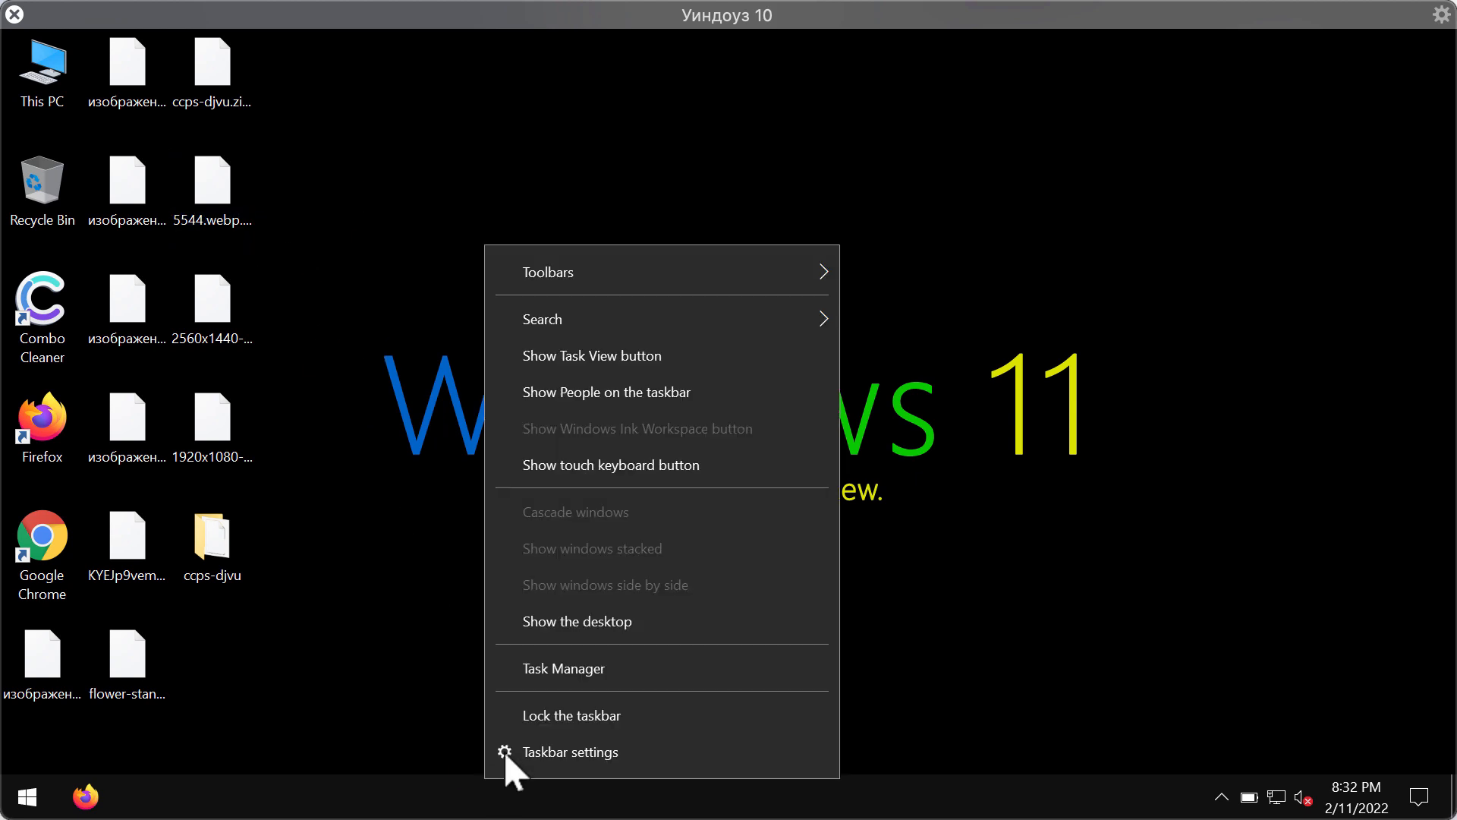
# - End the hex-named 219ea1c… background process in Task Manager
pyautogui.click(562, 668)
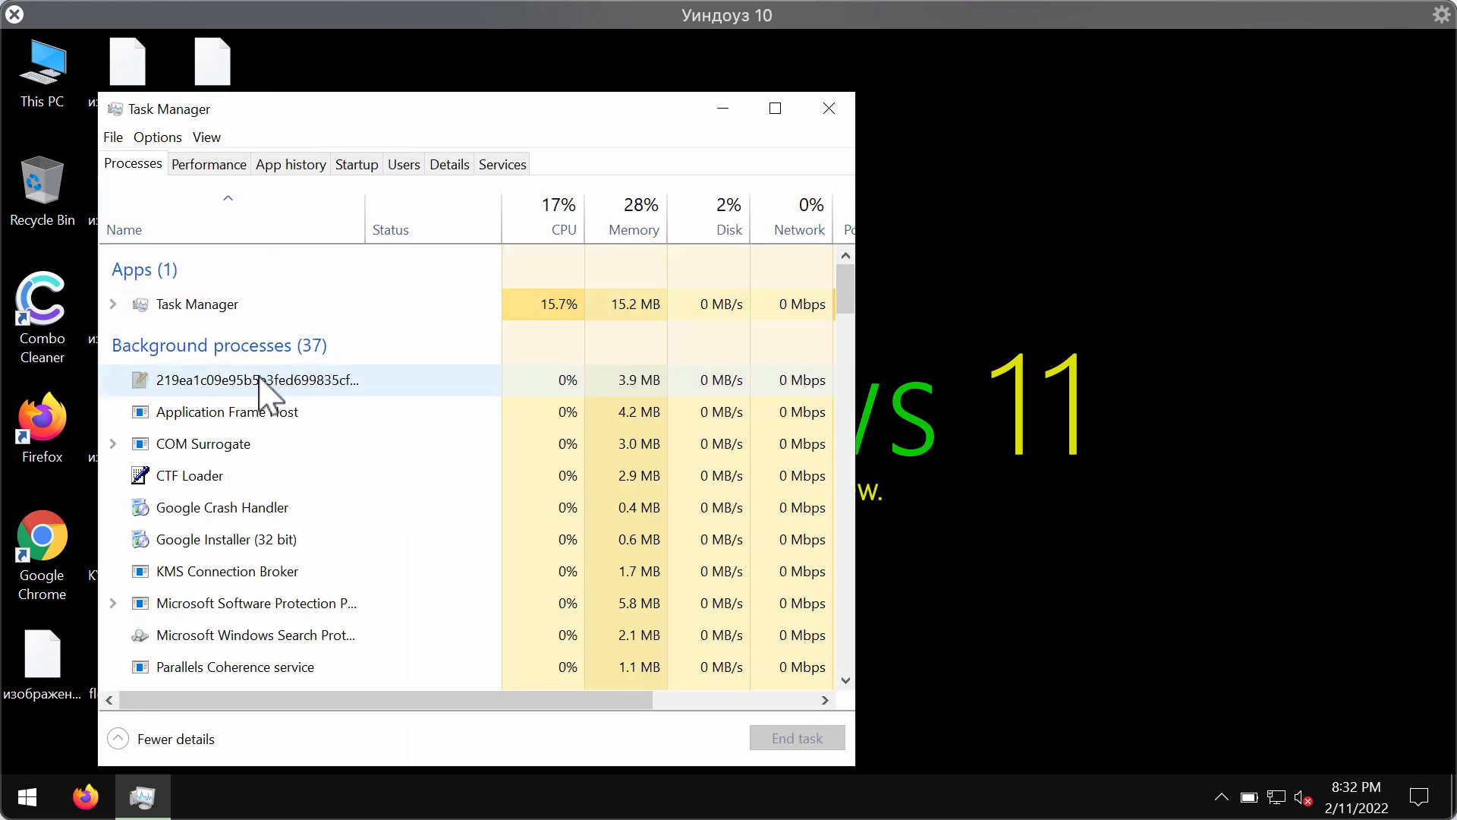
pyautogui.click(258, 380)
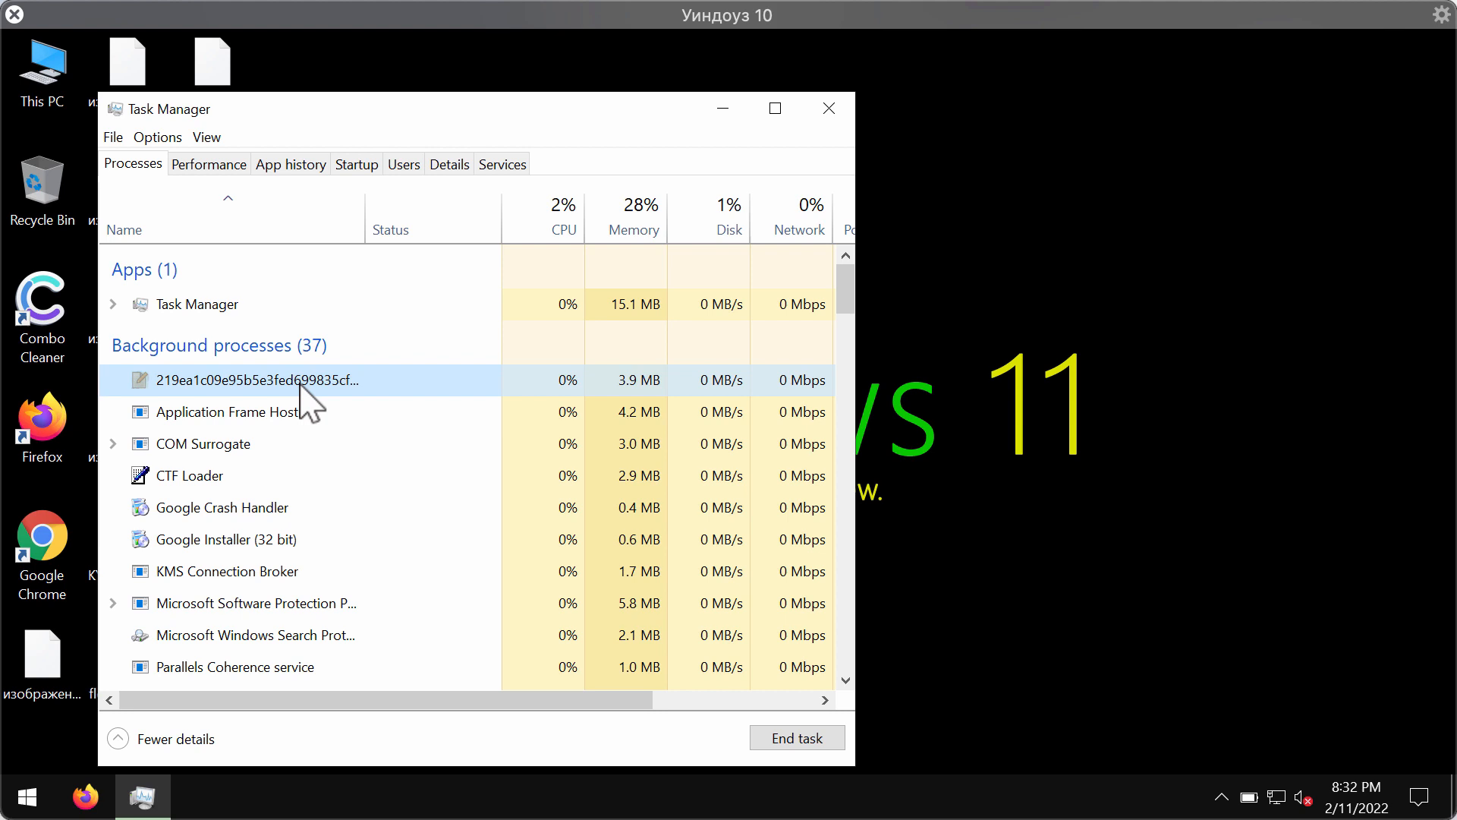
pyautogui.rightClick(253, 380)
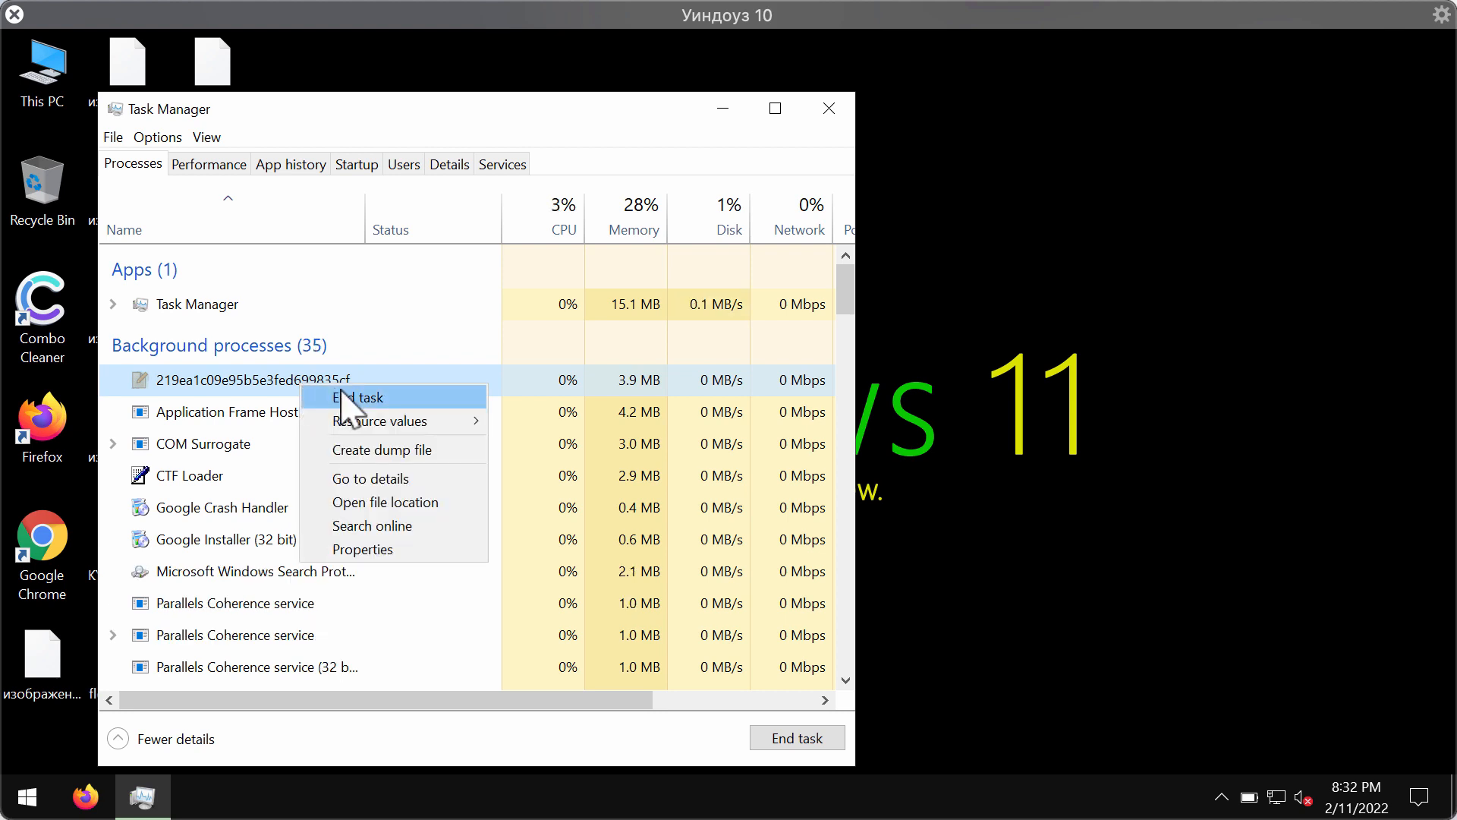
pyautogui.click(359, 397)
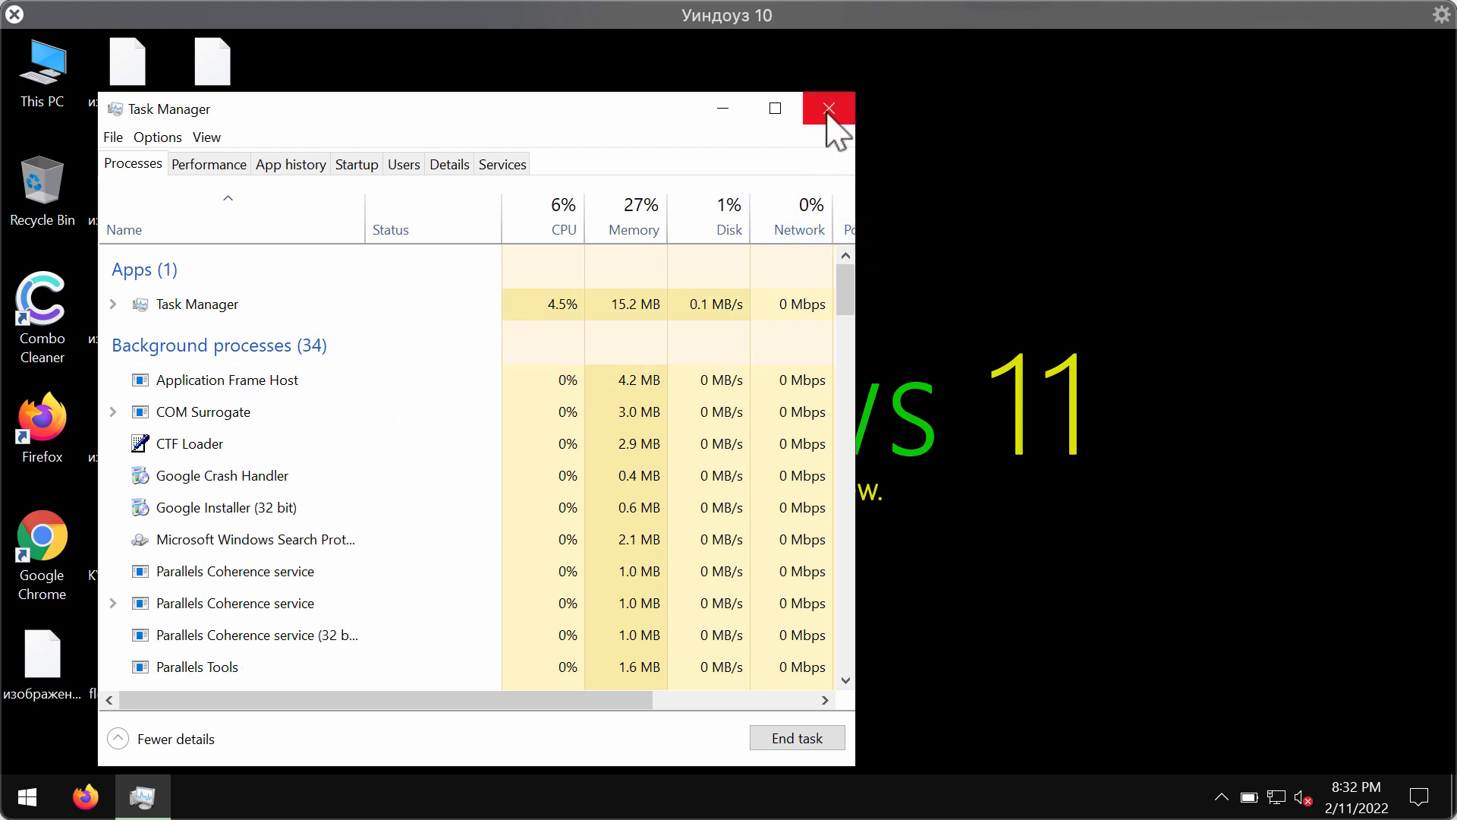
# - Close Task Manager to return to the desktop
pyautogui.click(826, 109)
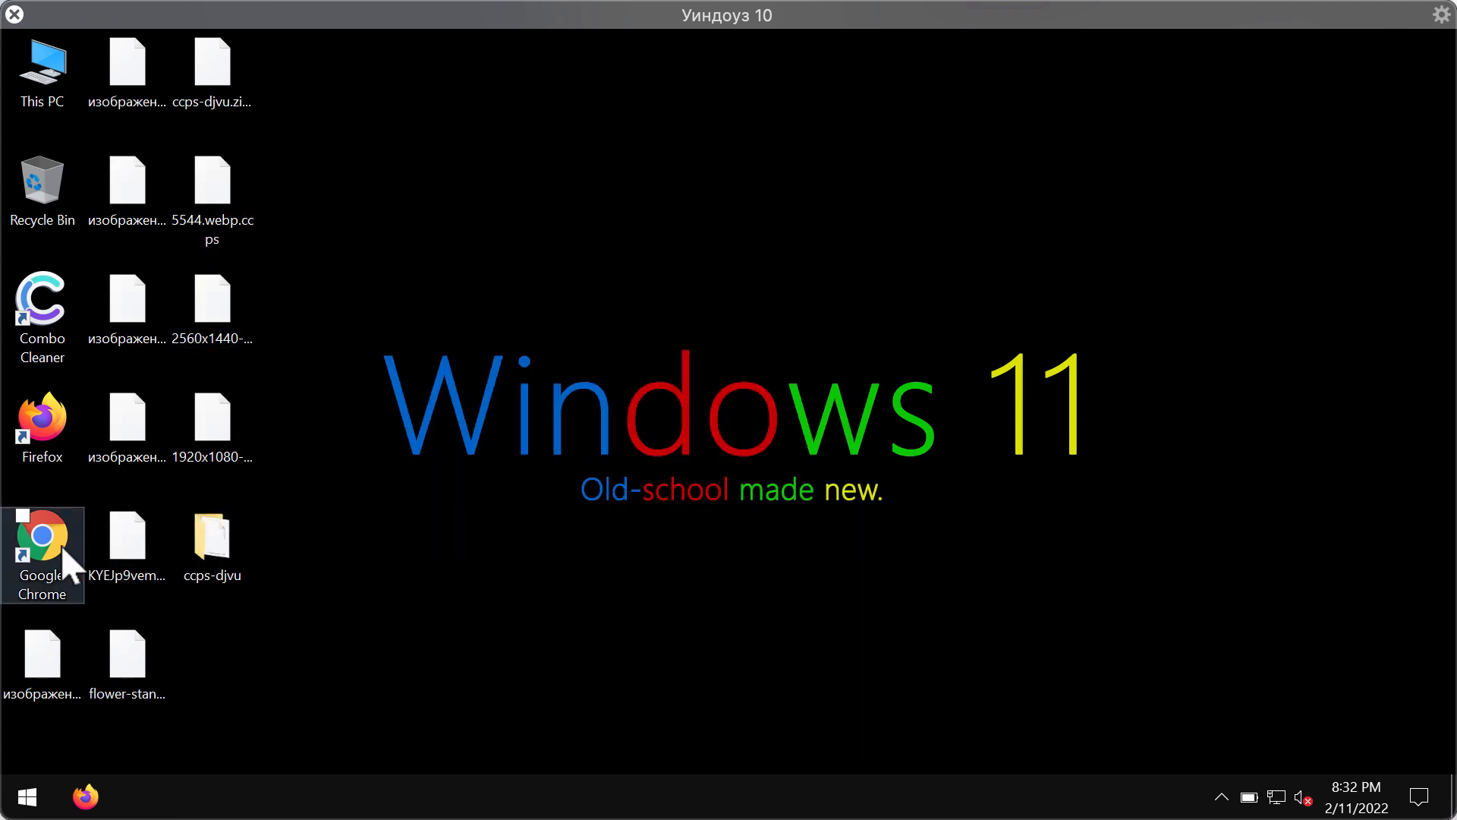
# - Load combocleaner.com in Chrome and request the Windows download
pyautogui.doubleClick(42, 554)
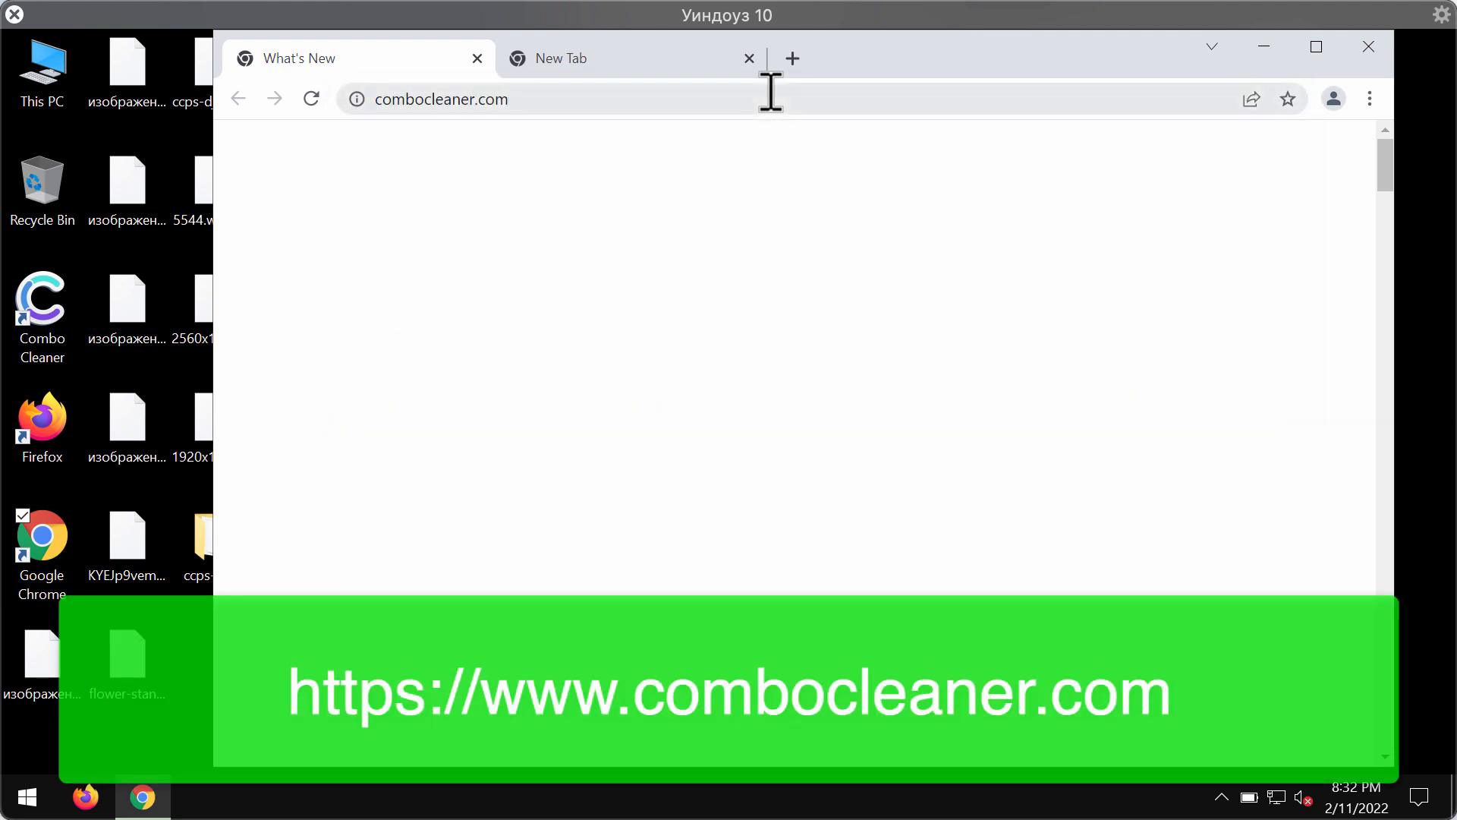
pyautogui.click(749, 59)
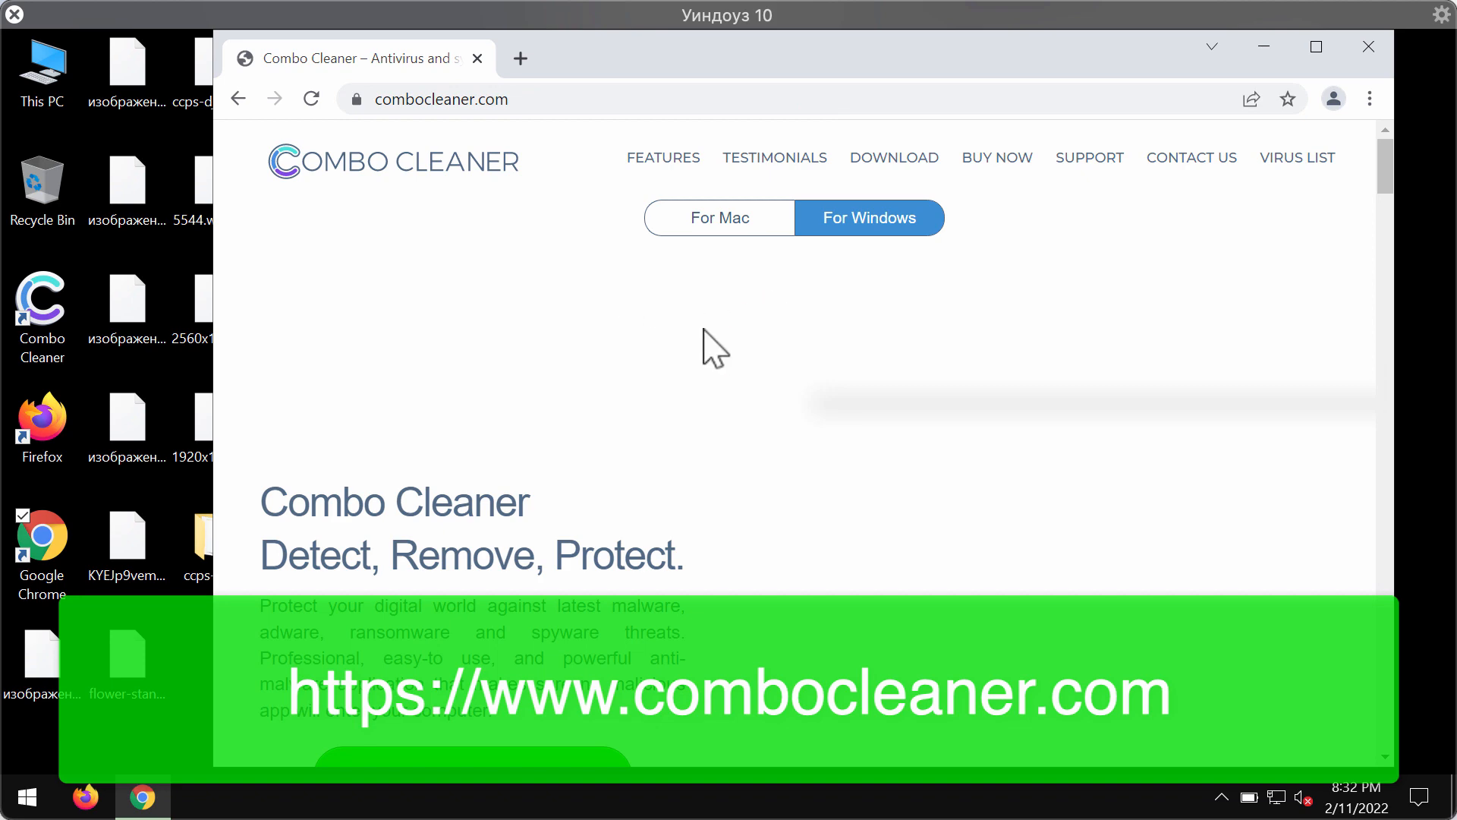
pyautogui.scroll(-3)
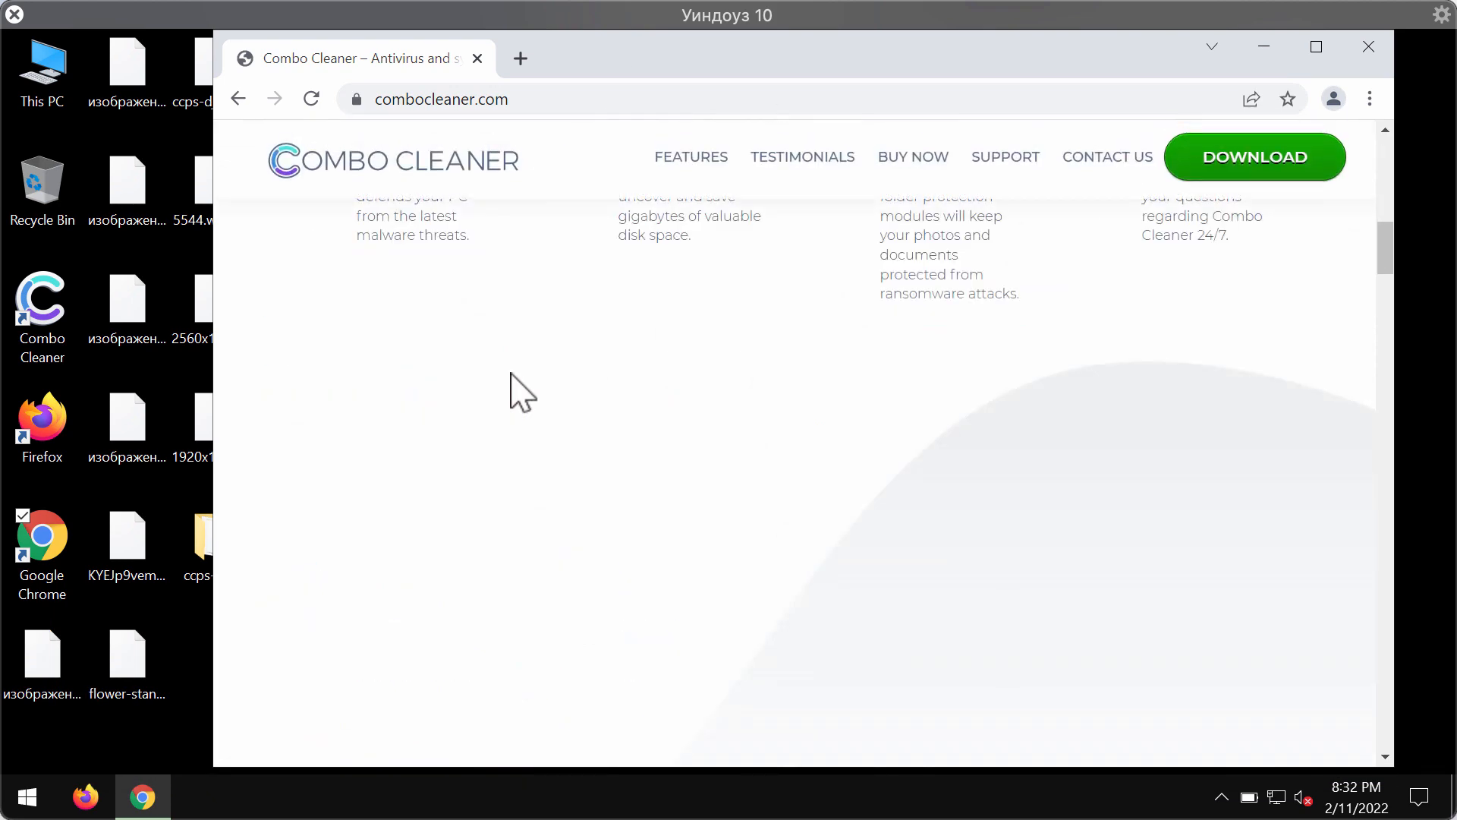
pyautogui.scroll(3)
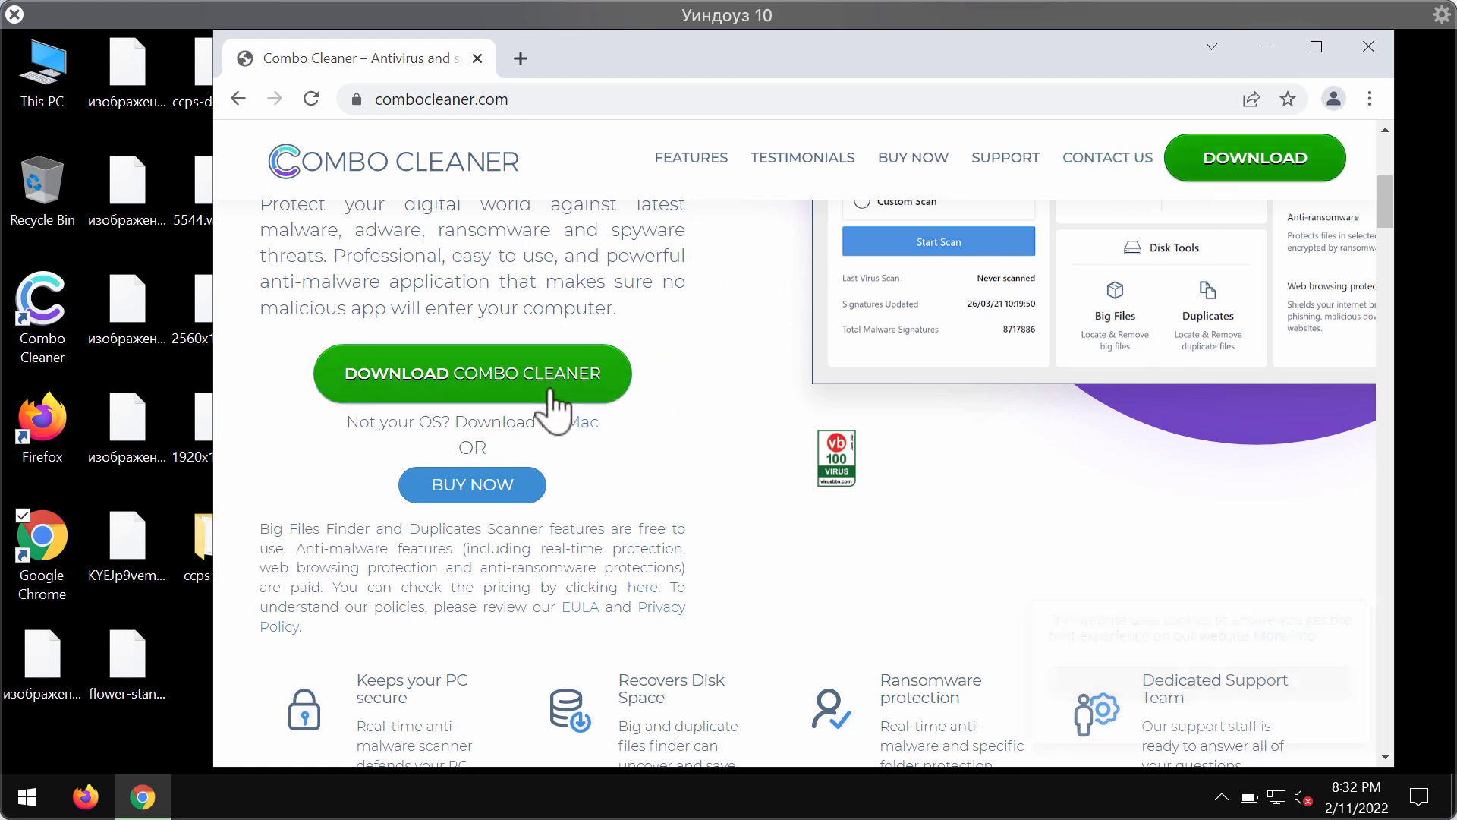
pyautogui.click(1366, 46)
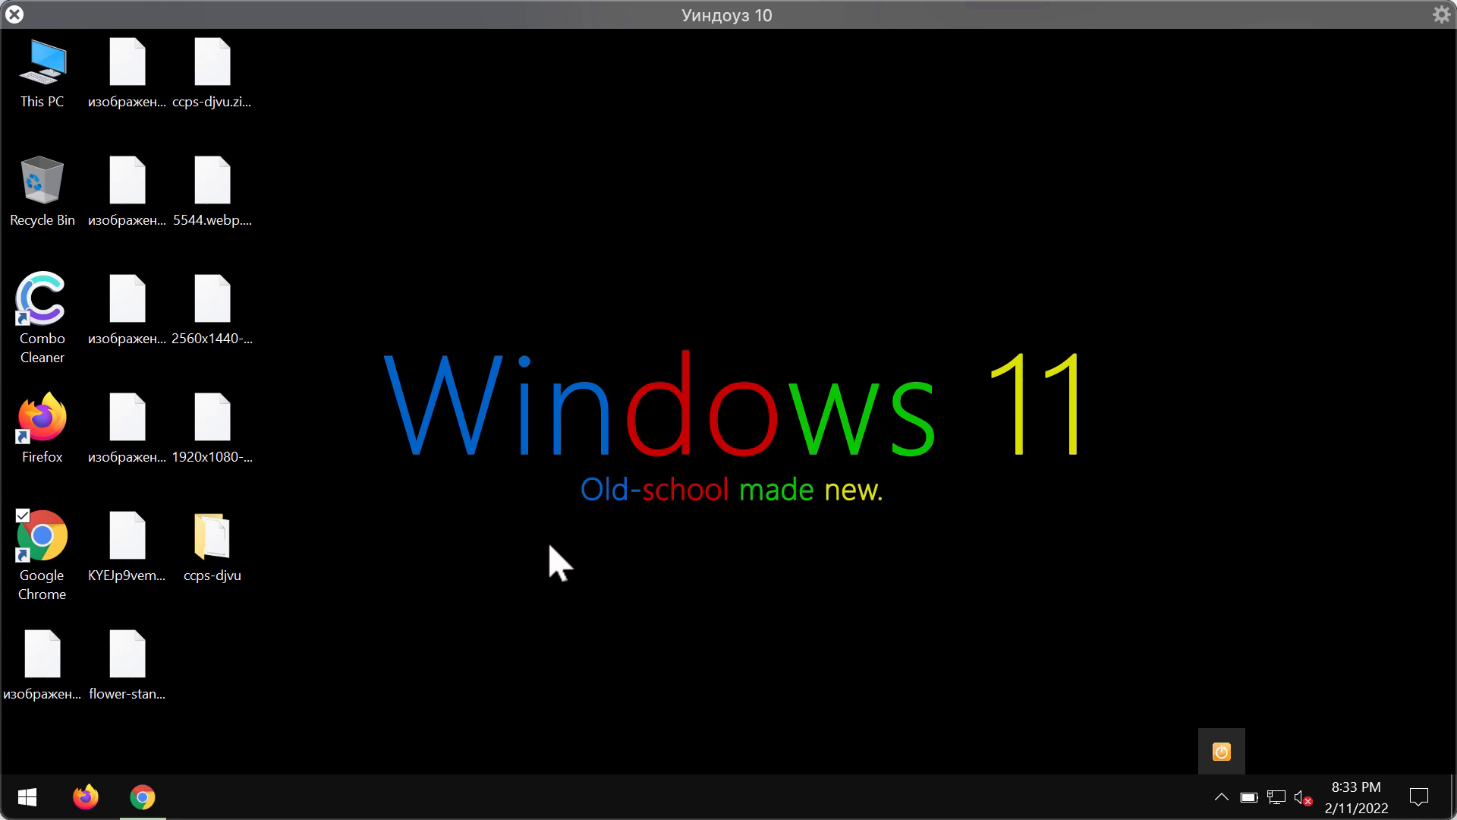
# - Launch Combo Cleaner and discard the previous topraw.net Ads result with Start Over
pyautogui.click(42, 302)
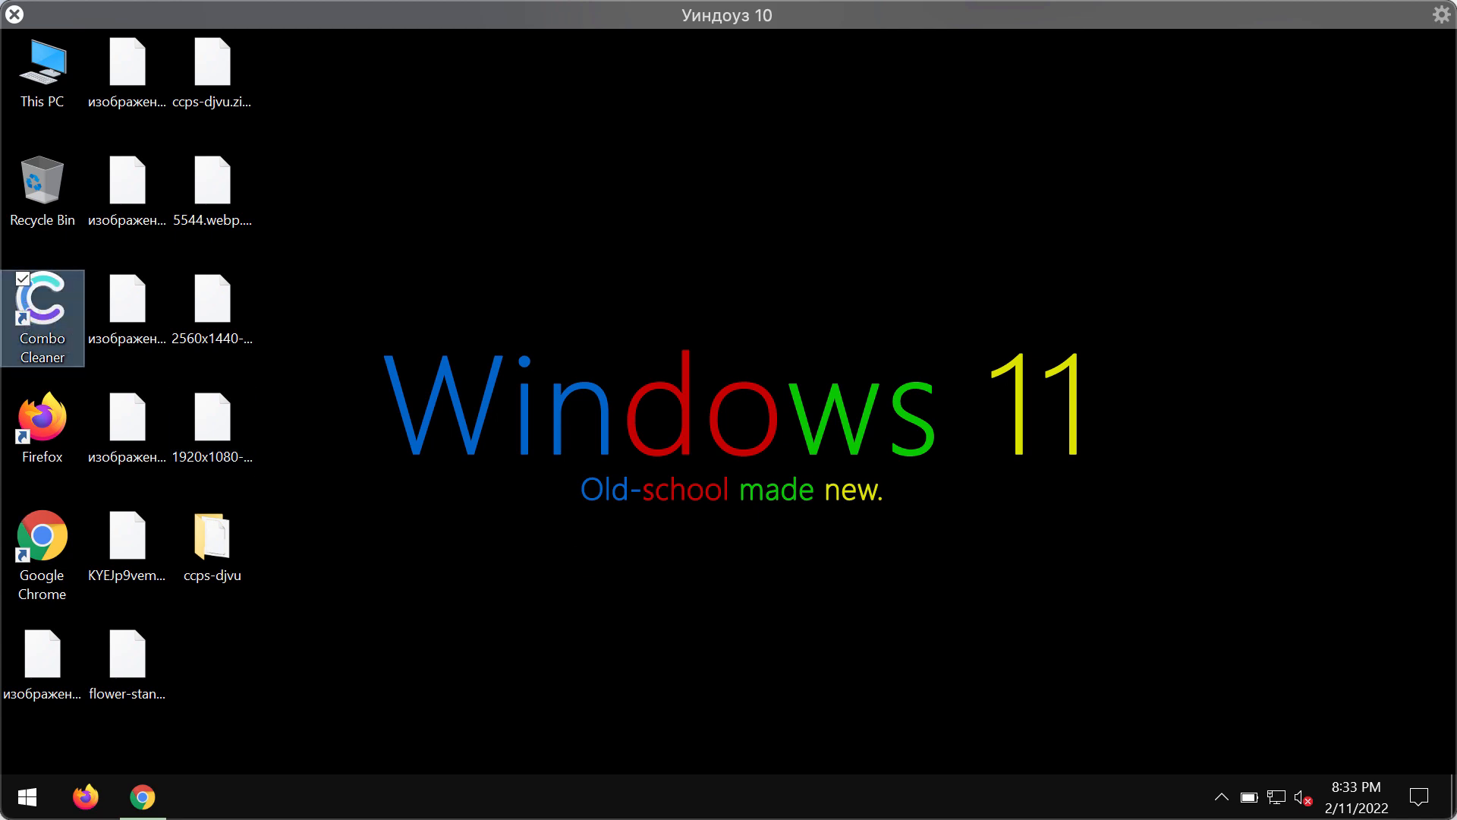
pyautogui.doubleClick(42, 302)
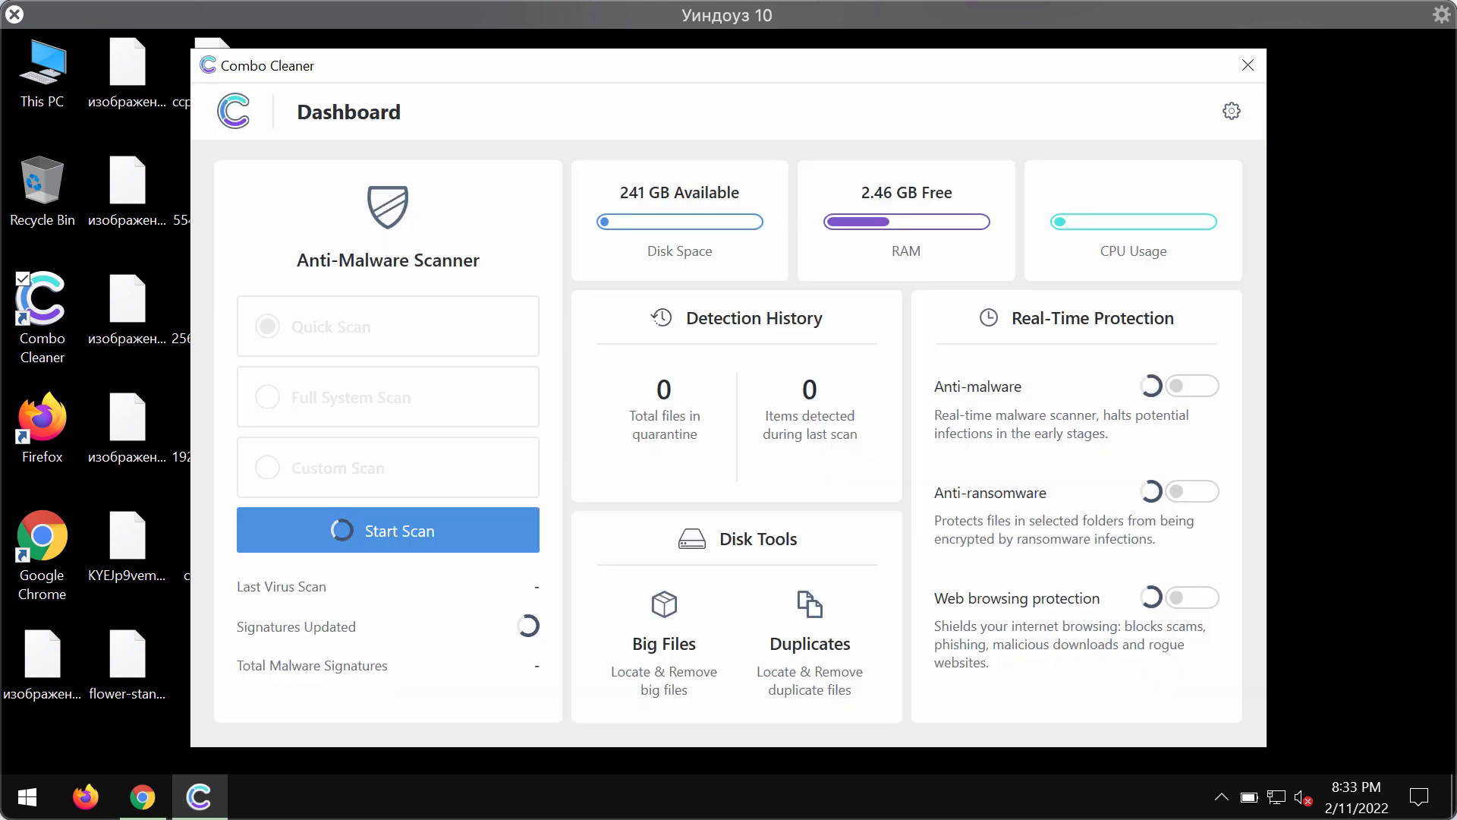
pyautogui.moveTo(440, 311)
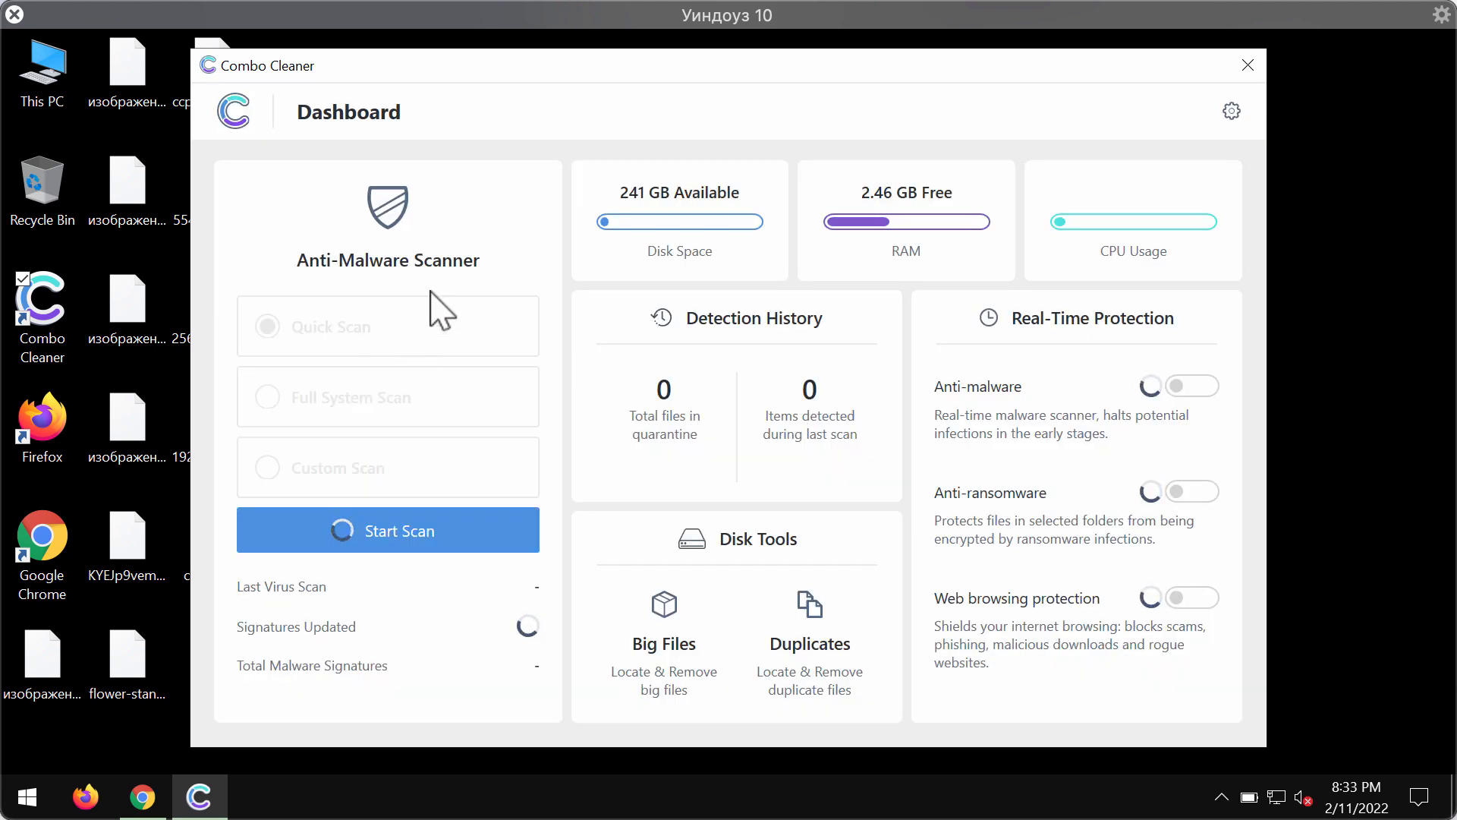
pyautogui.moveTo(398, 337)
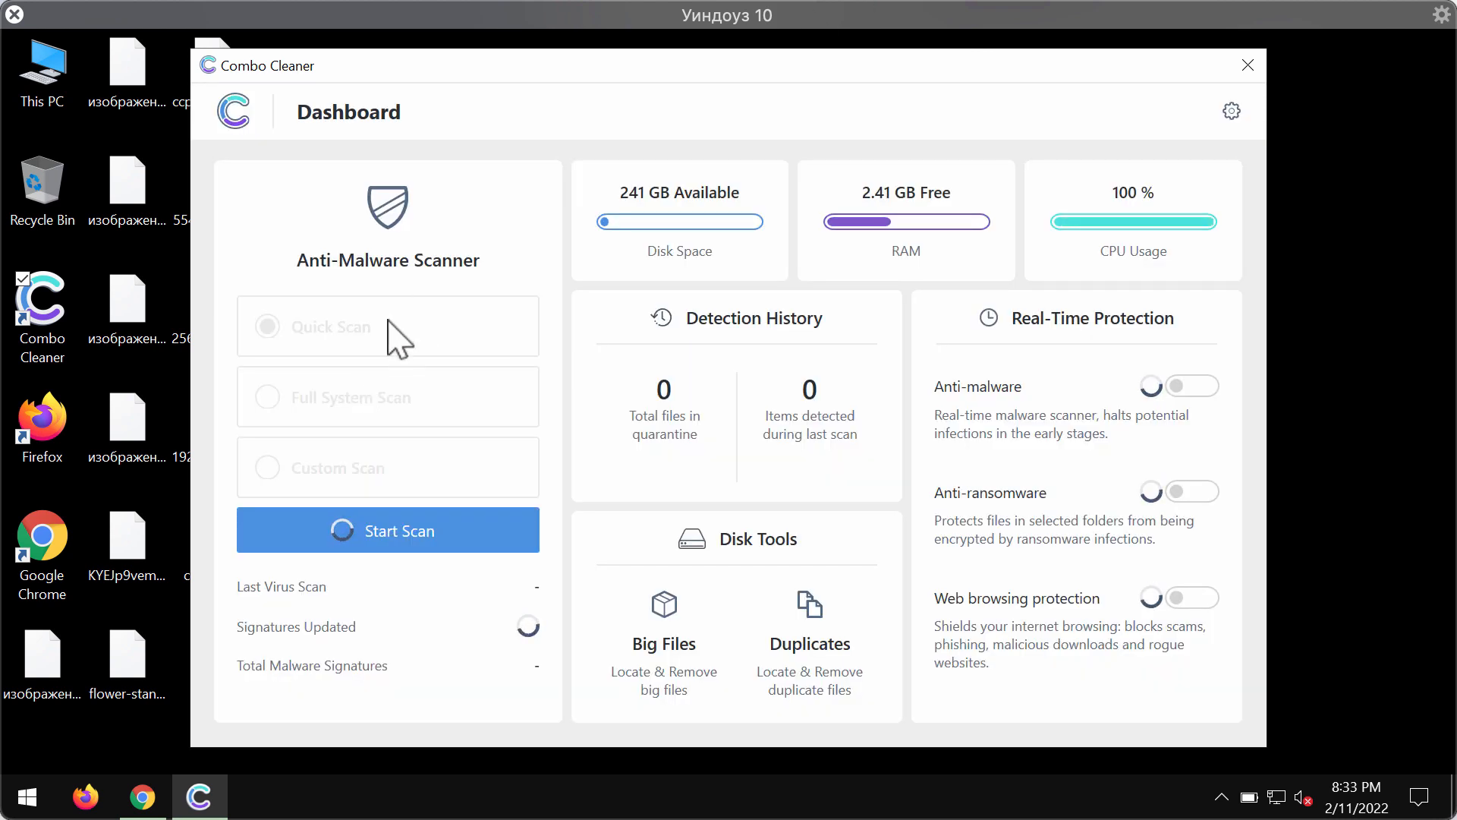
pyautogui.moveTo(599, 455)
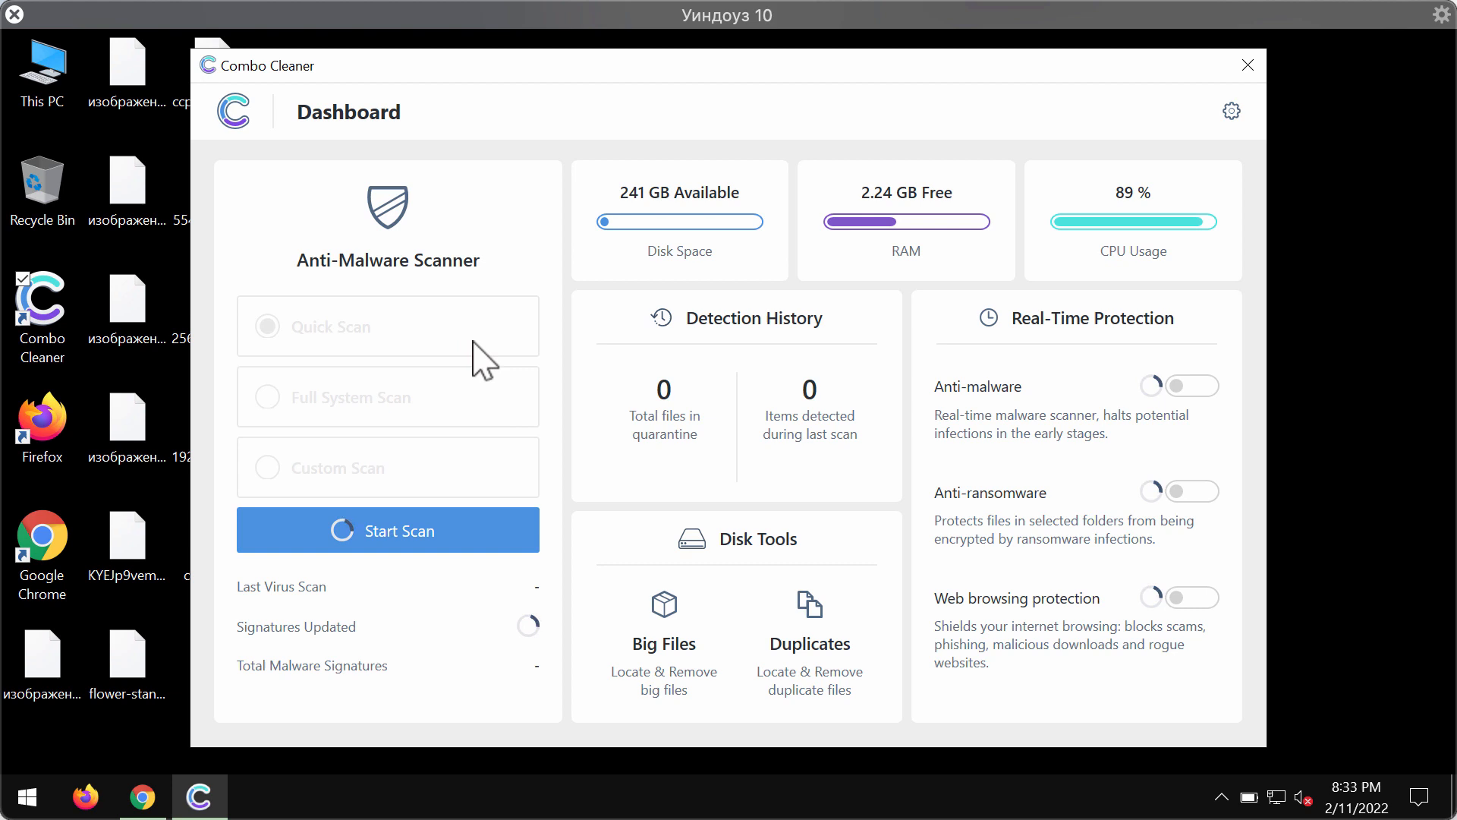
pyautogui.moveTo(446, 479)
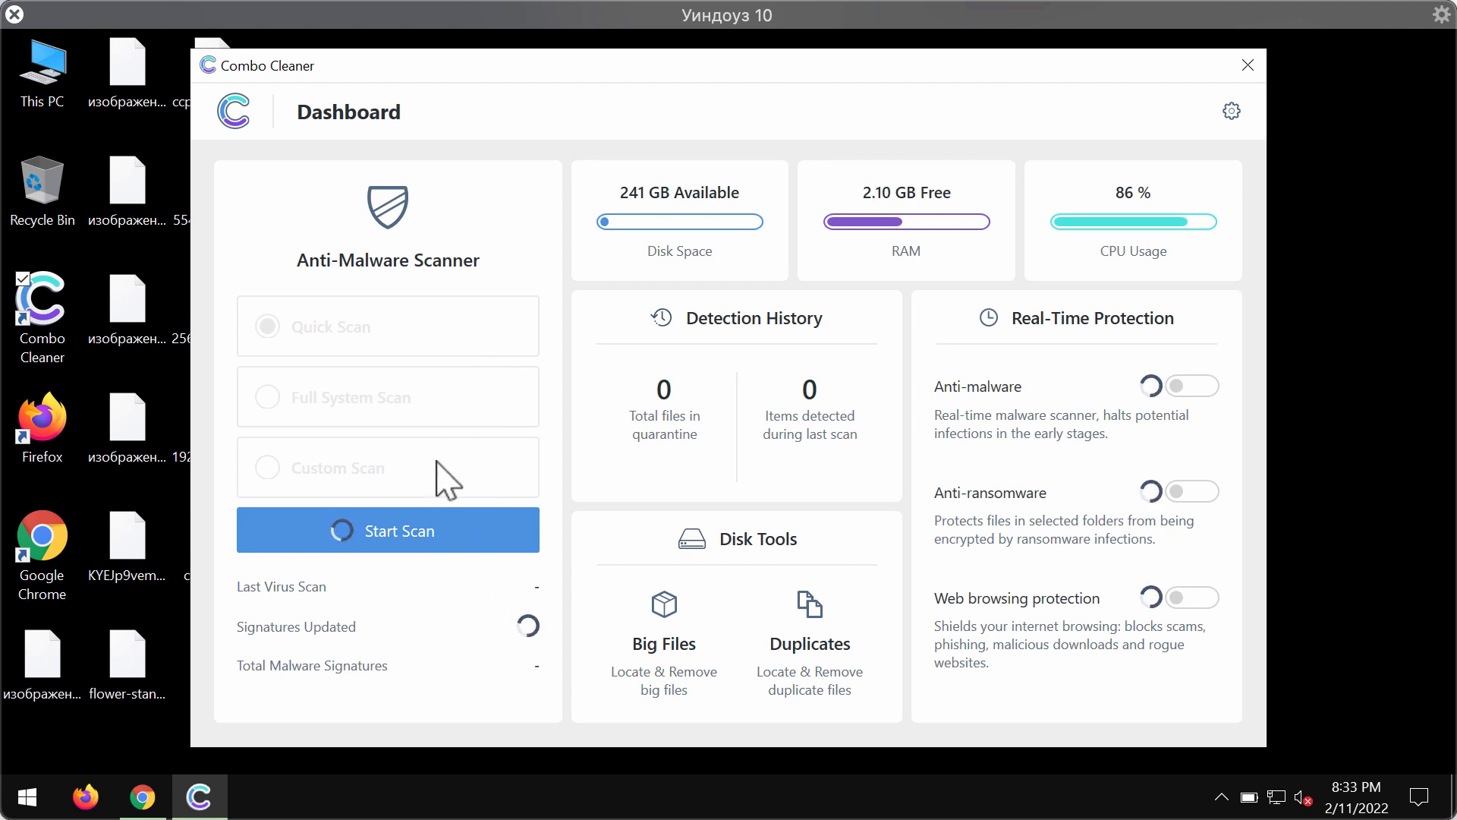
pyautogui.click(387, 529)
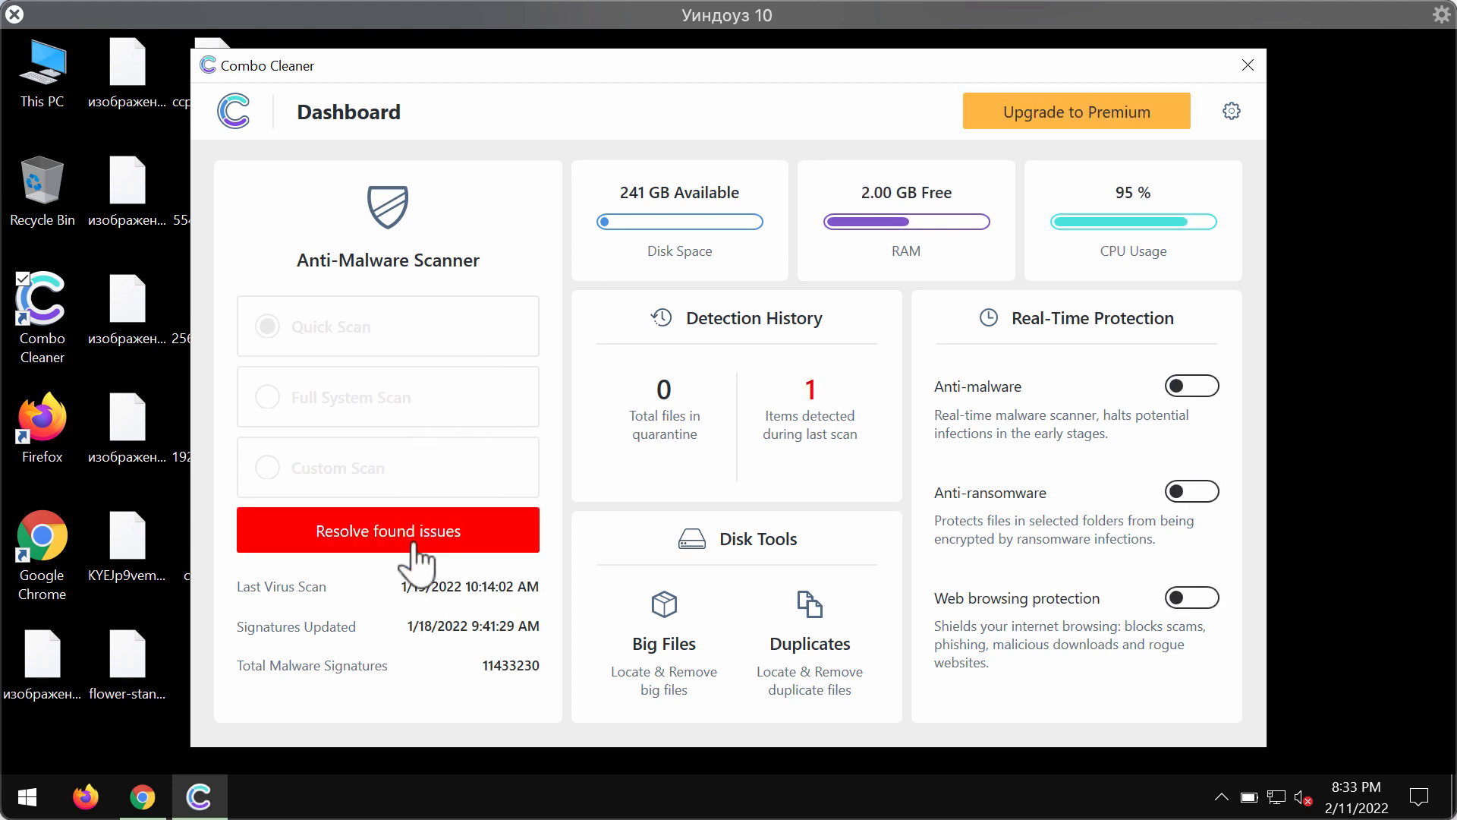
pyautogui.click(388, 531)
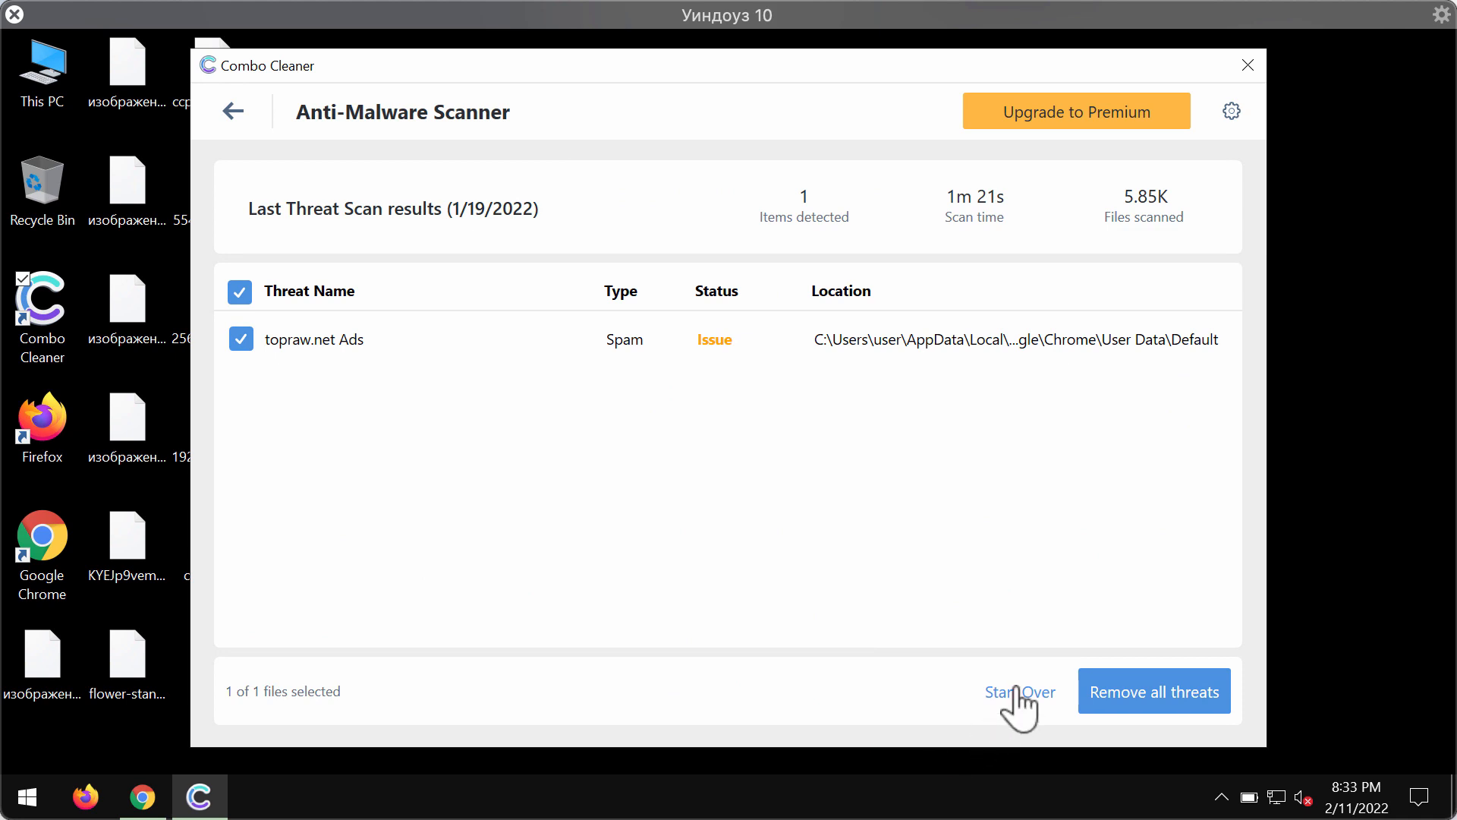
pyautogui.click(1019, 691)
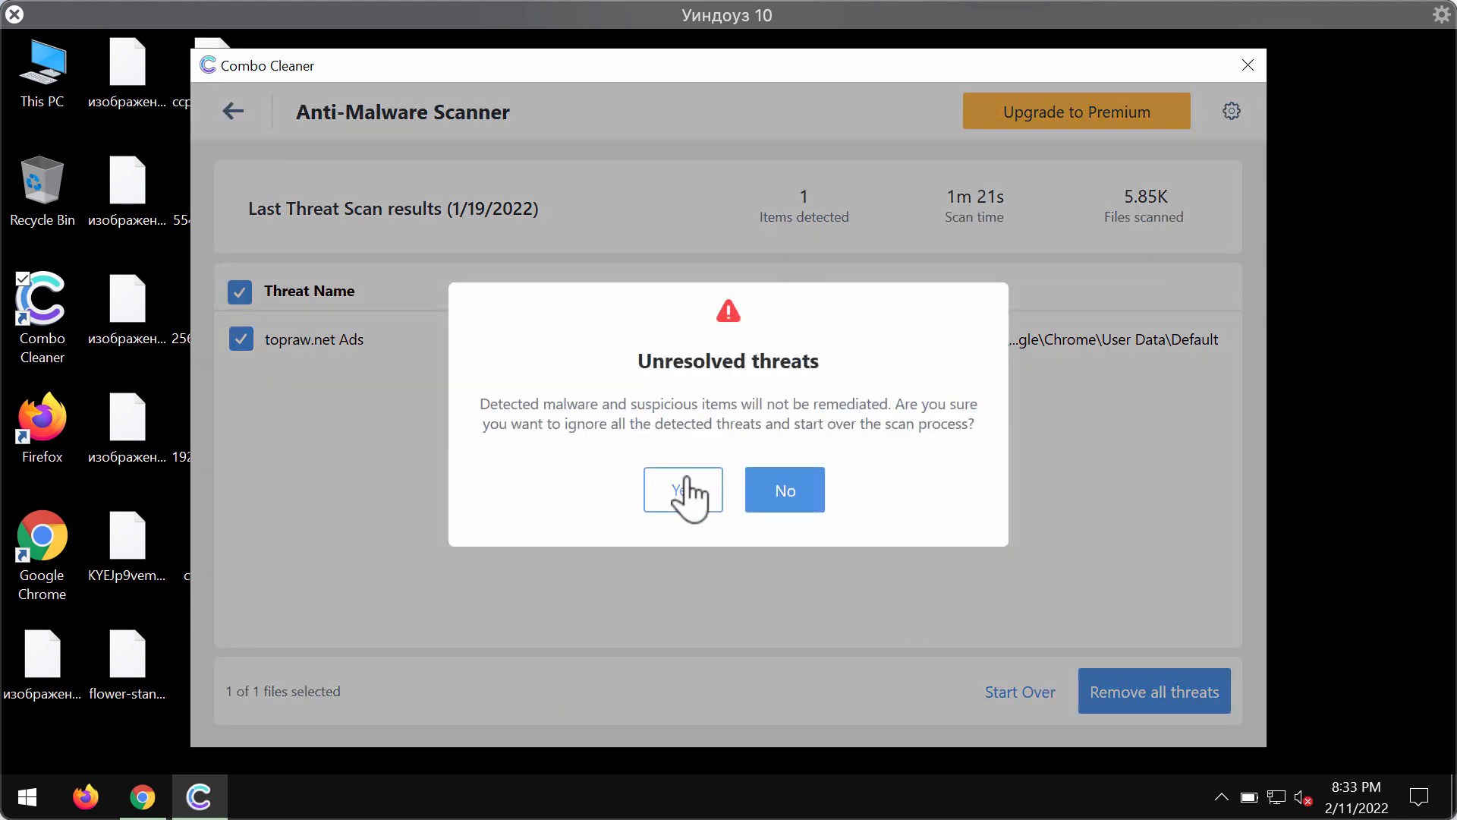
pyautogui.click(682, 490)
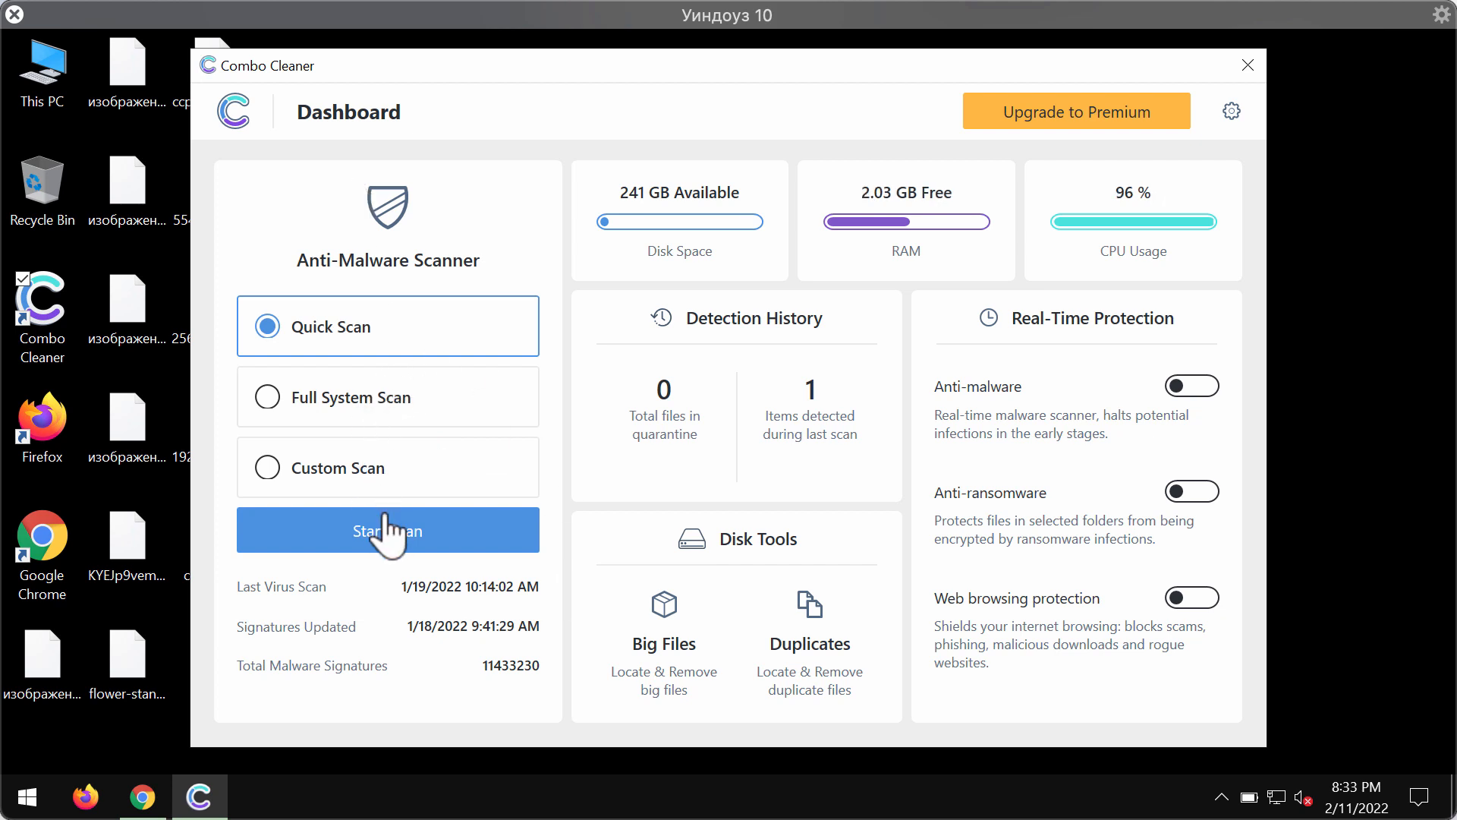
# - Start a Quick Scan, which soon reports 1 threat and 1 suspicious item
pyautogui.click(386, 530)
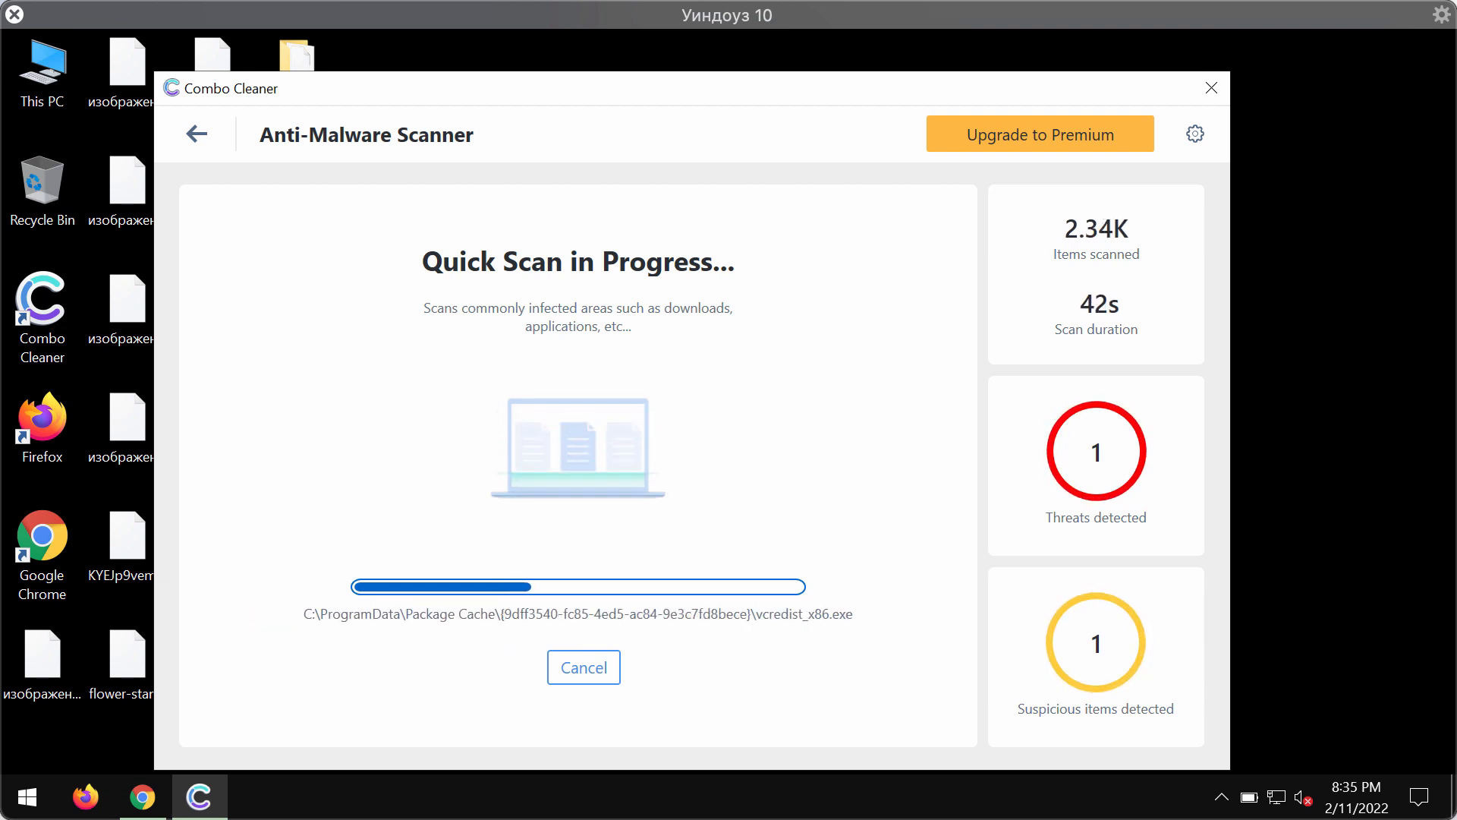
# - Look at the Anti-Ransomware settings tab, then return to the dashboard
pyautogui.click(1194, 133)
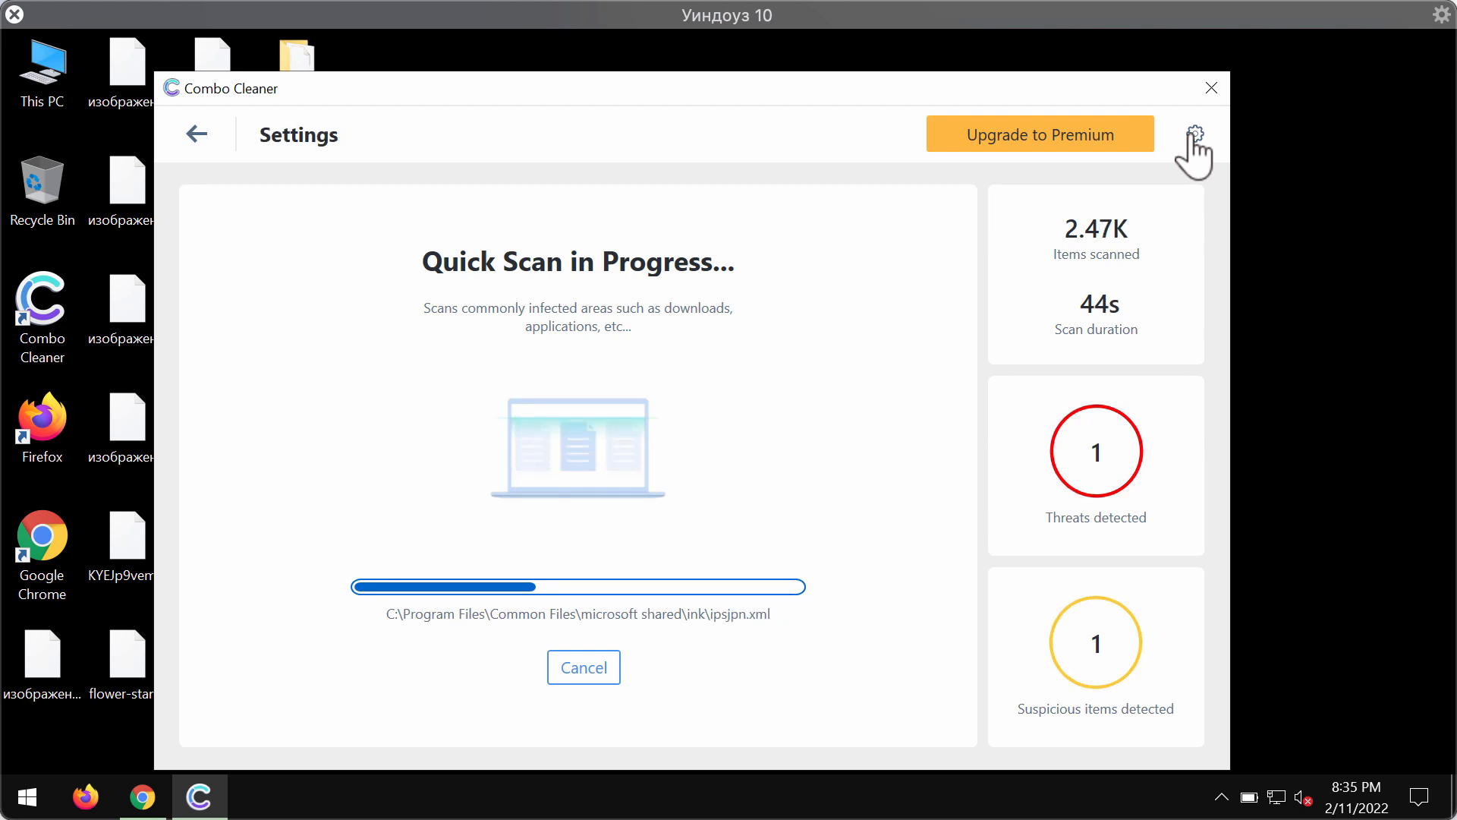
pyautogui.click(1194, 133)
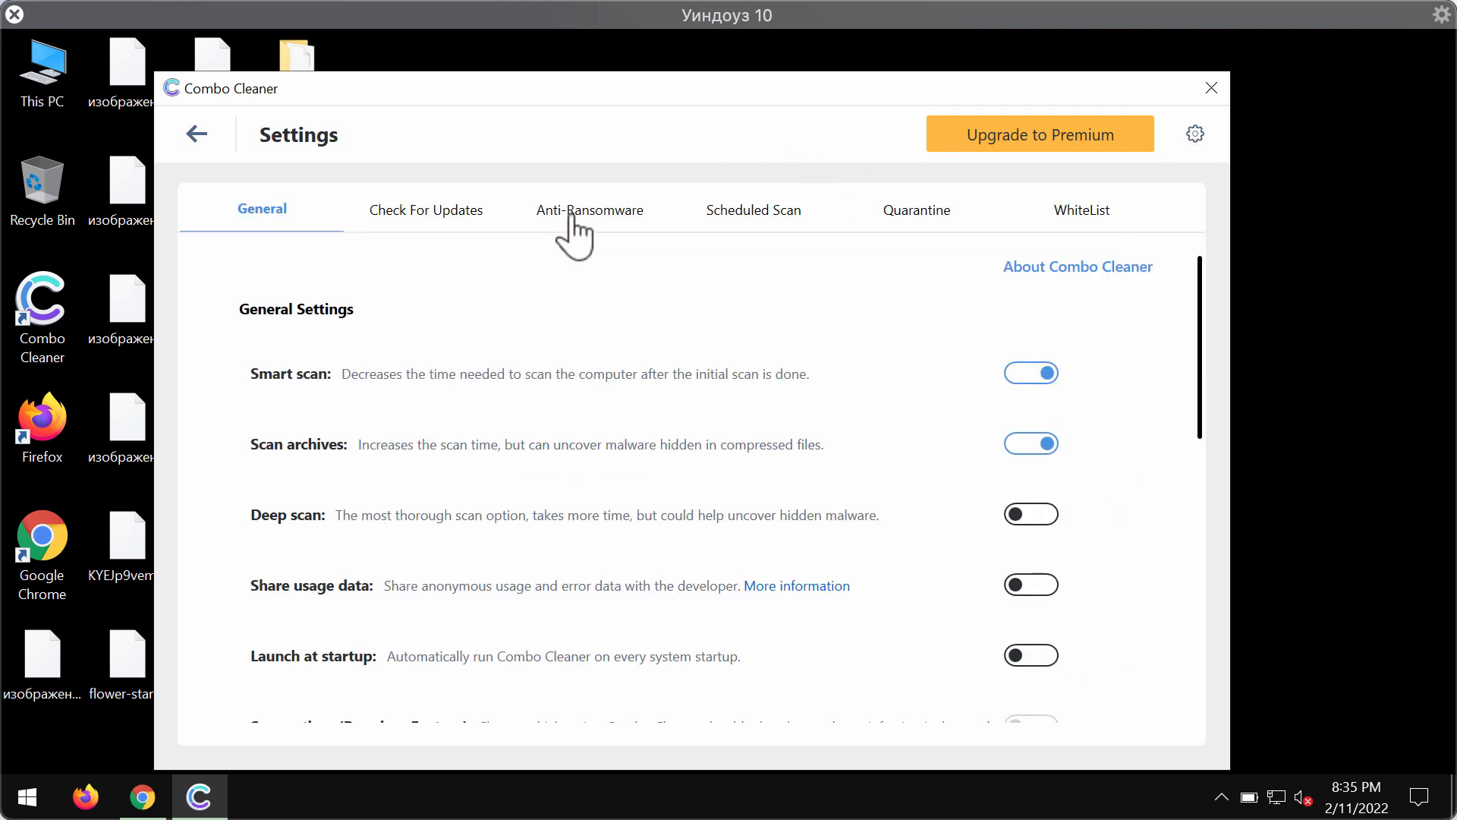
pyautogui.moveTo(757, 223)
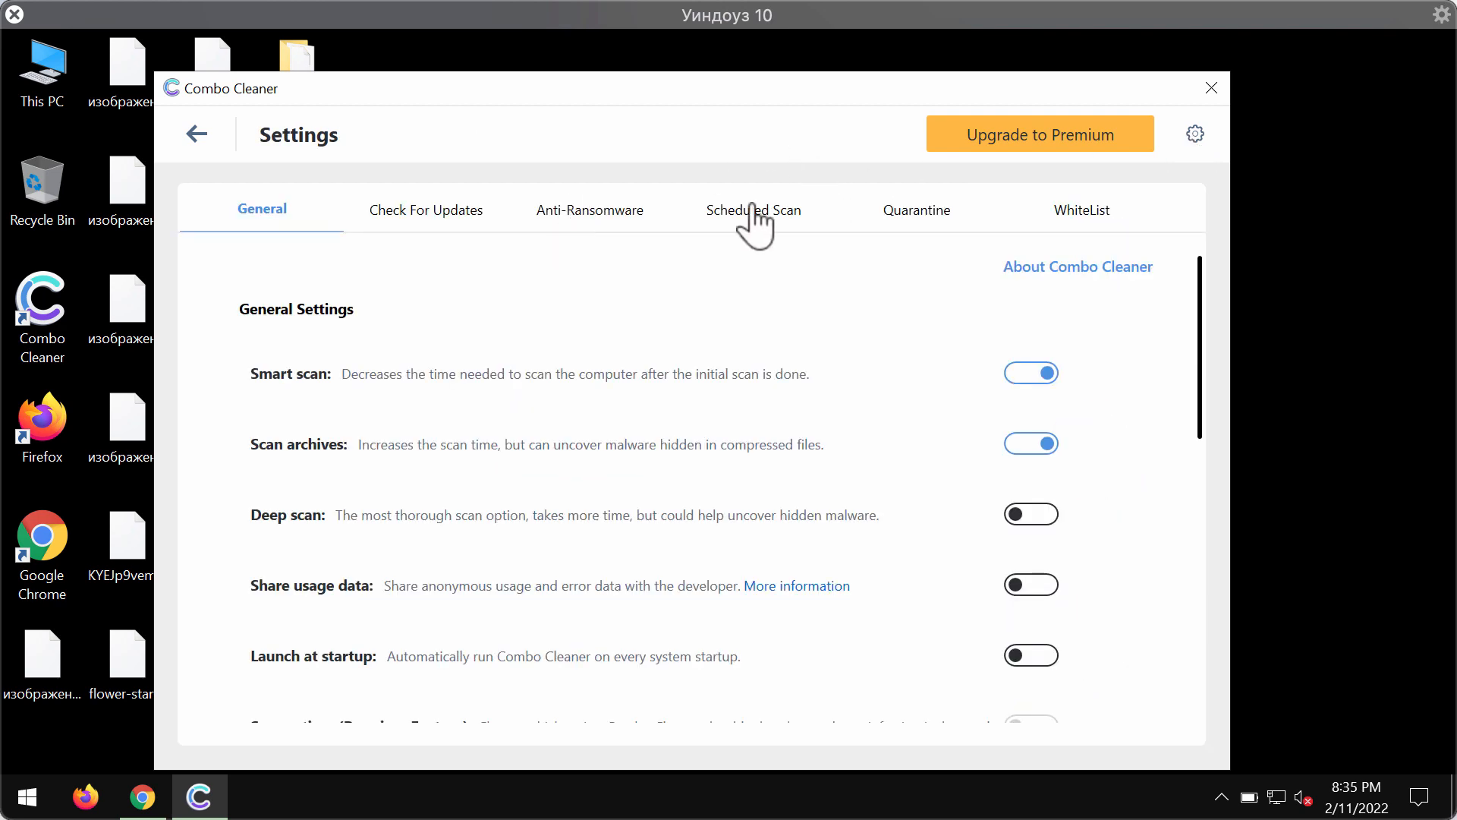
pyautogui.click(589, 210)
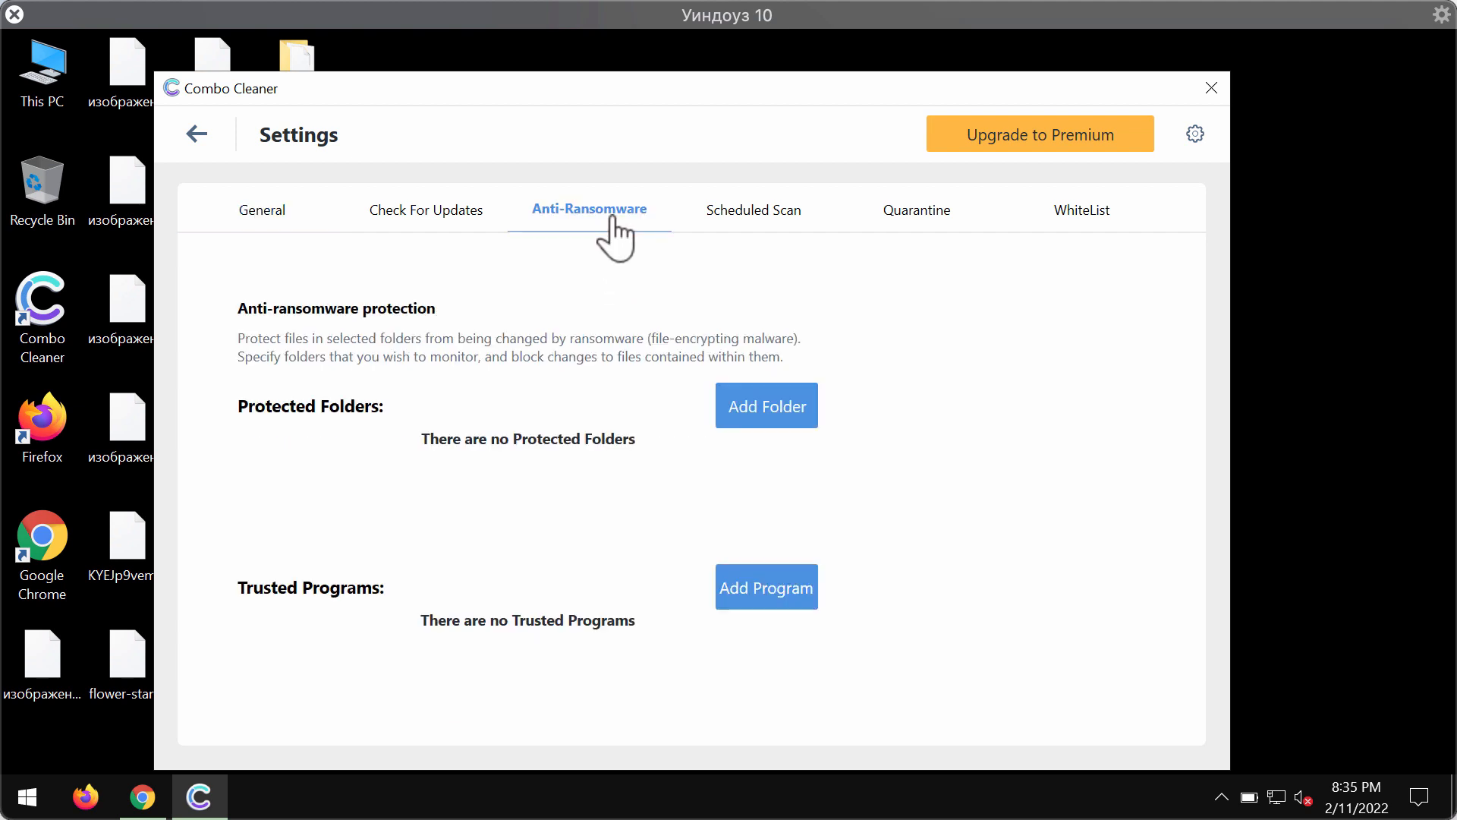
pyautogui.moveTo(721, 103)
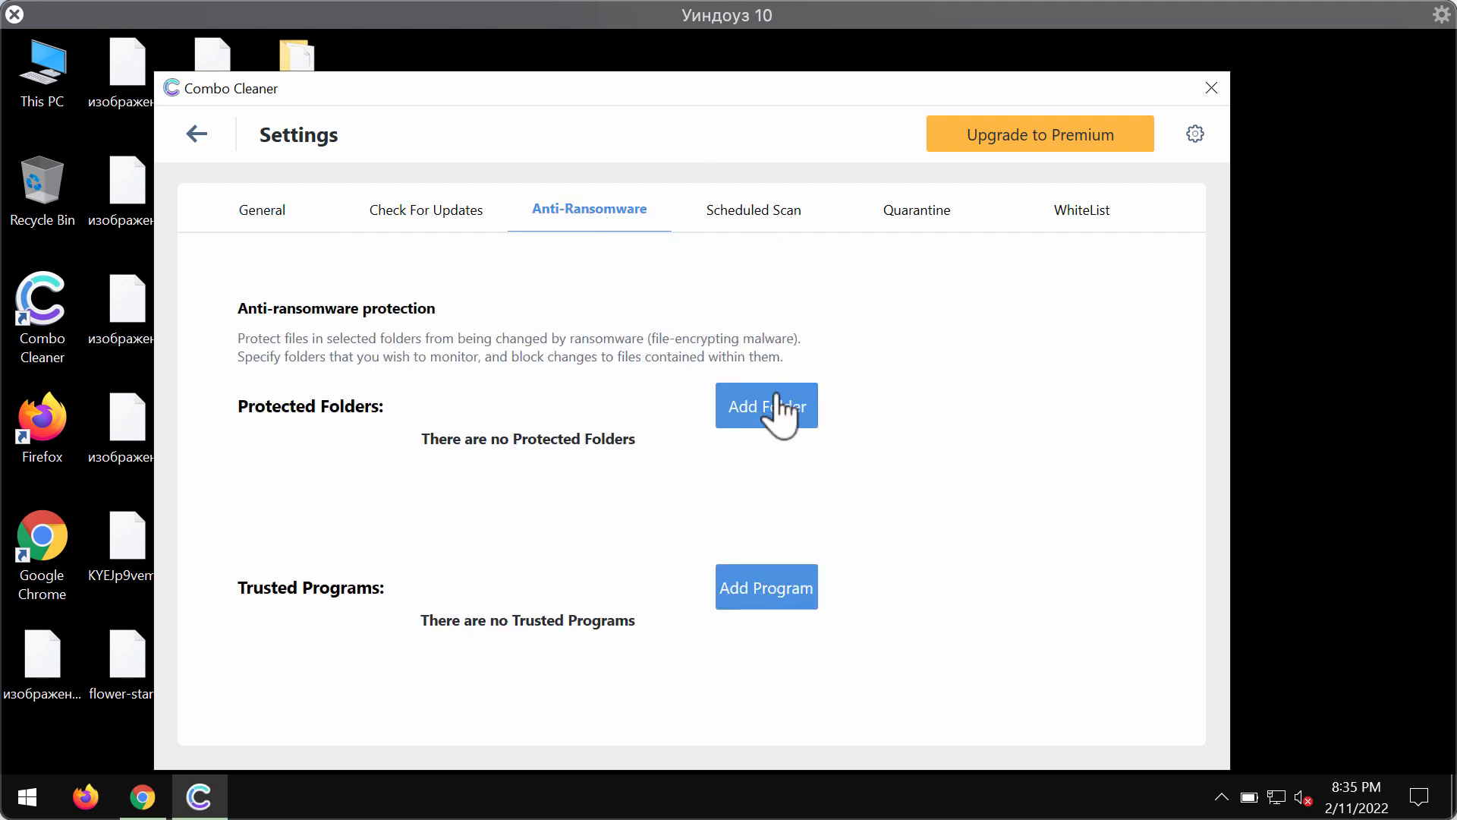
pyautogui.moveTo(779, 438)
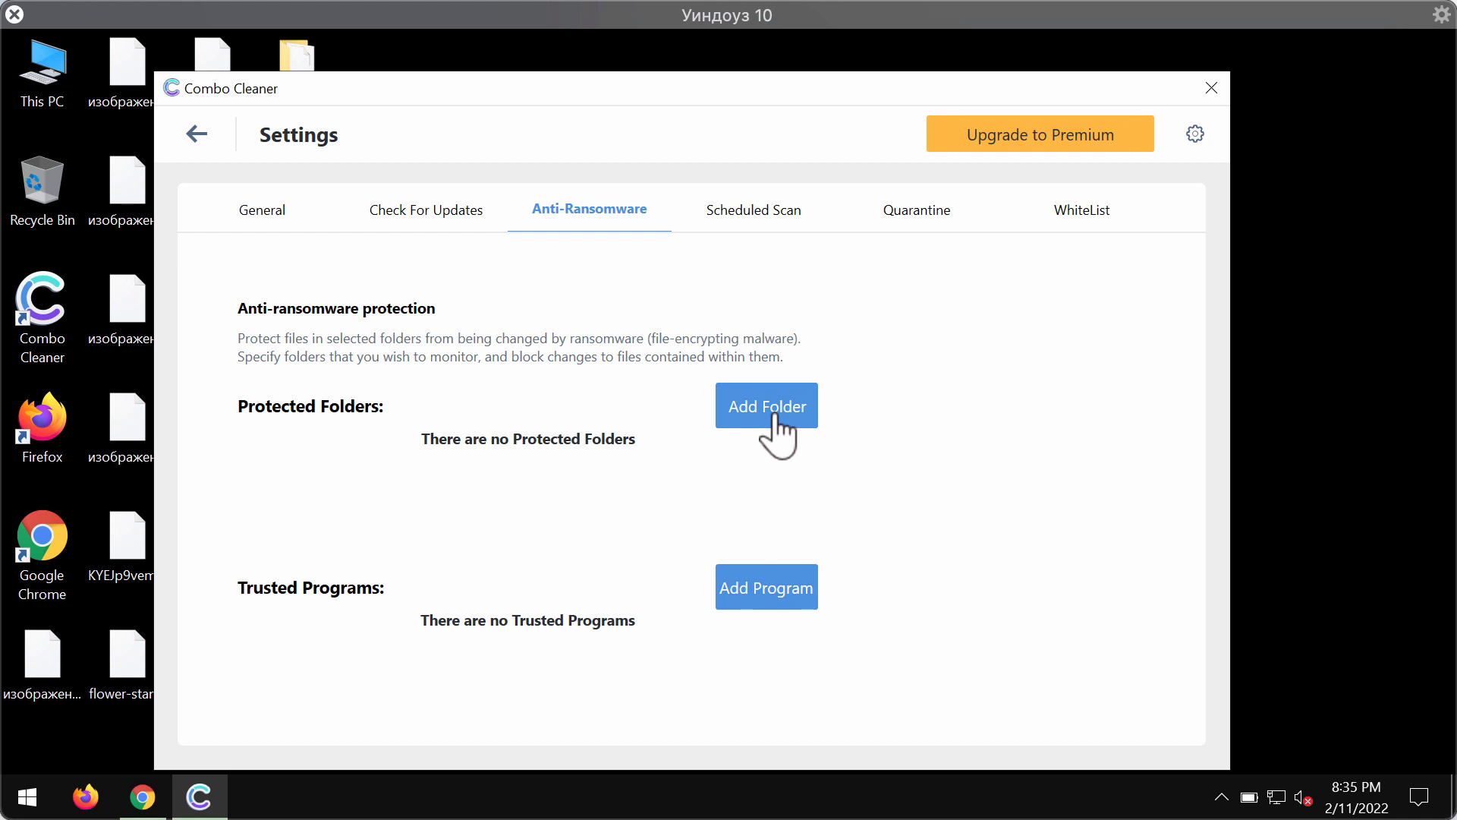
pyautogui.moveTo(244, 182)
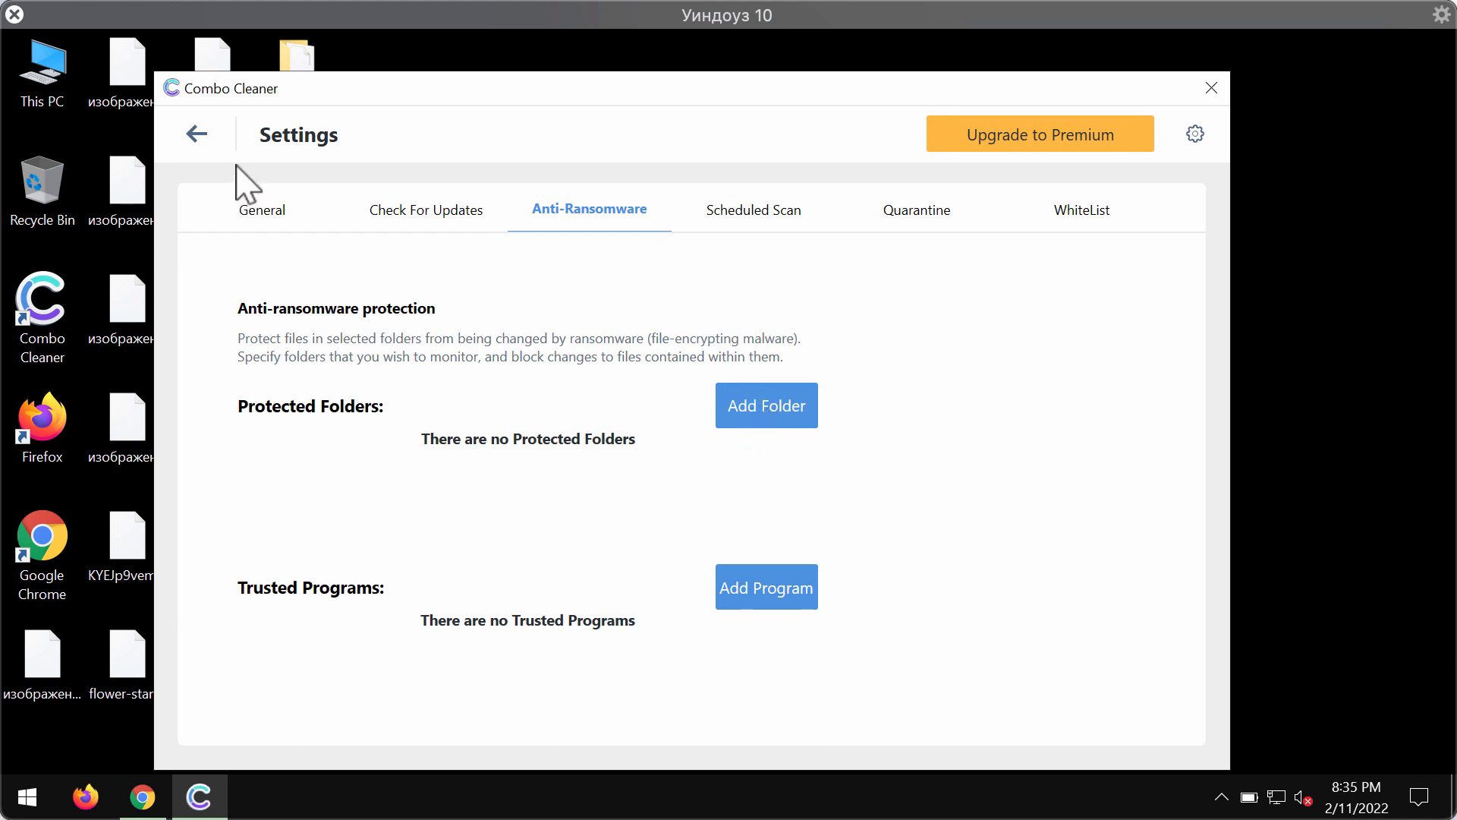
pyautogui.click(195, 132)
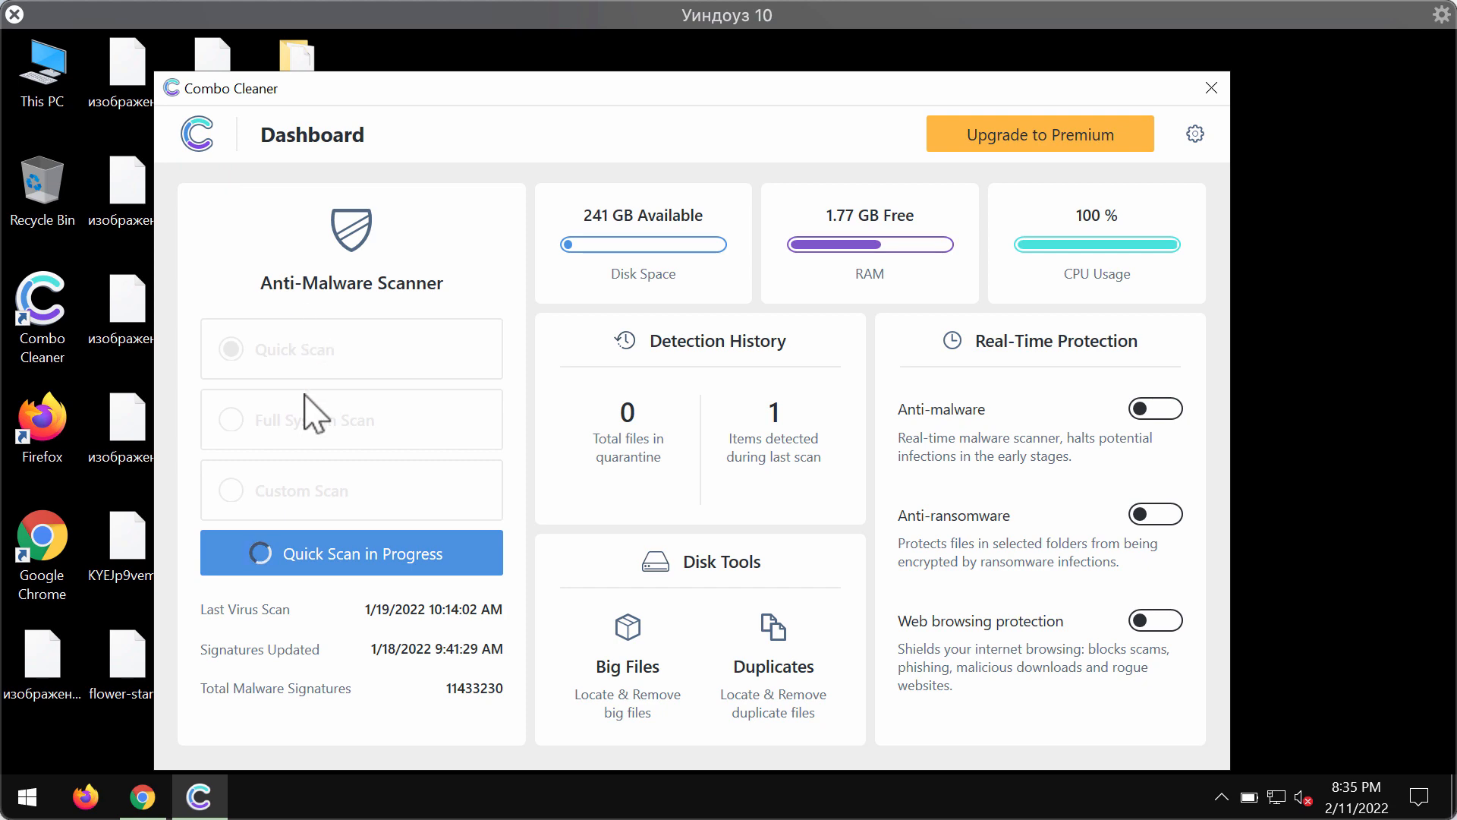
# - Cancel the running Quick Scan and confirm despite the detections
pyautogui.click(350, 553)
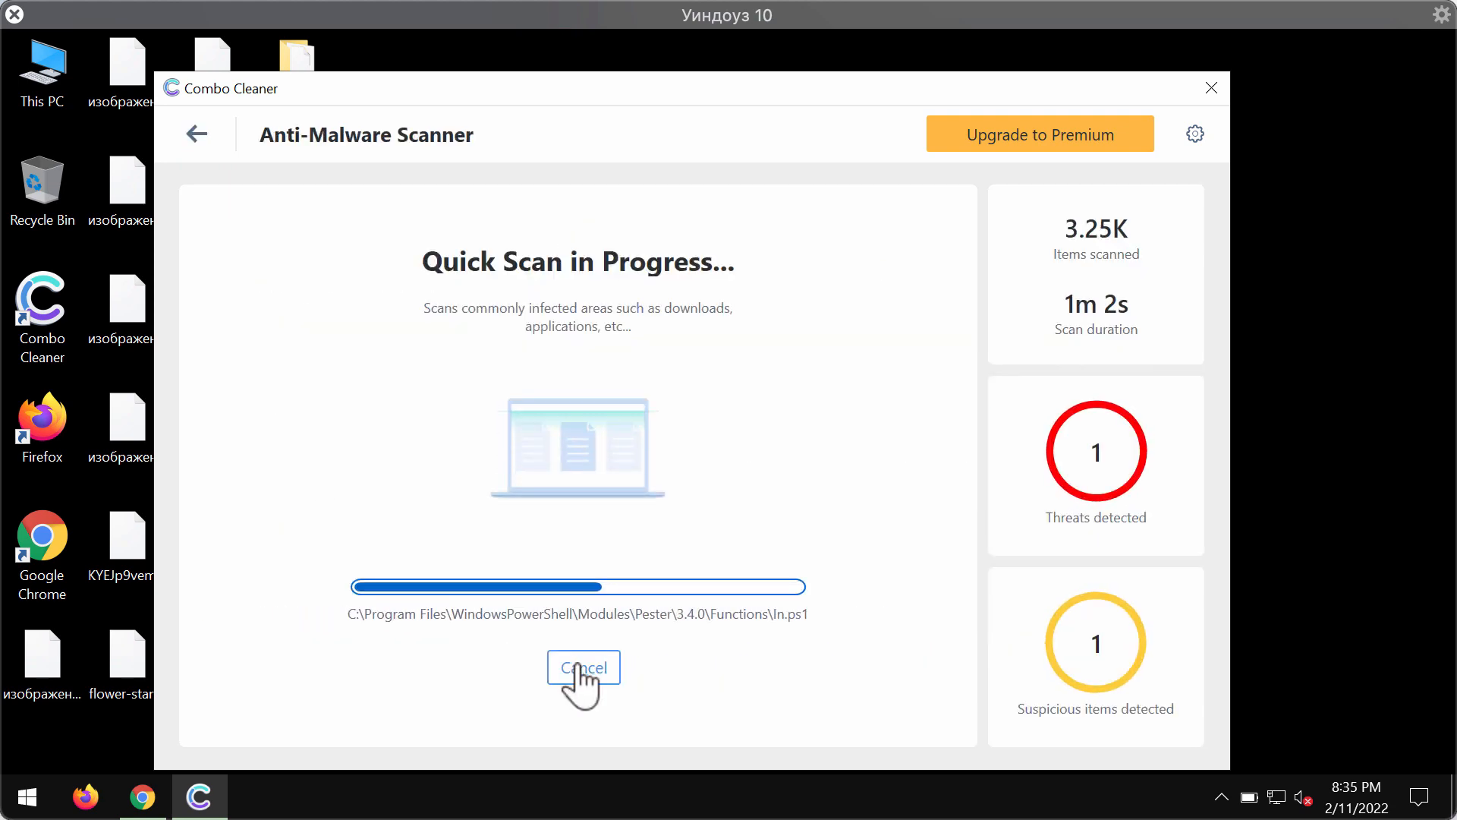
pyautogui.click(583, 667)
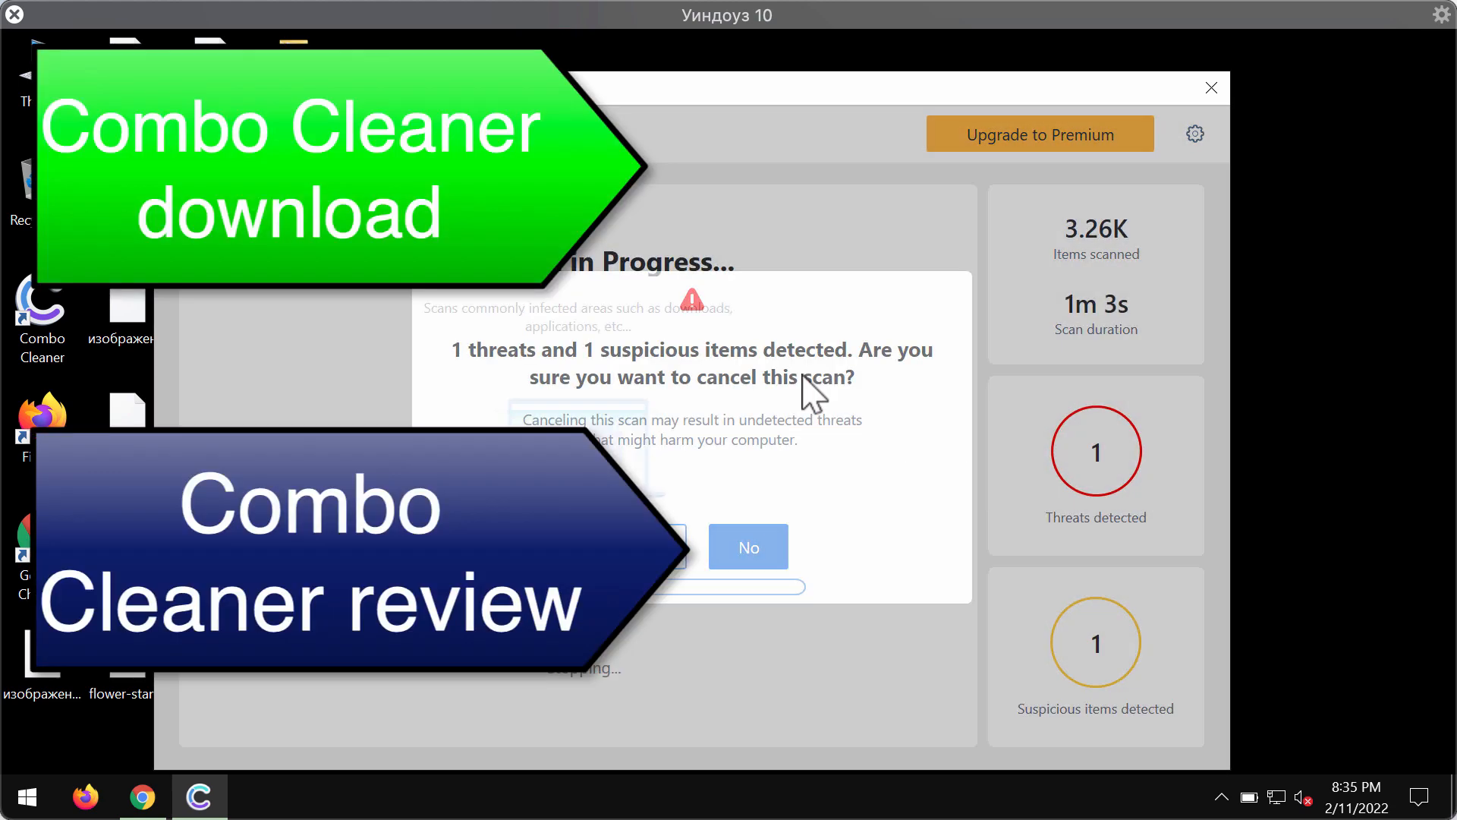
pyautogui.click(749, 547)
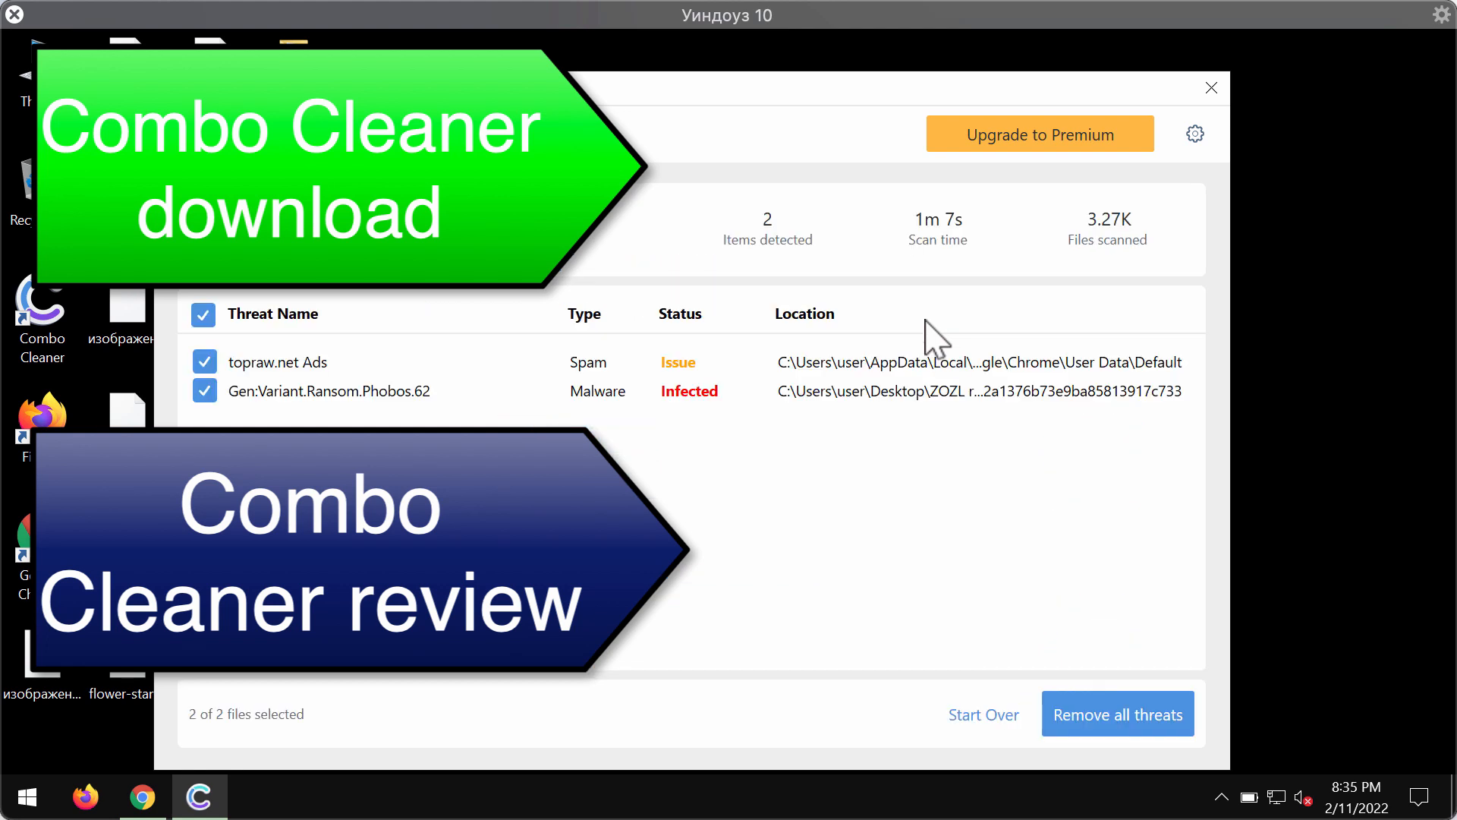
pyautogui.moveTo(932, 418)
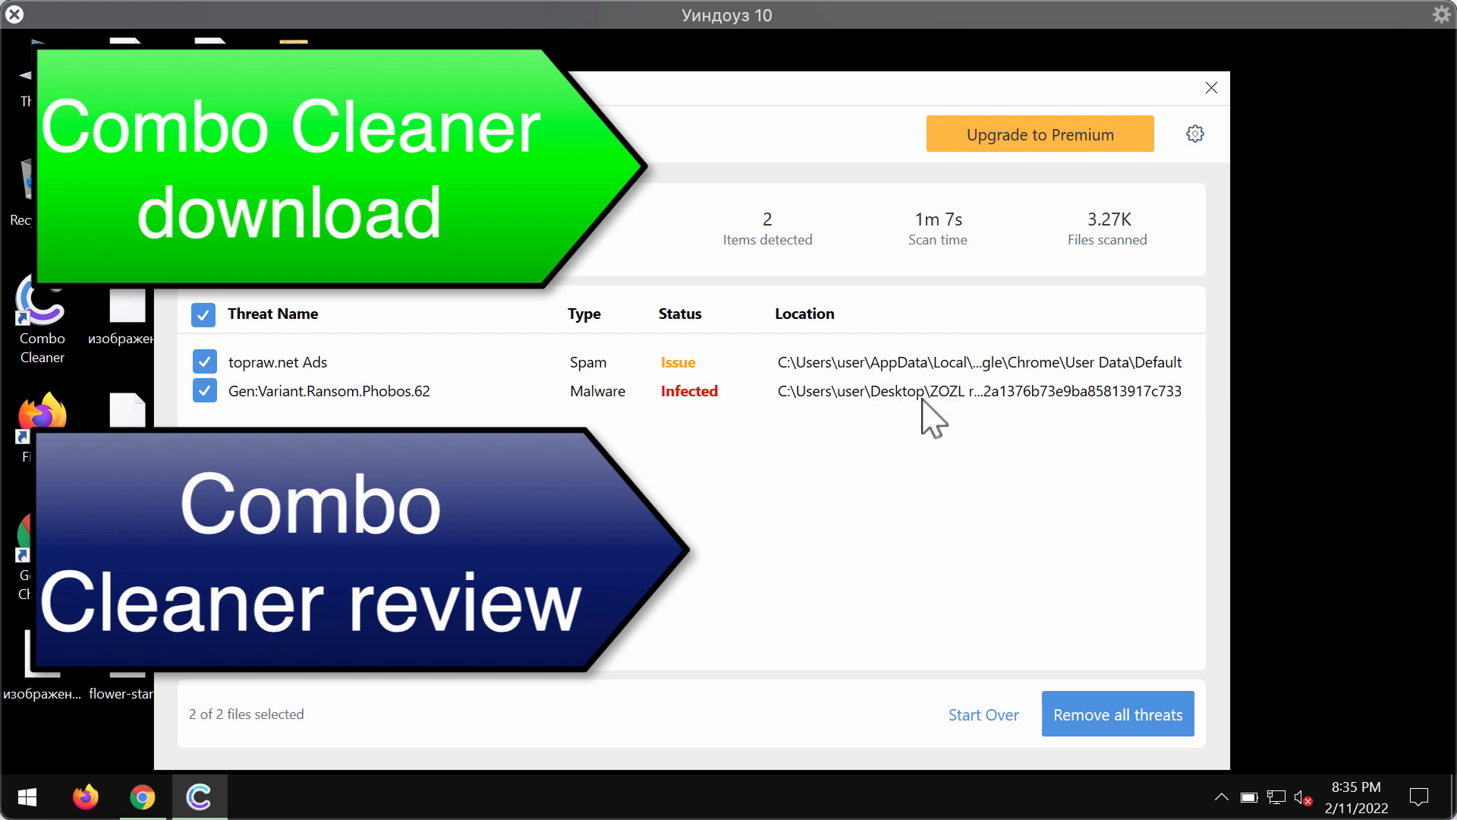
pyautogui.moveTo(957, 321)
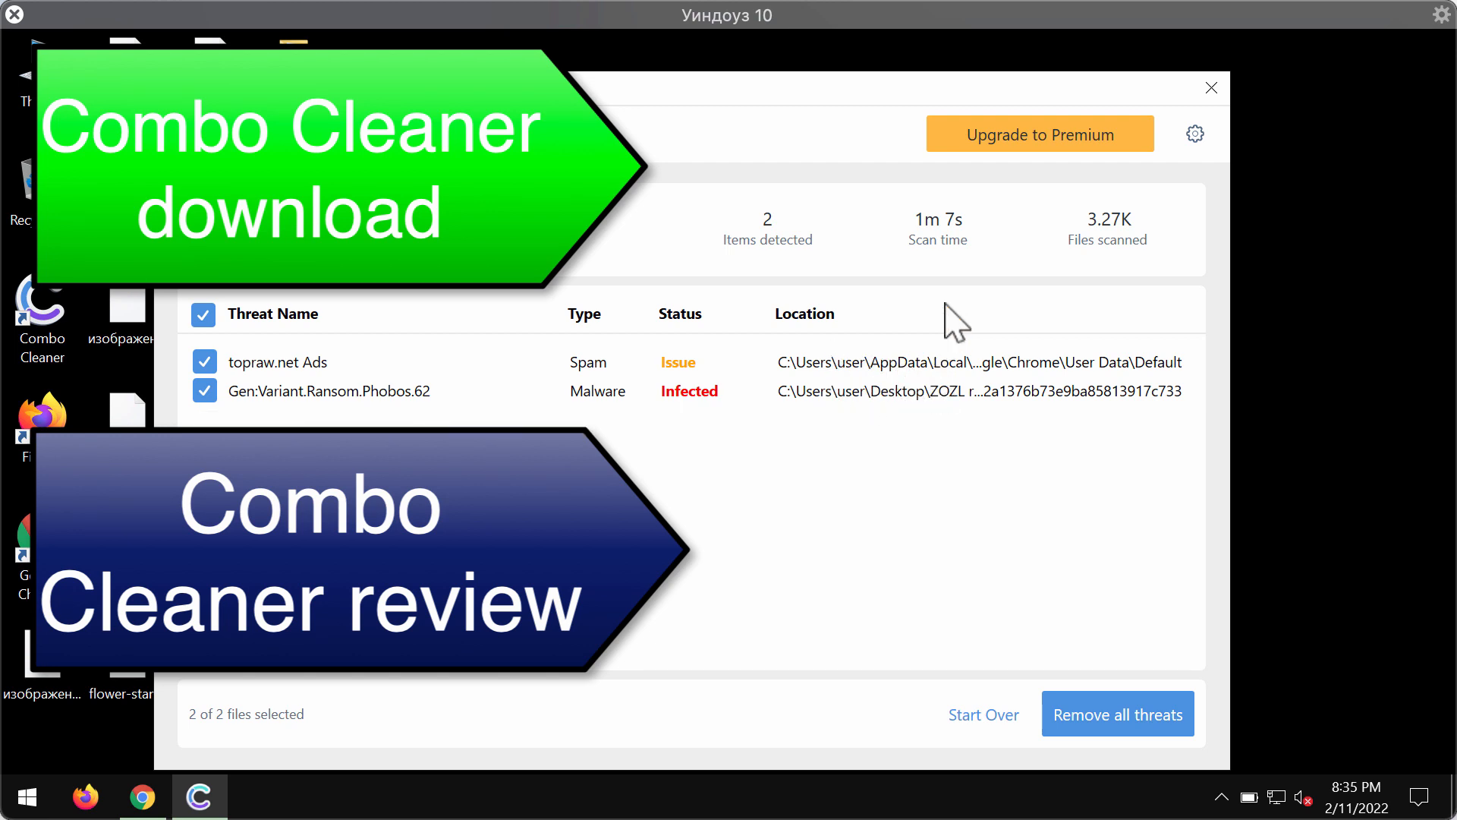
pyautogui.moveTo(915, 107)
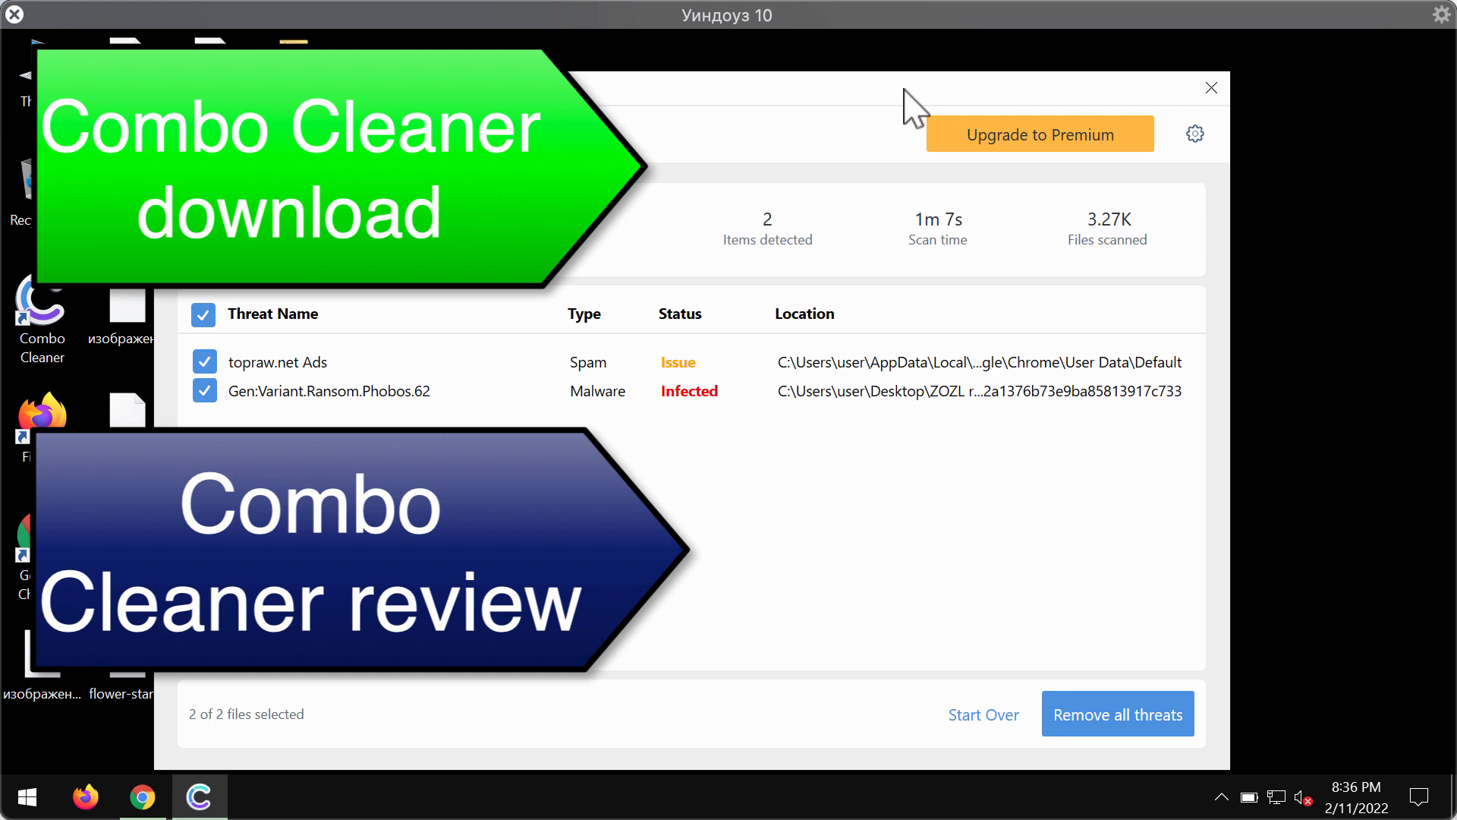
pyautogui.moveTo(936, 161)
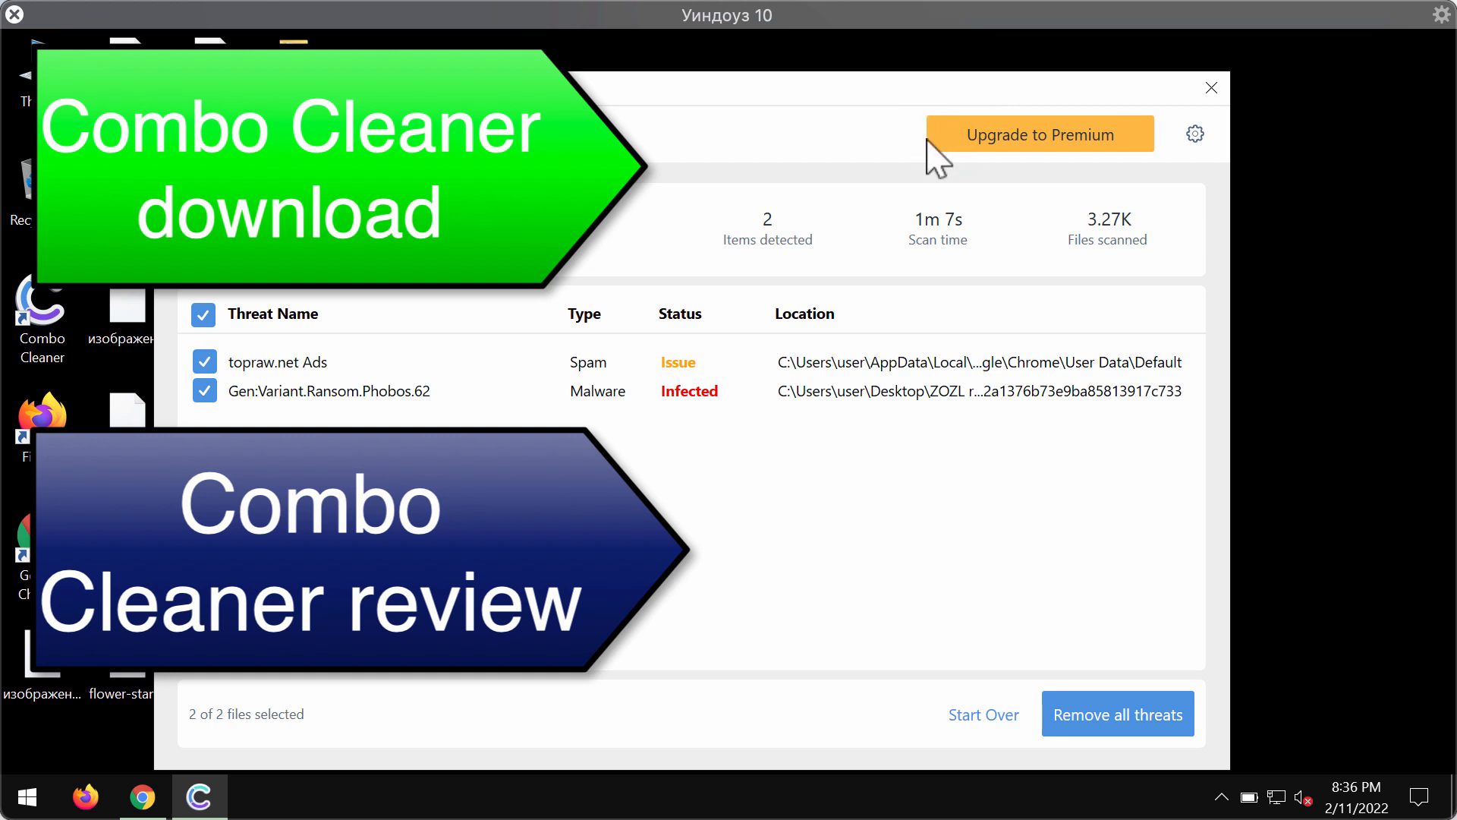